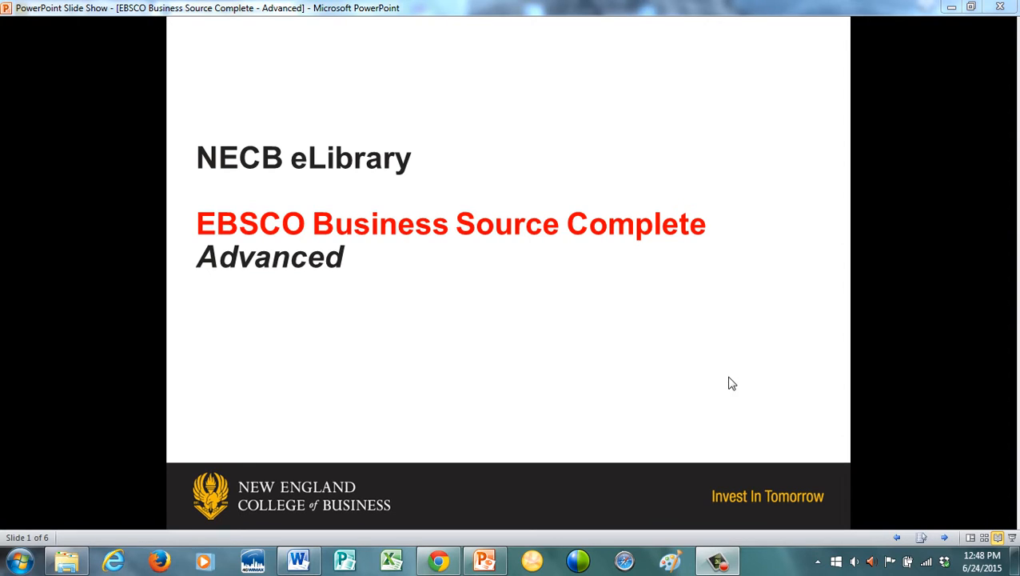
mouse_move(972, 380)
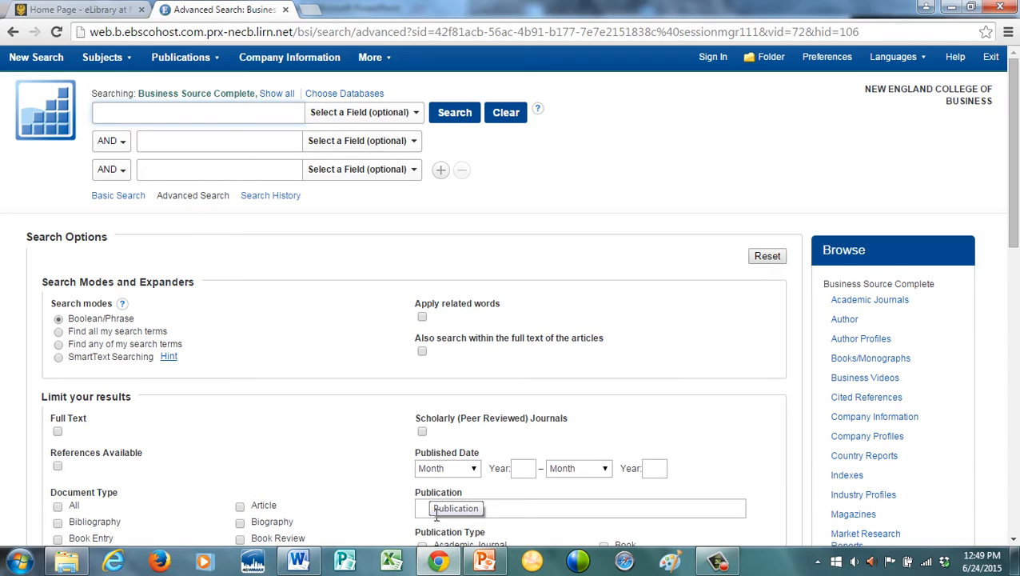
Step: Search 'bank of america' AND 'credit cards' from the Advanced Search boxes
left_click(195, 112)
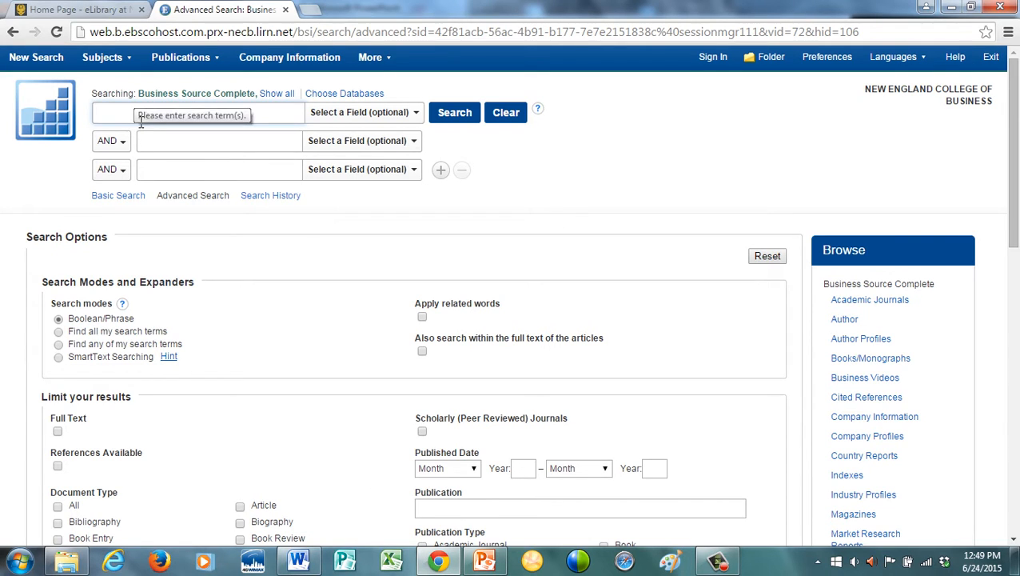
type("bank of")
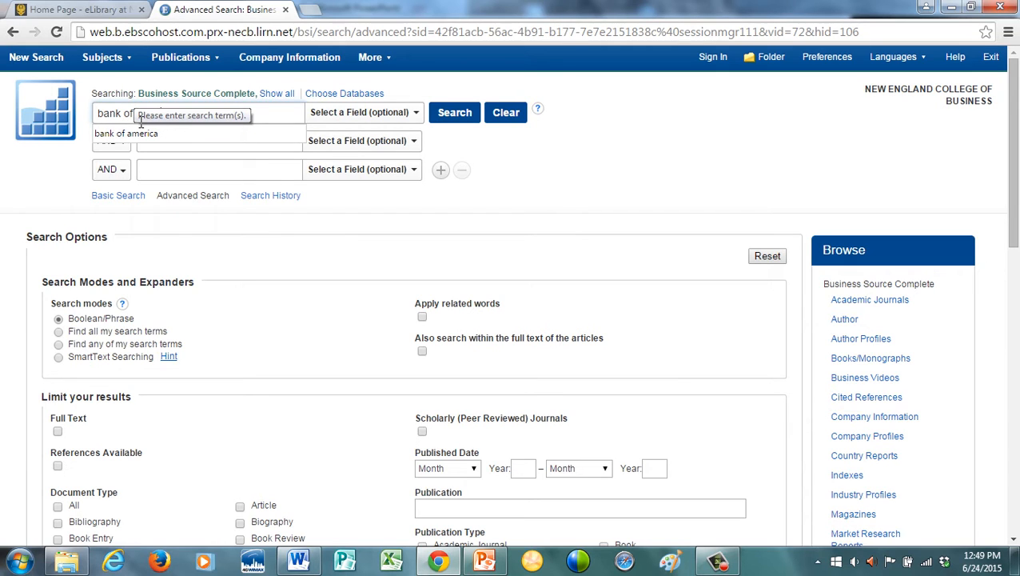
left_click(124, 132)
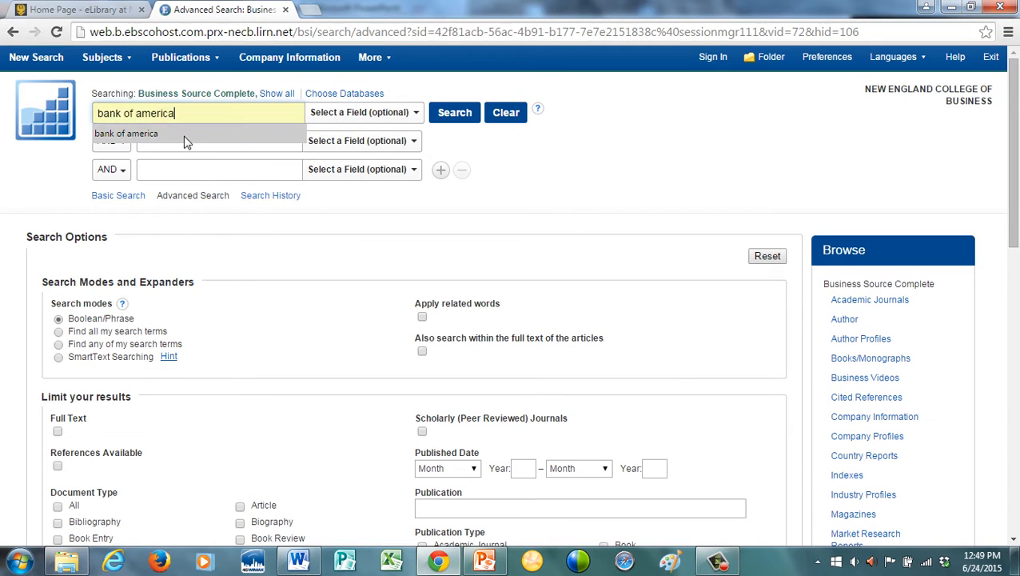
type("c")
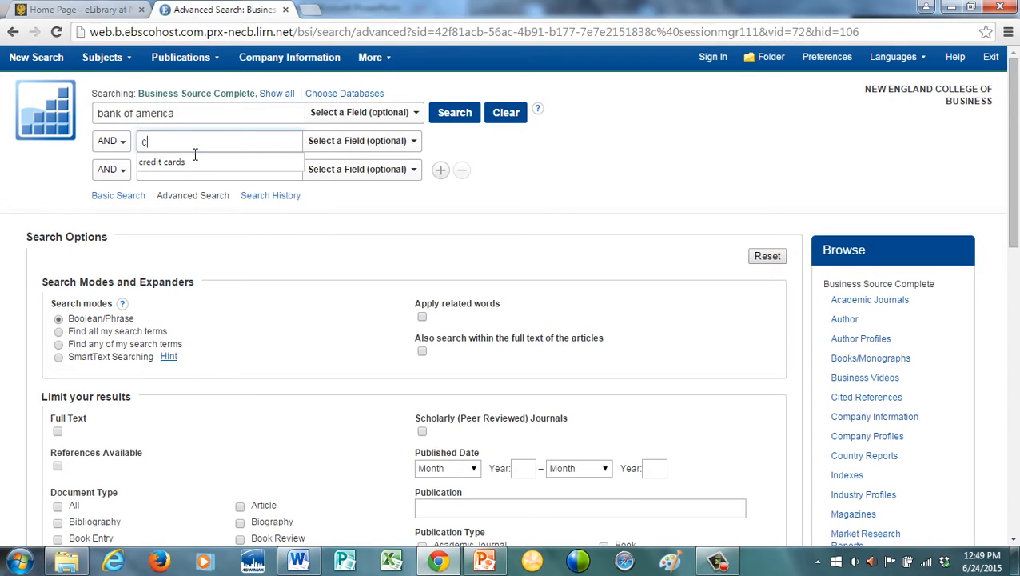
type("redit cards")
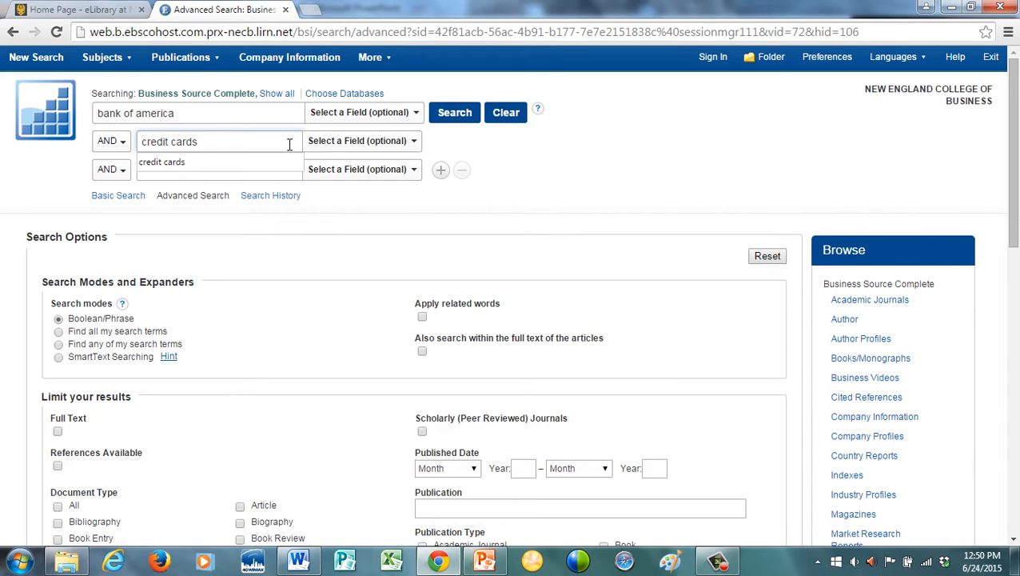
left_click(454, 112)
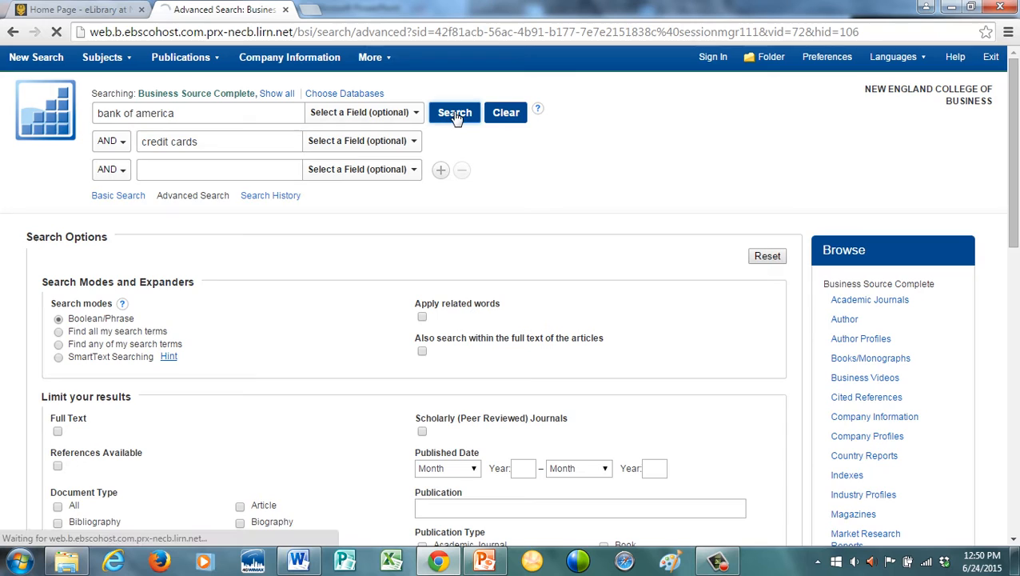
Step: Load the 1,948 results and bring up the More menu of extra resources
left_click(454, 112)
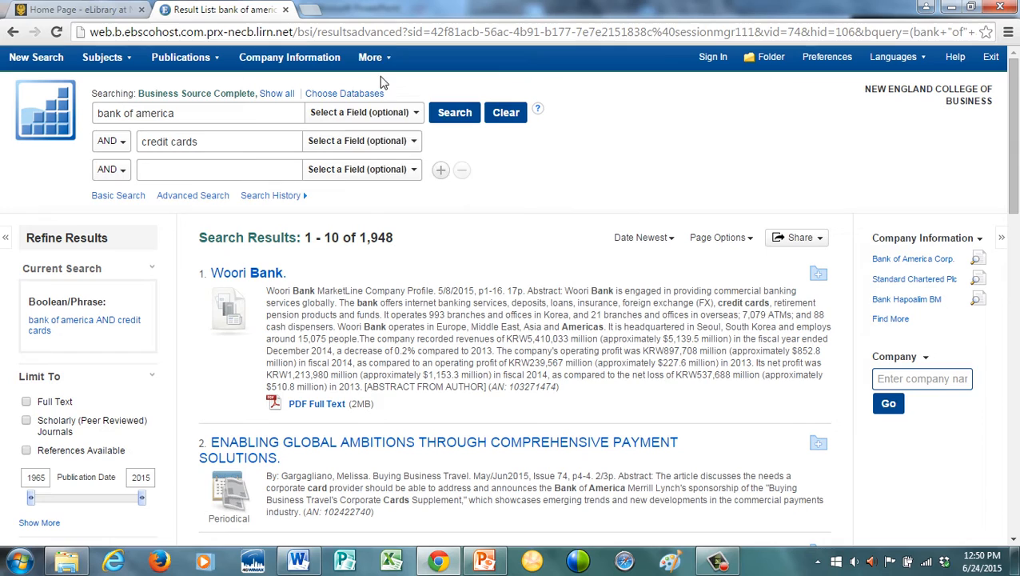
left_click(371, 58)
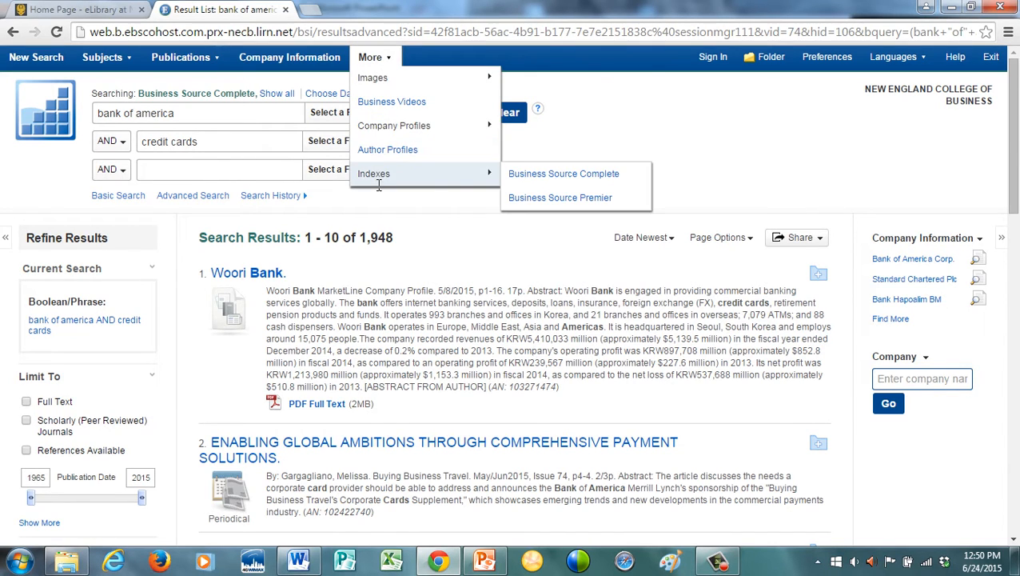
Step: Browse the Company Entity index for 'bank of america'
left_click(563, 173)
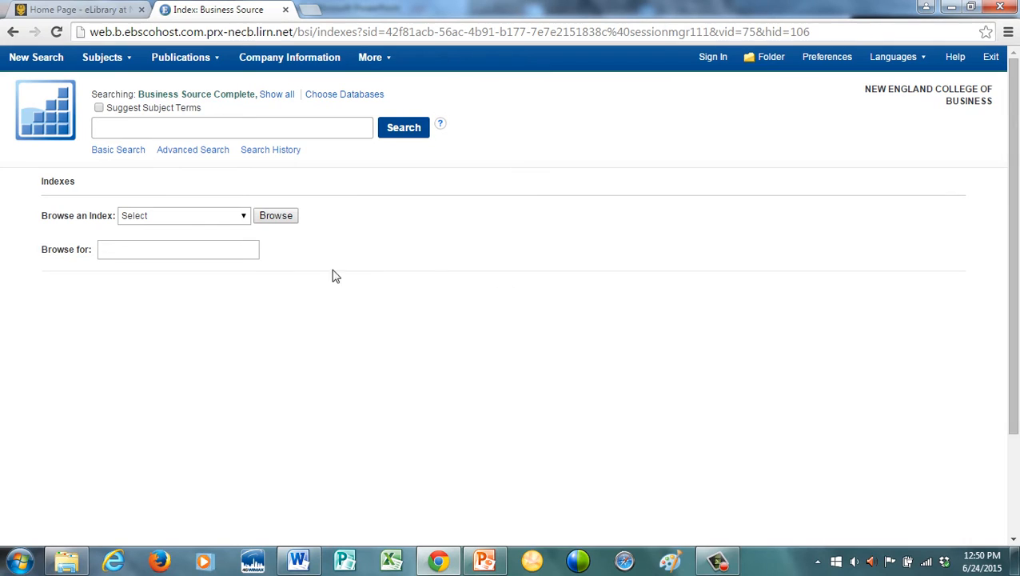
left_click(182, 214)
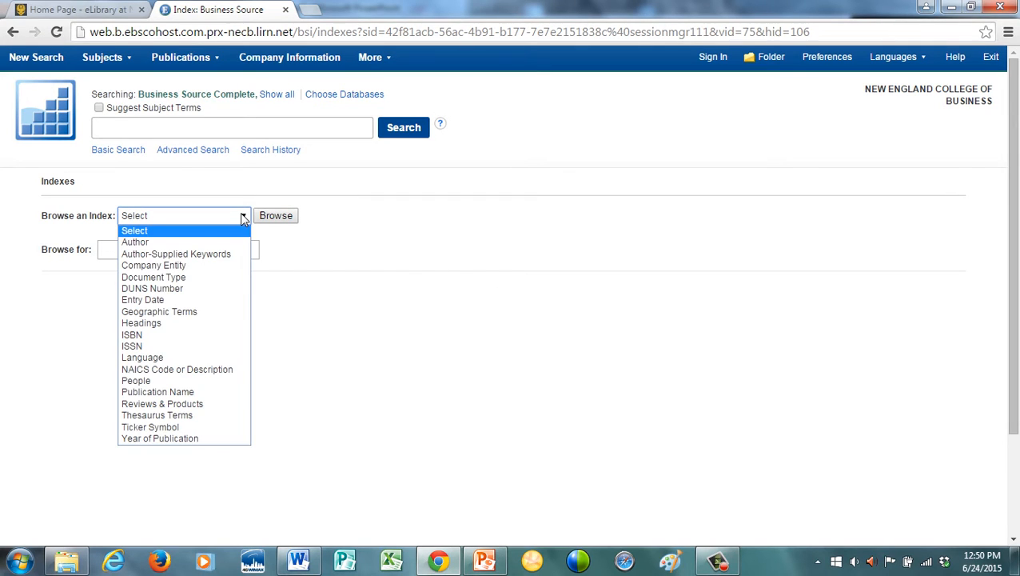
mouse_move(192, 265)
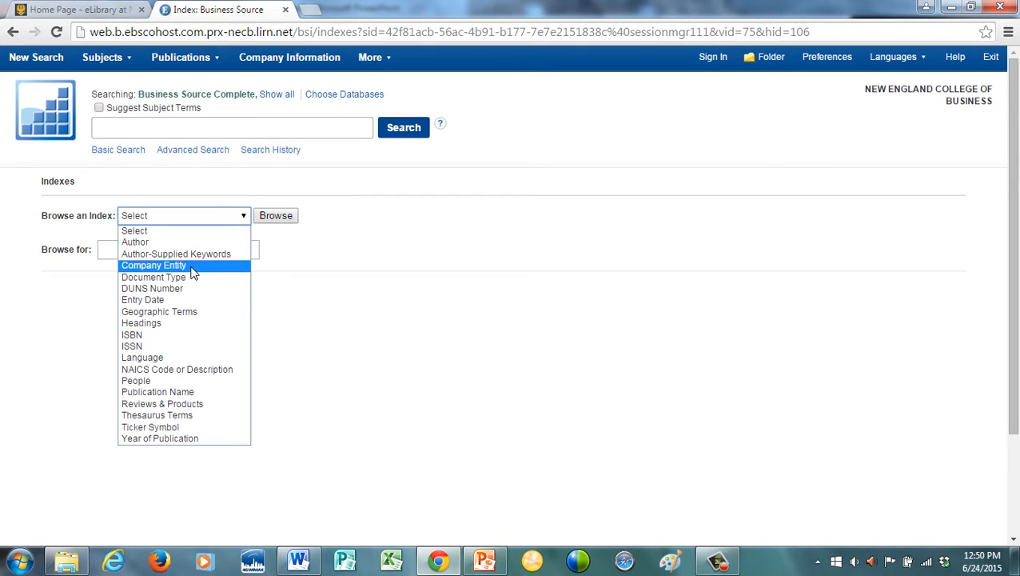
left_click(154, 265)
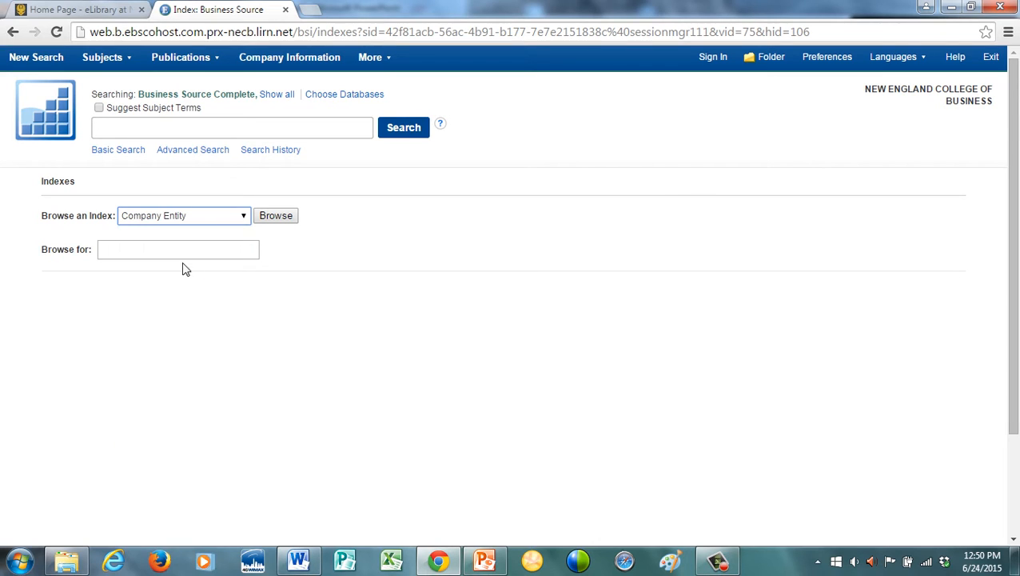
left_click(179, 249)
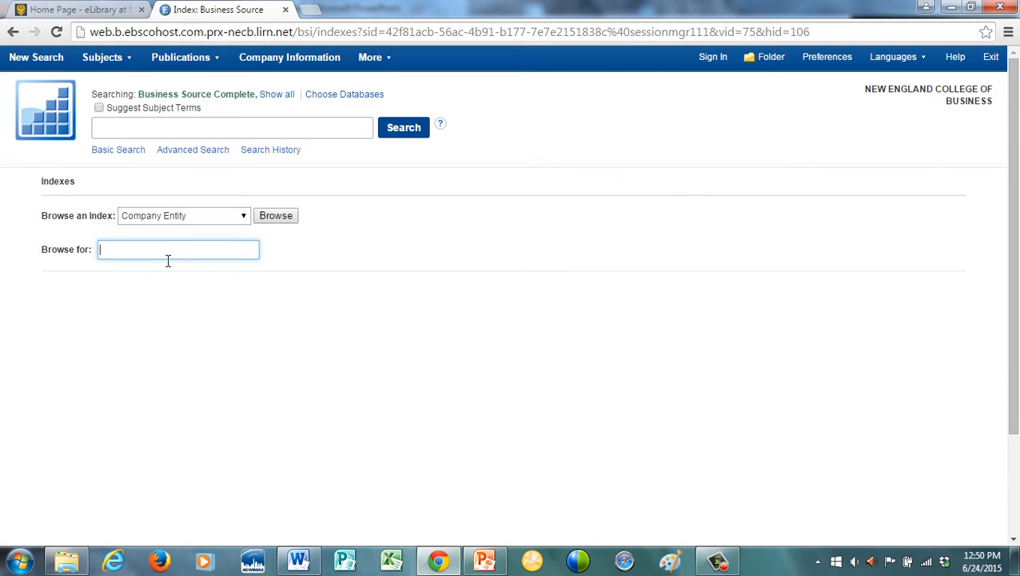
type("bank of a")
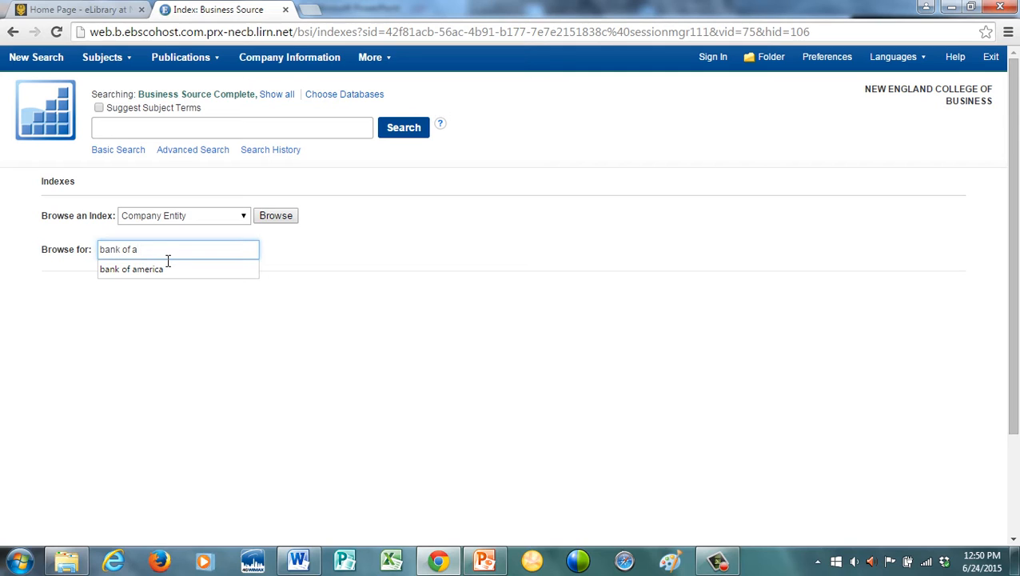
type("meri")
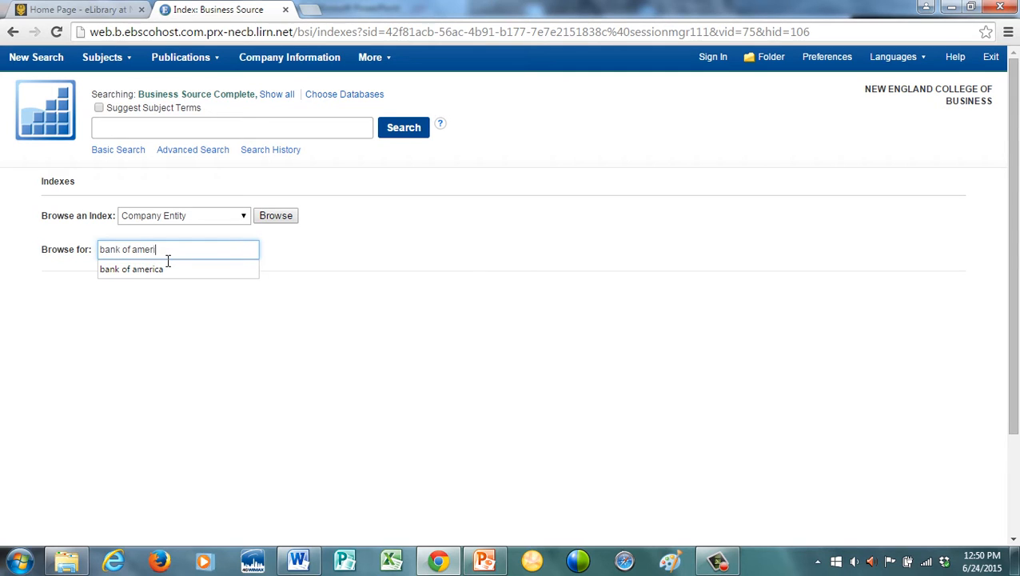
type("ca")
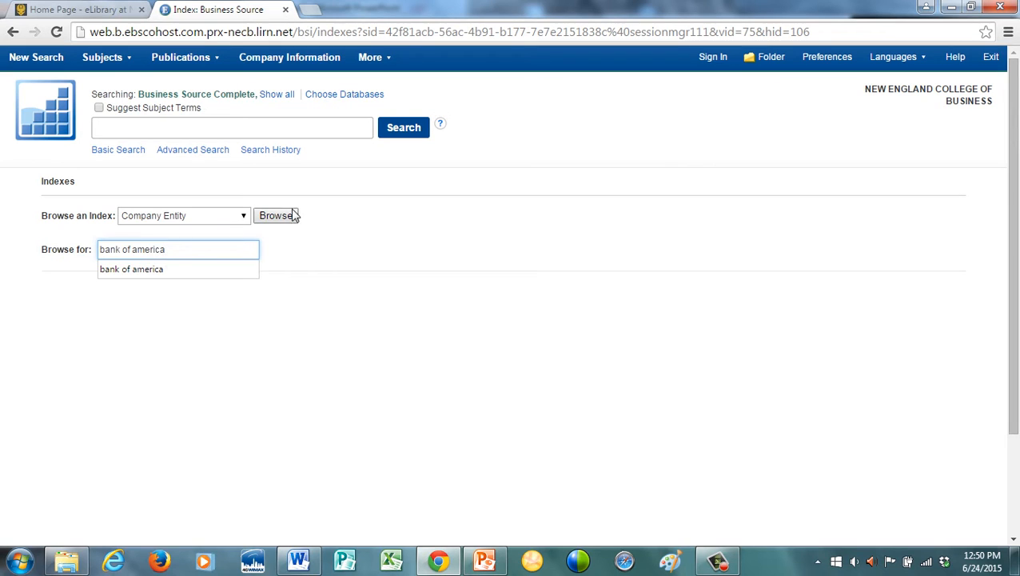
left_click(275, 214)
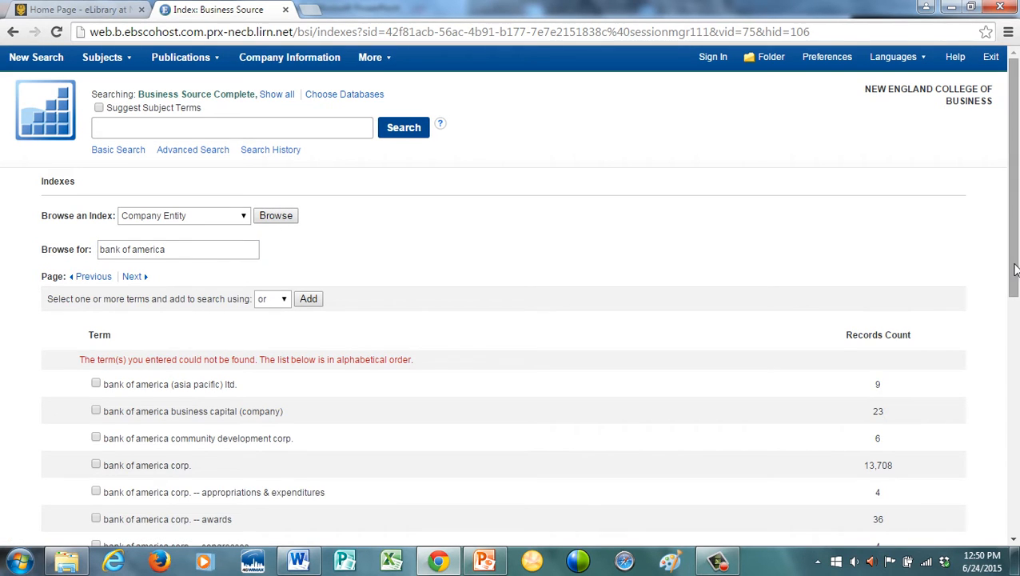
Step: Tick bank of america corp. and add it to the query with 'and'
scroll("down", 3)
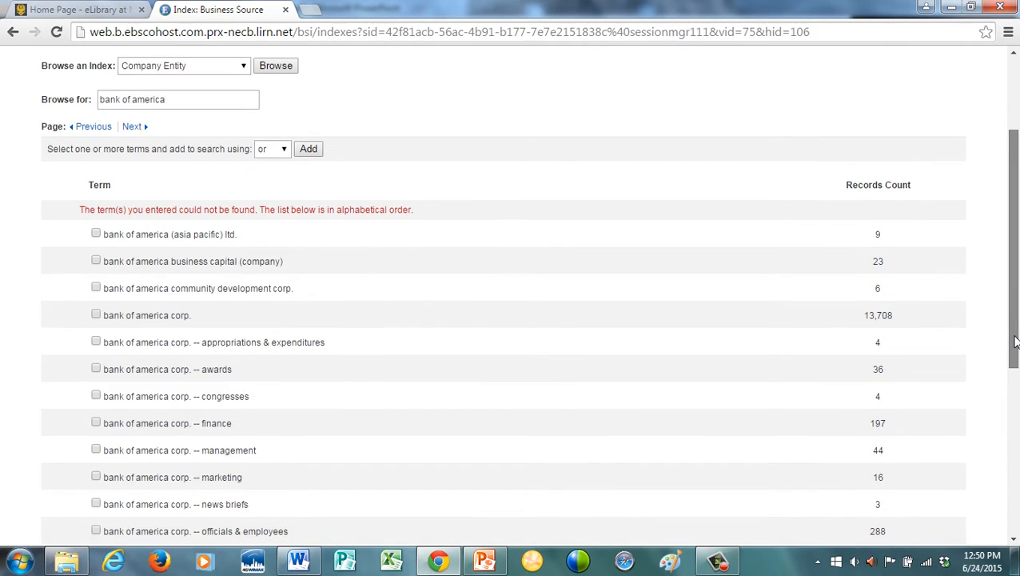
scroll("down", 3)
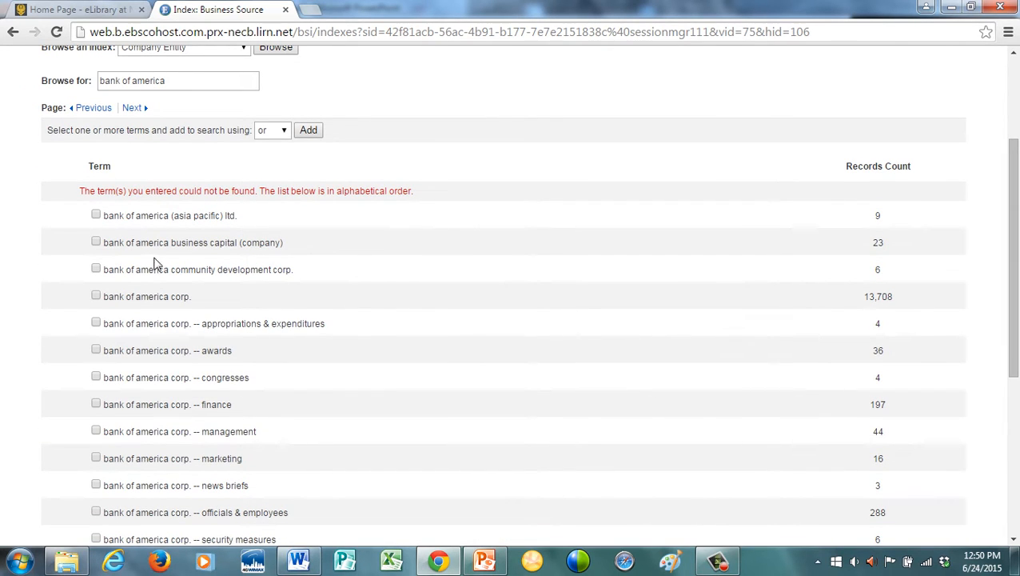
mouse_move(163, 379)
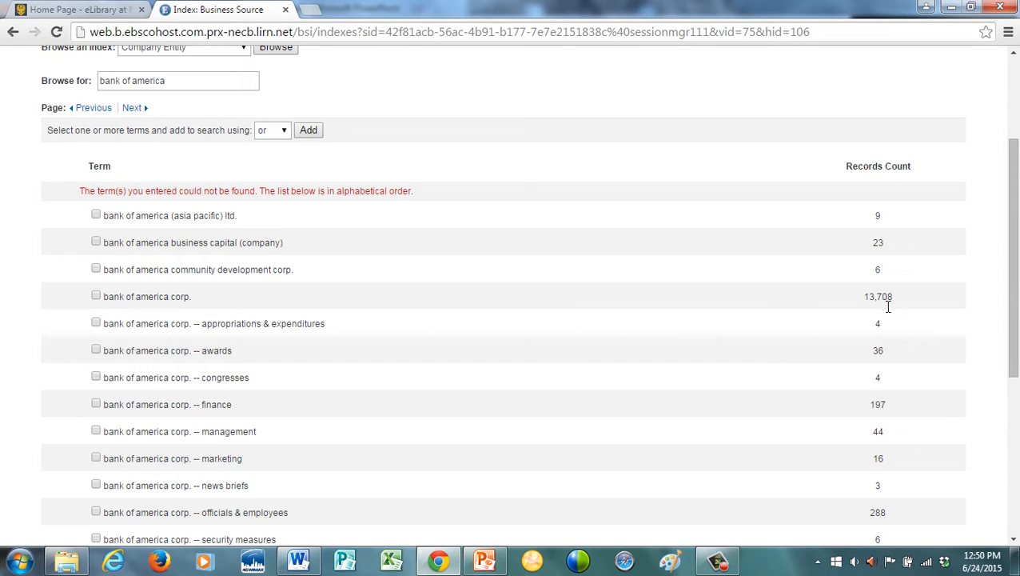
left_click(96, 294)
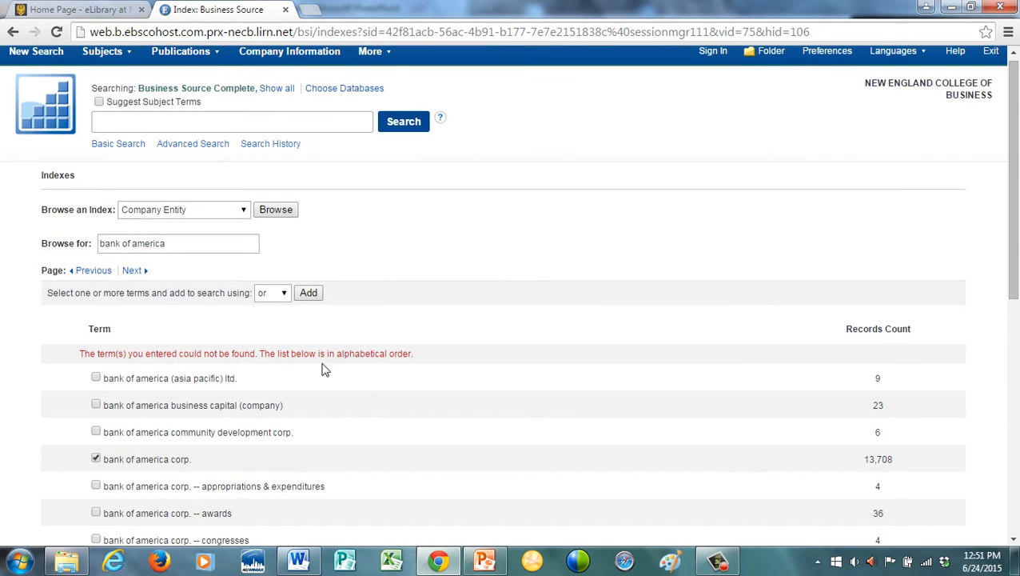
left_click(272, 293)
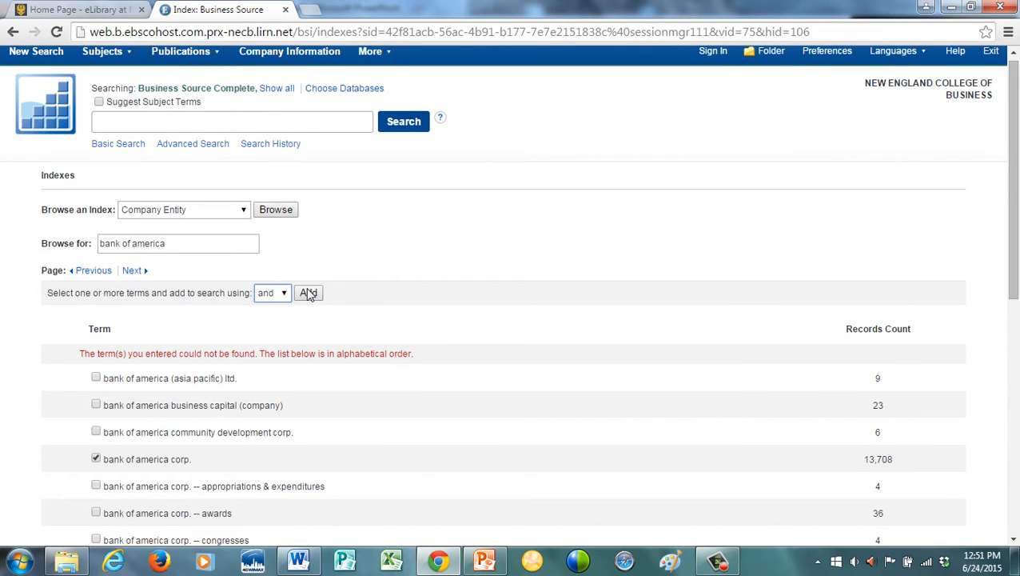
left_click(307, 293)
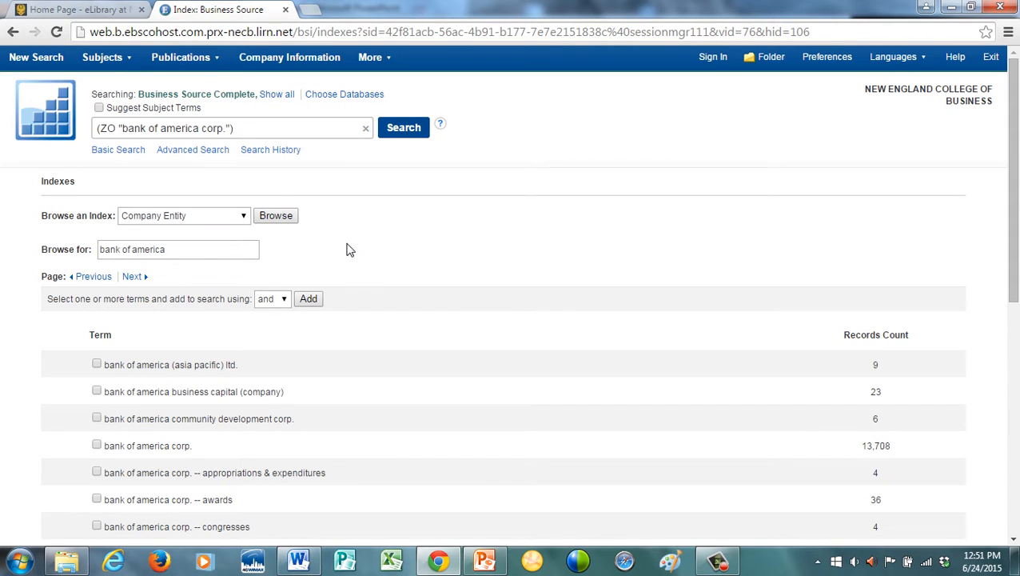
mouse_move(304, 241)
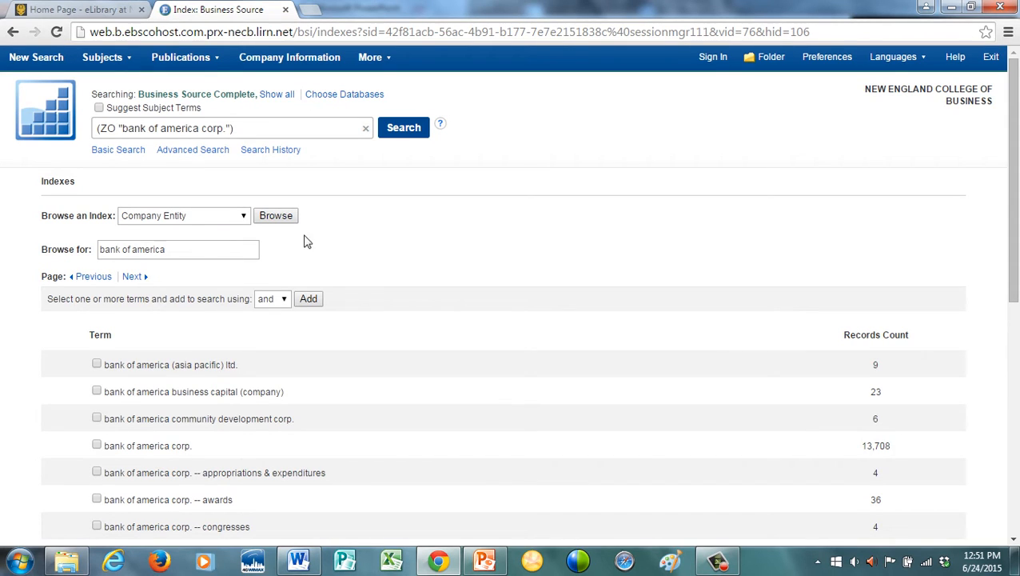
Step: Add thesaurus term 'credit cards' with 'and' to the company query and run it
left_click(184, 214)
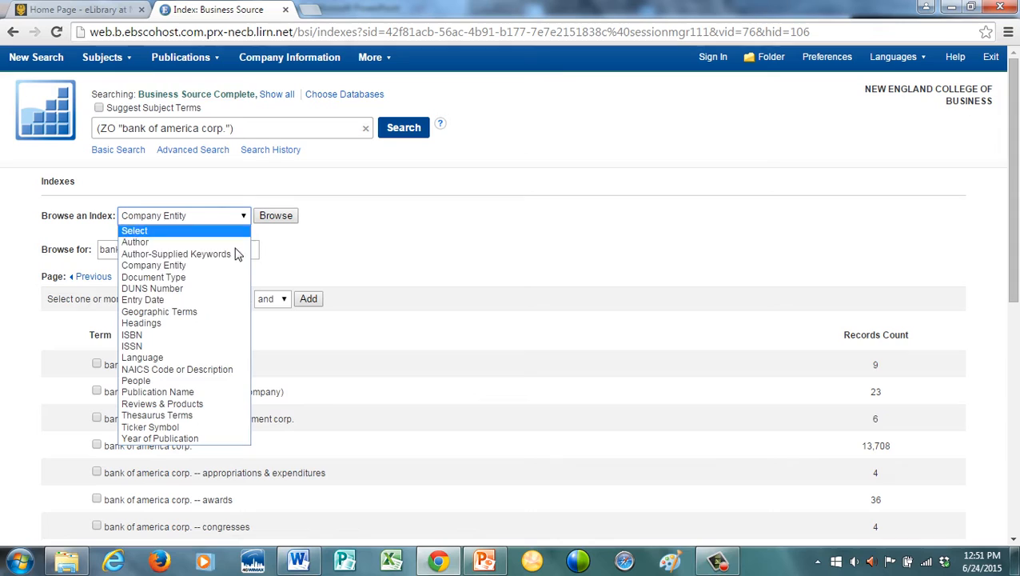
left_click(156, 416)
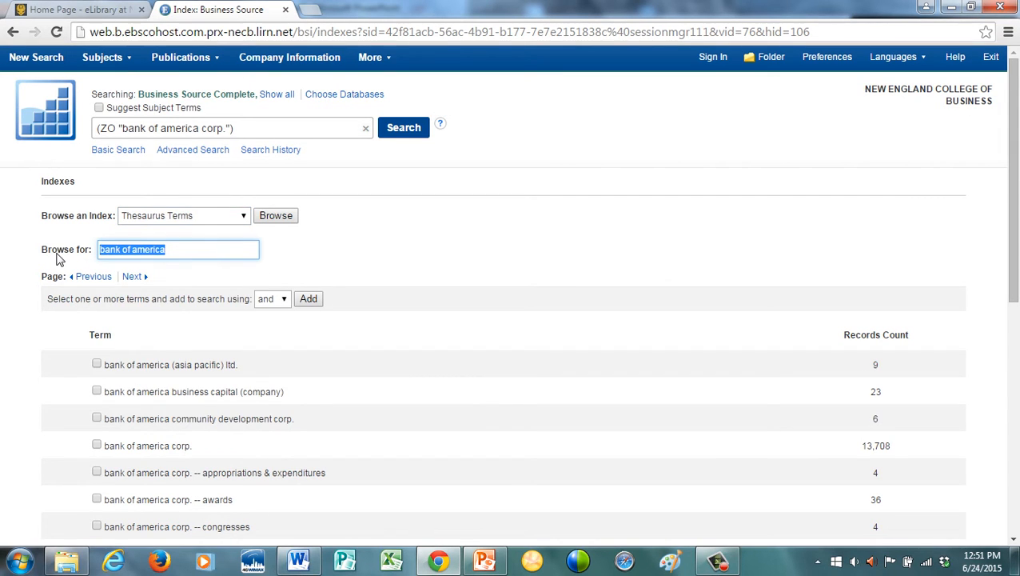
type("credit cards")
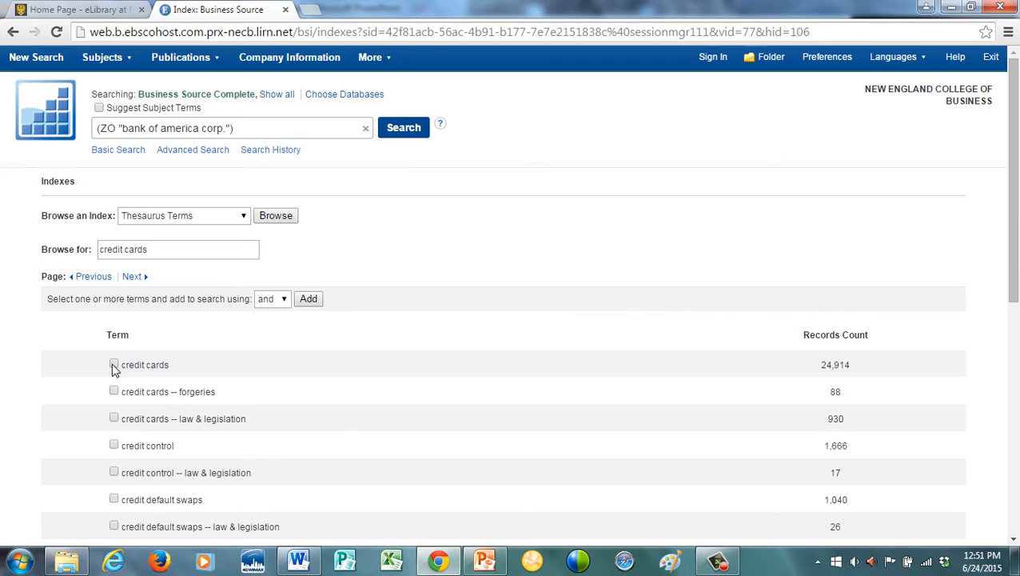
left_click(309, 300)
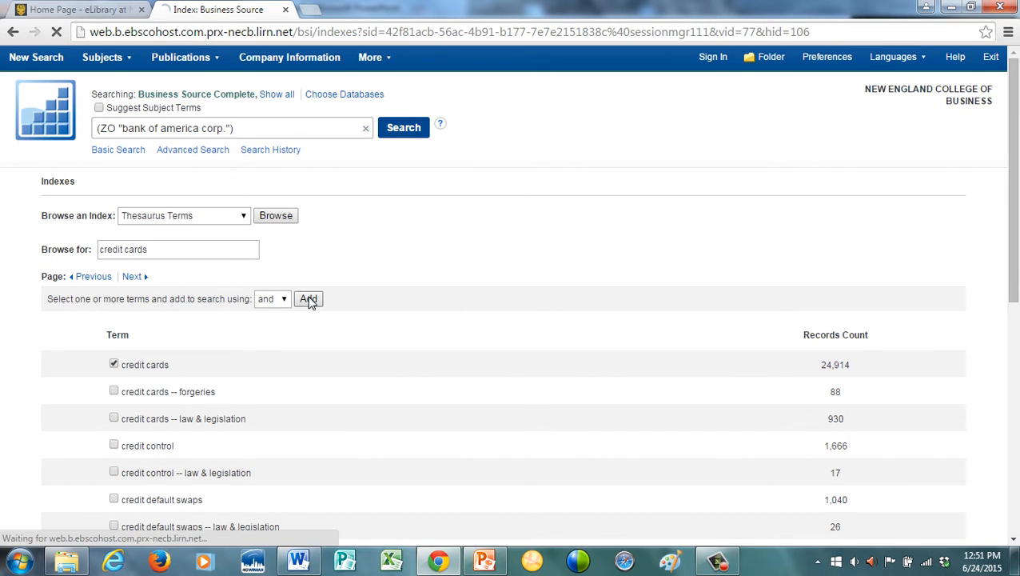
left_click(309, 299)
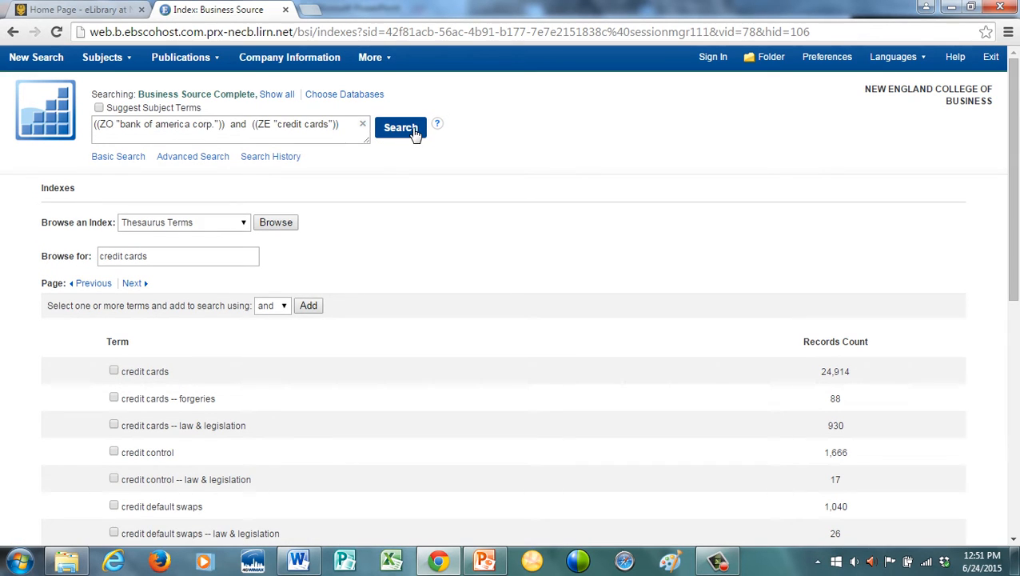
left_click(401, 128)
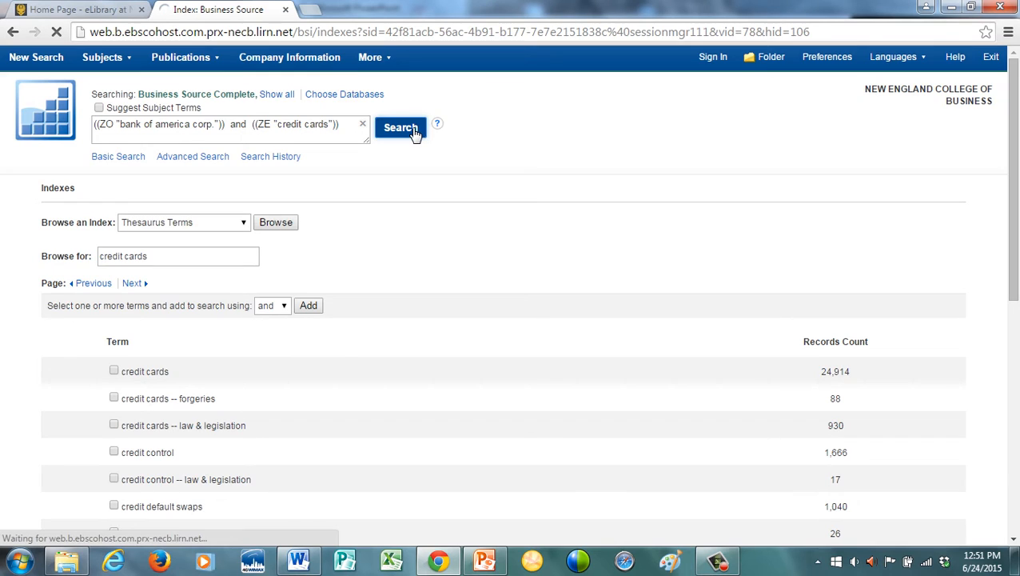
Step: Limit results to full text and publication dates 2012–2014, leaving 36 results
left_click(401, 128)
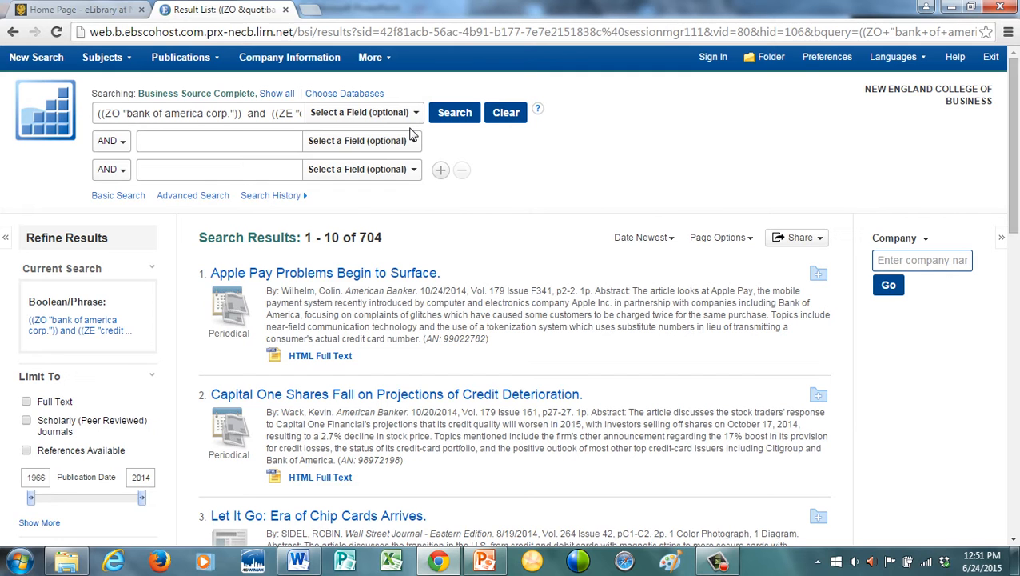
scroll("down", 3)
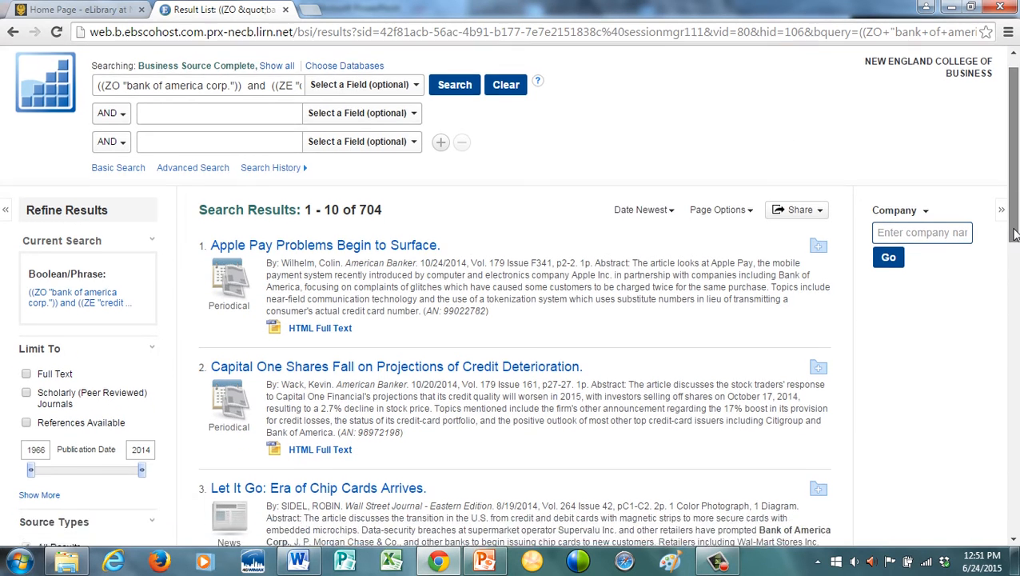
scroll("down", 3)
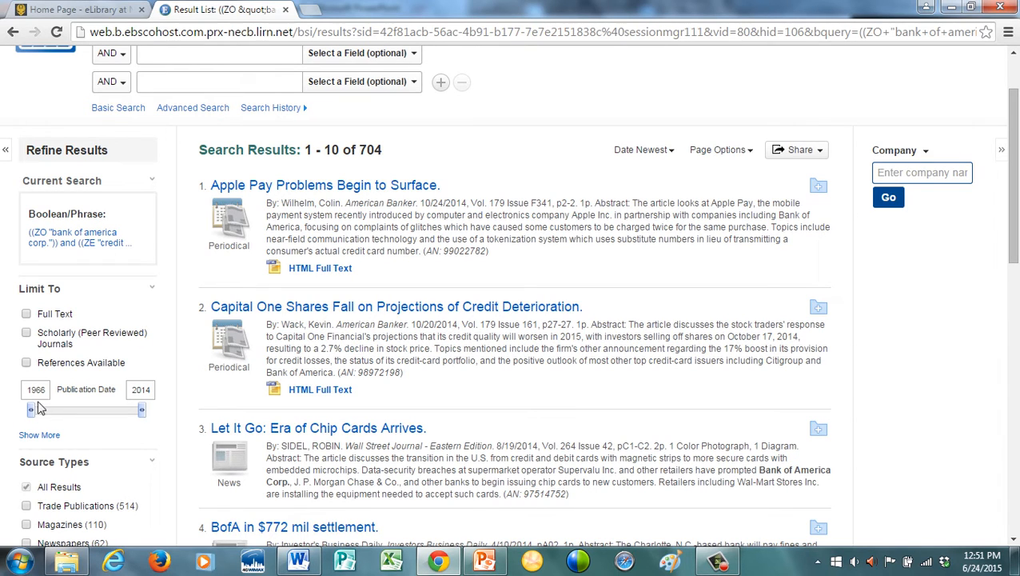
left_click_drag(30, 410, 108, 410)
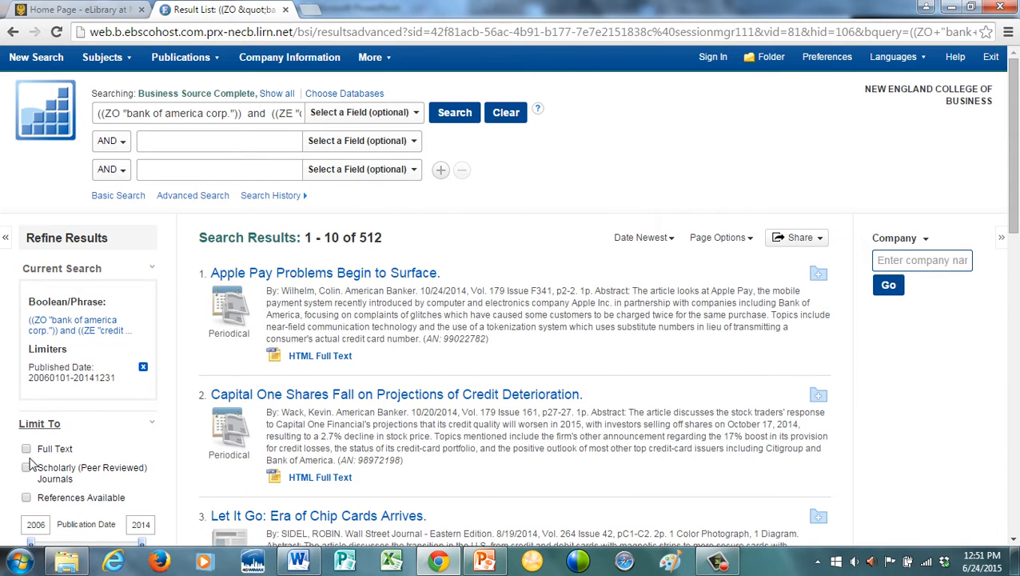
left_click(25, 448)
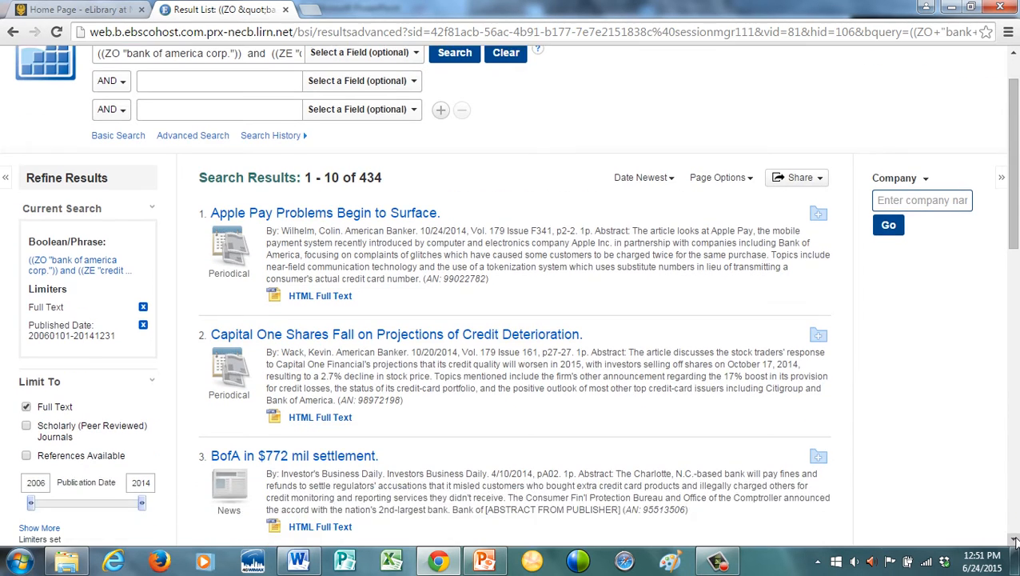
scroll("down", 3)
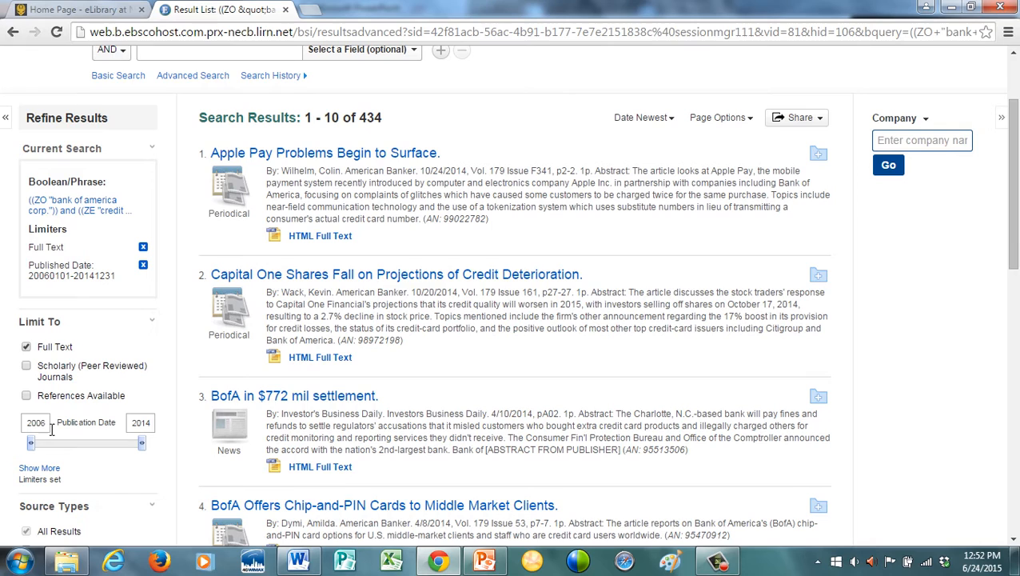
left_click(35, 422)
type("2012")
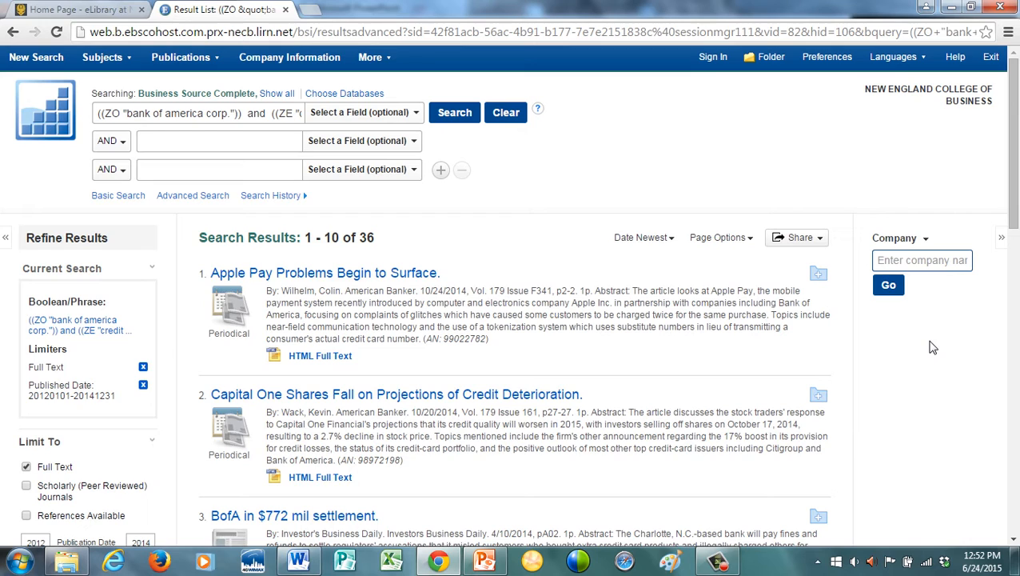
mouse_move(496, 97)
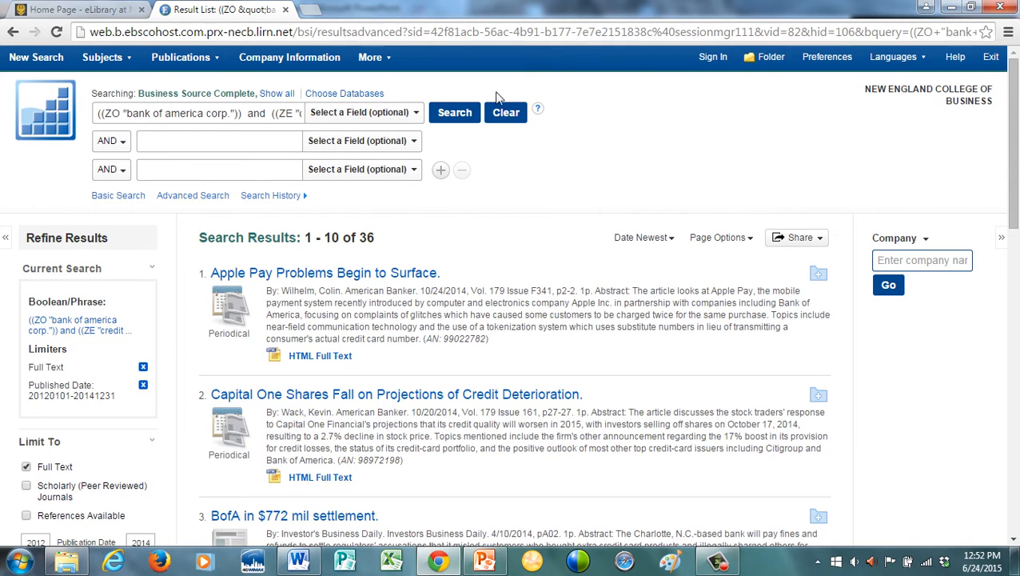
Step: Clear the old search and browse the Geographic Terms index for 'china'
left_click(505, 111)
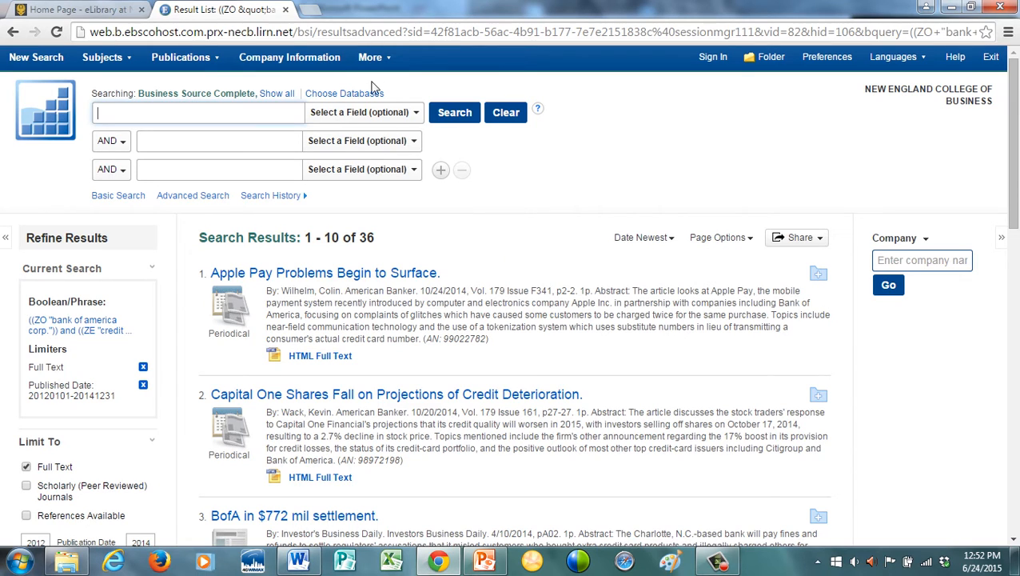
left_click(371, 58)
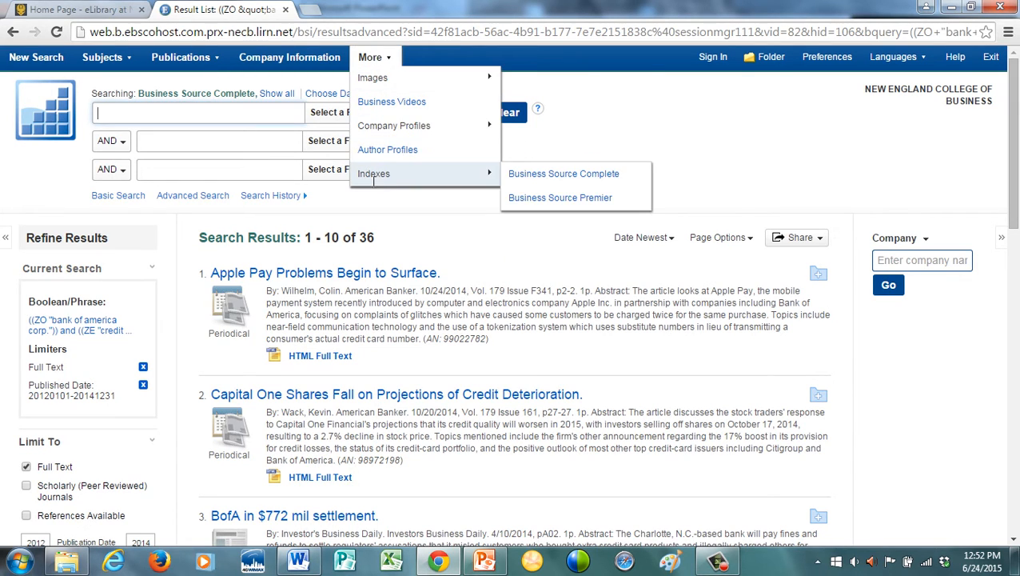
left_click(563, 173)
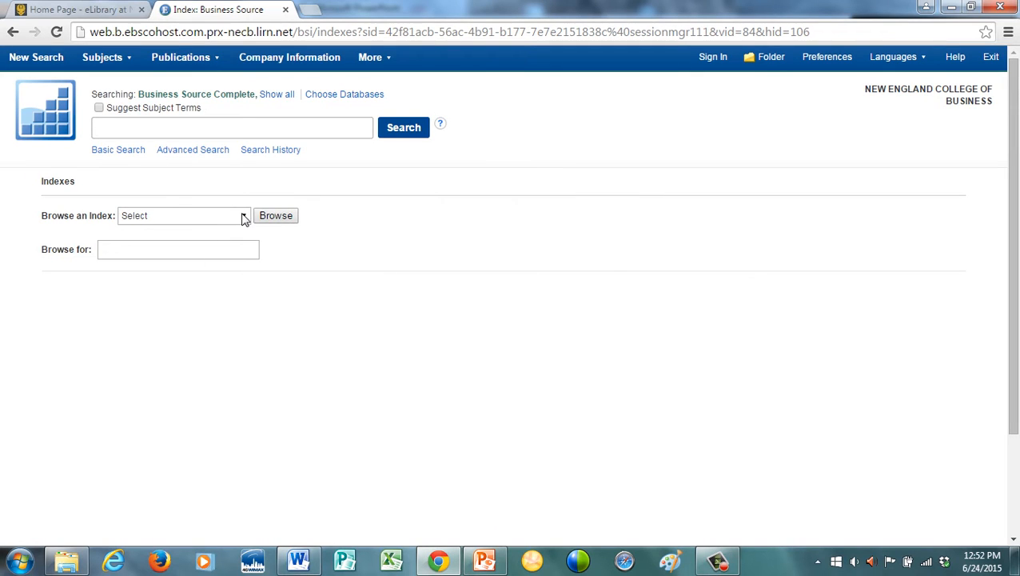
left_click(184, 214)
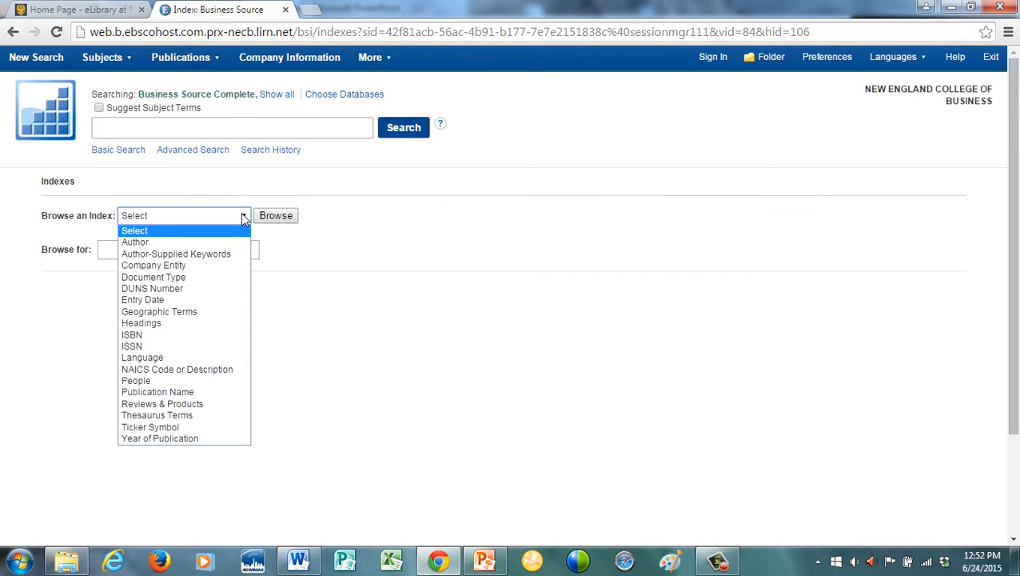
mouse_move(239, 232)
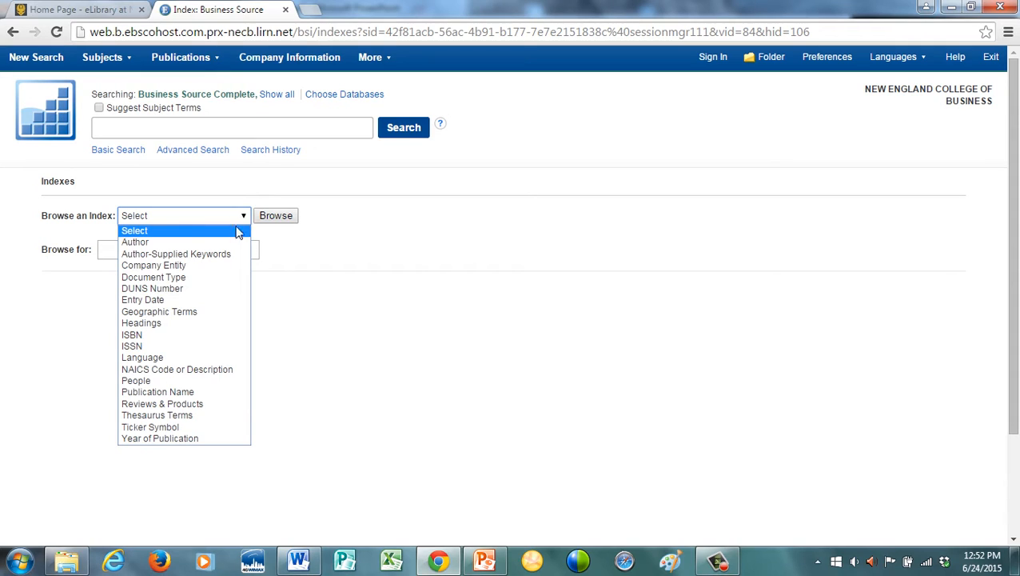
left_click(160, 311)
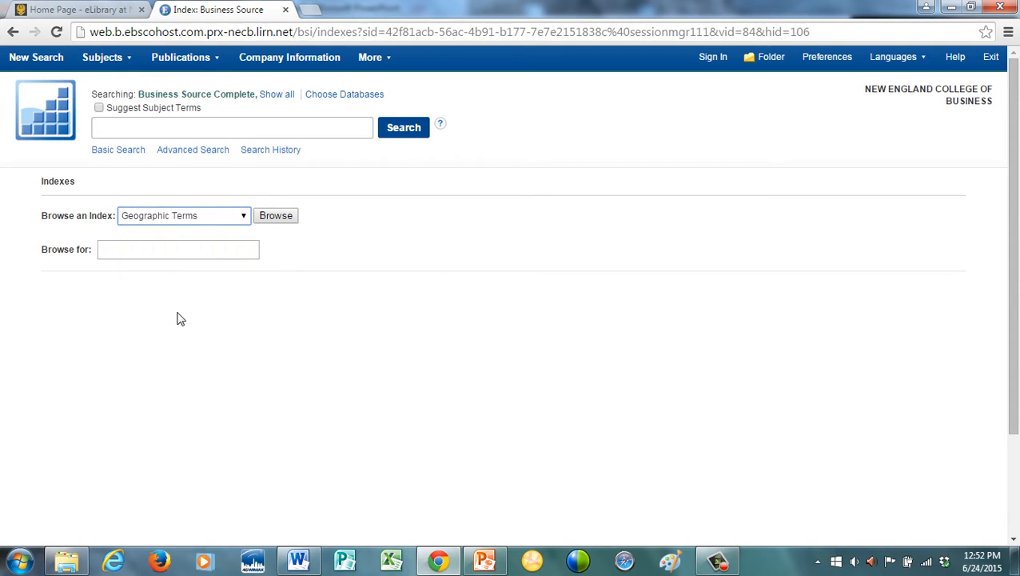
left_click(179, 249)
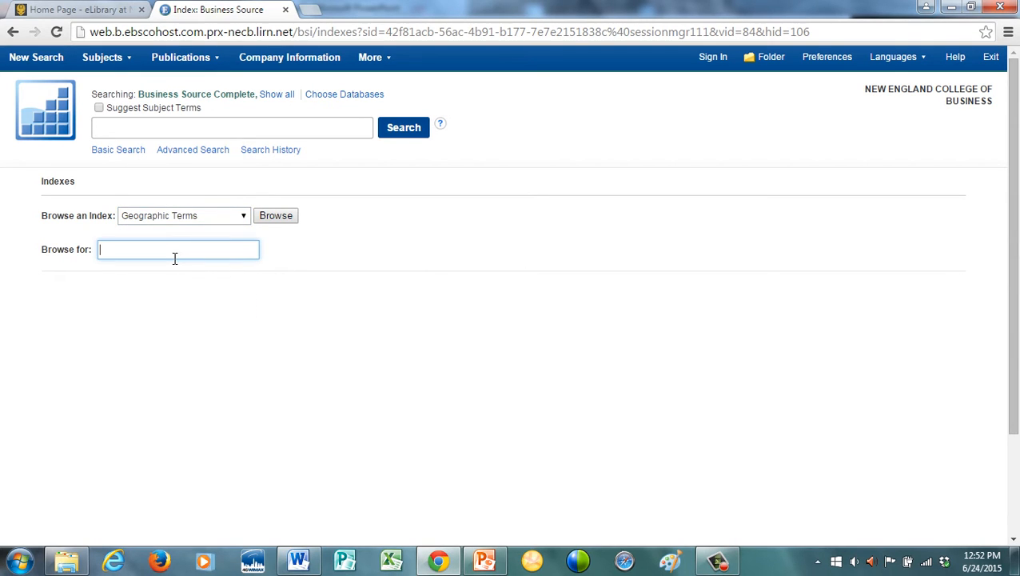
type("chin")
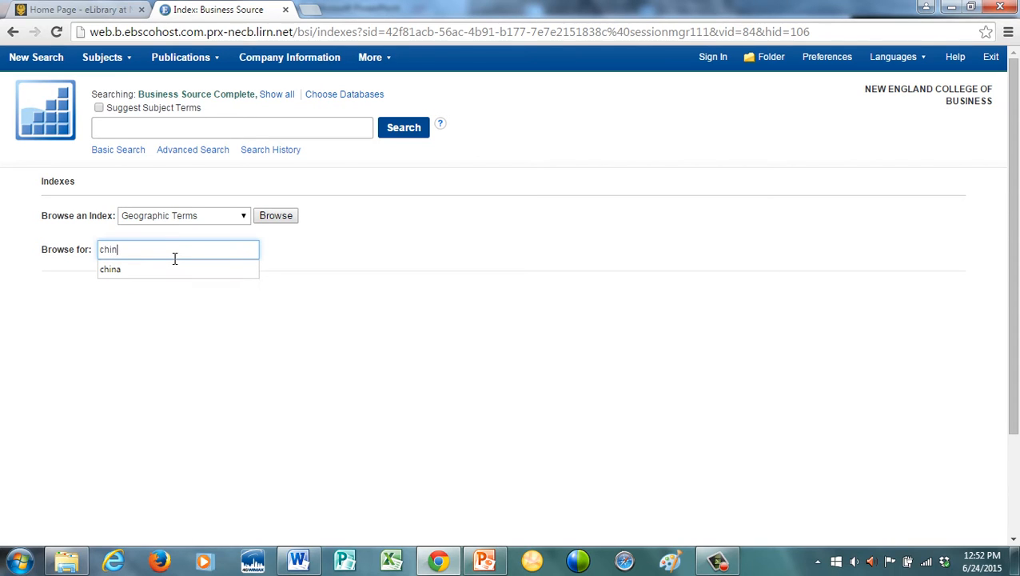
left_click(275, 214)
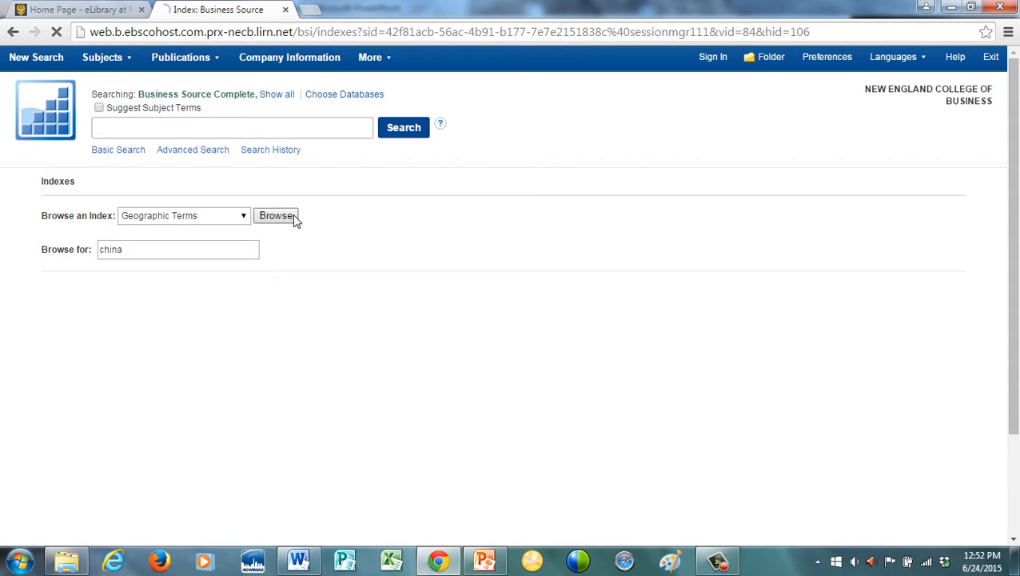
left_click(275, 216)
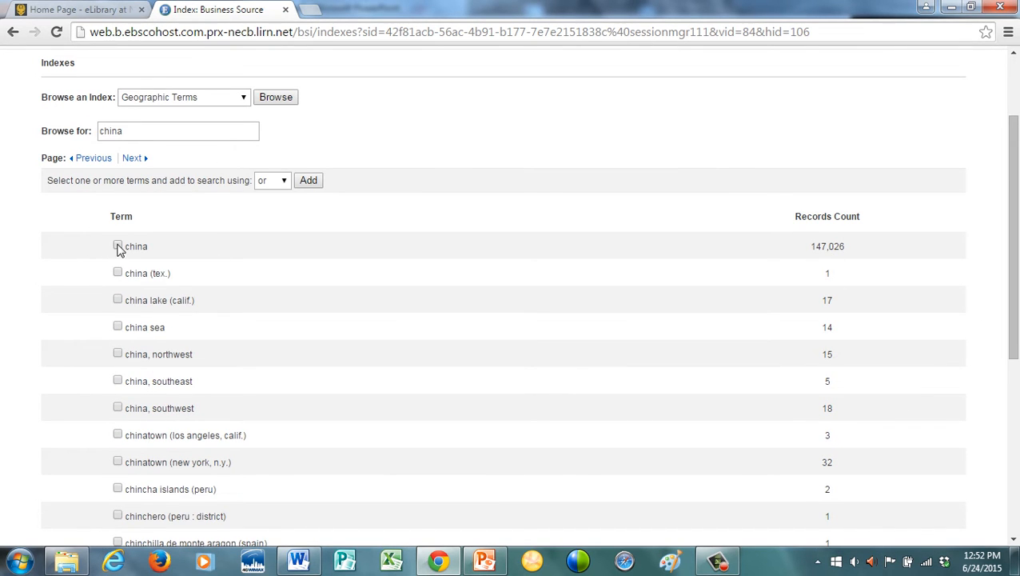
Step: Tick china and add it to the query with 'and' as ZG "china"
left_click(118, 247)
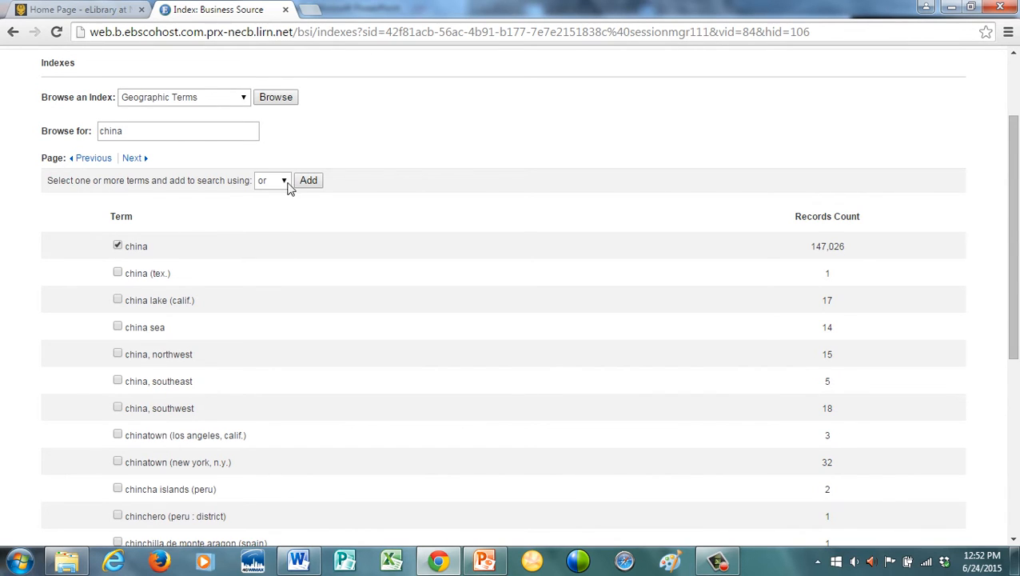
left_click(272, 179)
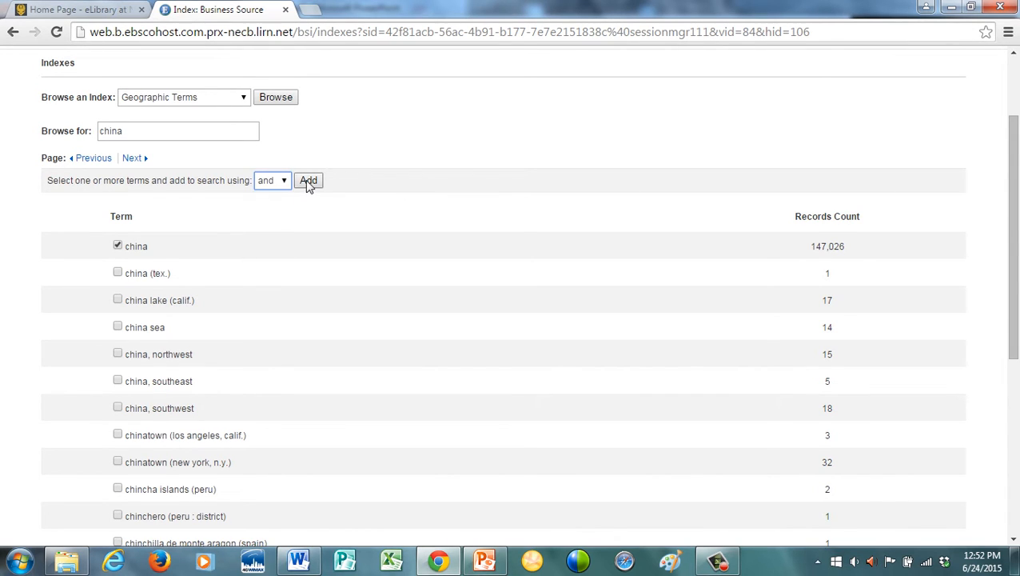
left_click(307, 179)
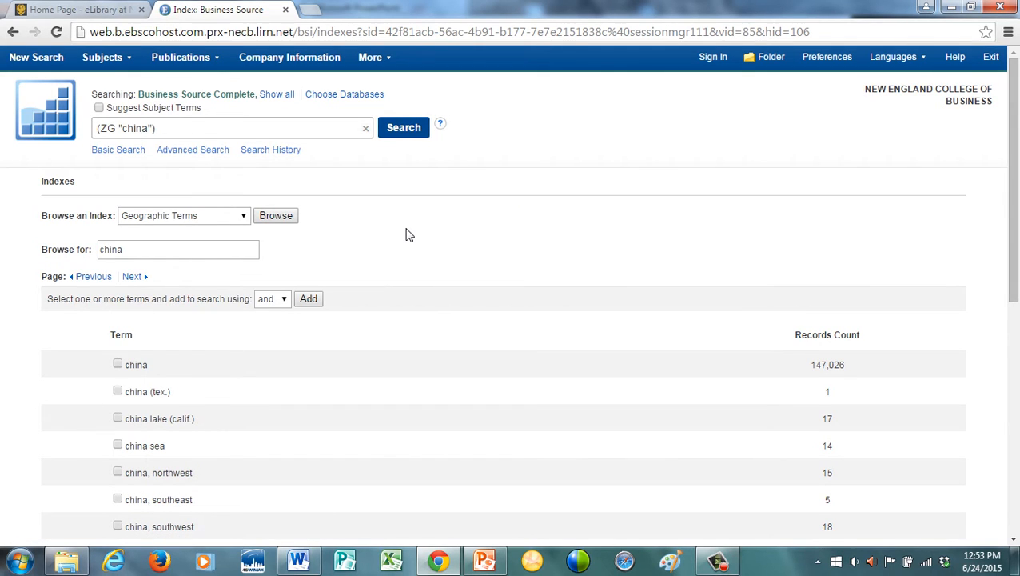
left_click(184, 214)
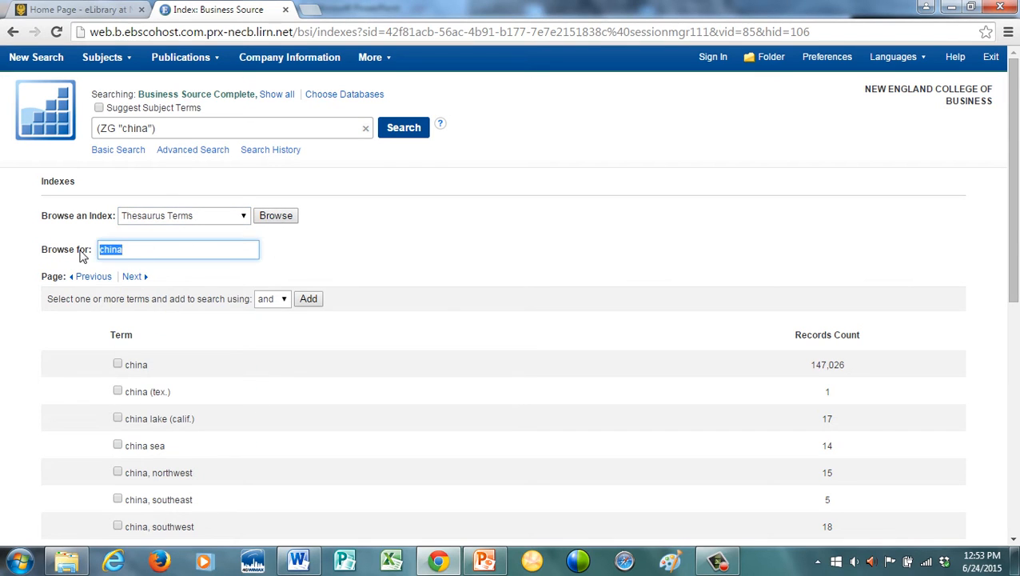
Step: Add thesaurus term 'cell phones' to ZG china and run the search, returning 820 results
type("cell phones")
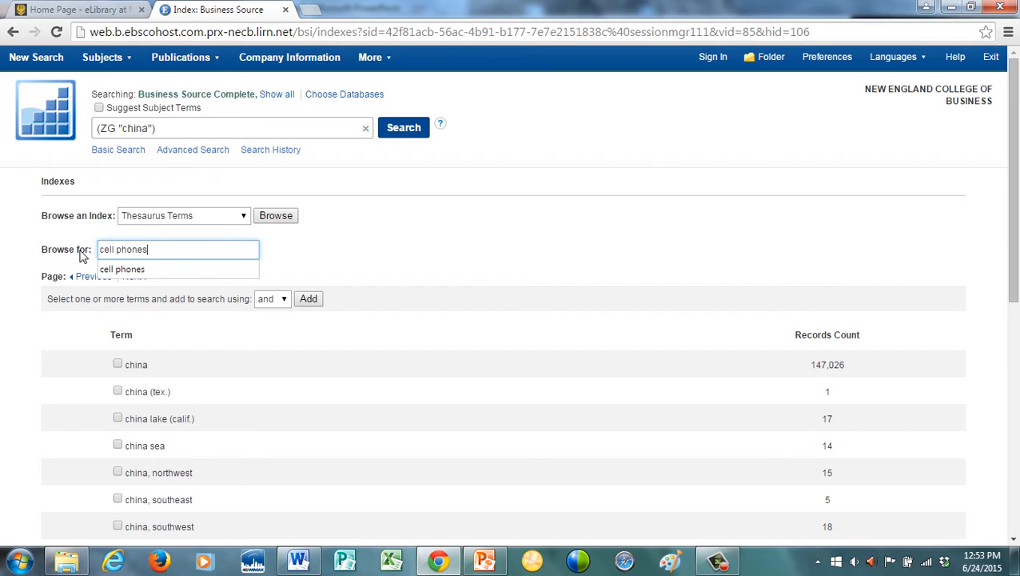
left_click(275, 215)
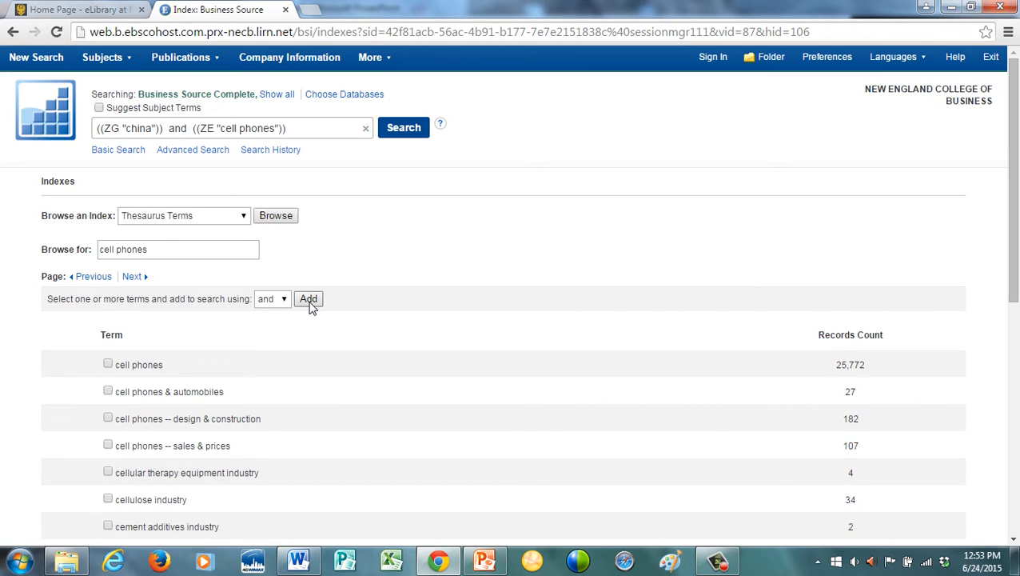
left_click(403, 128)
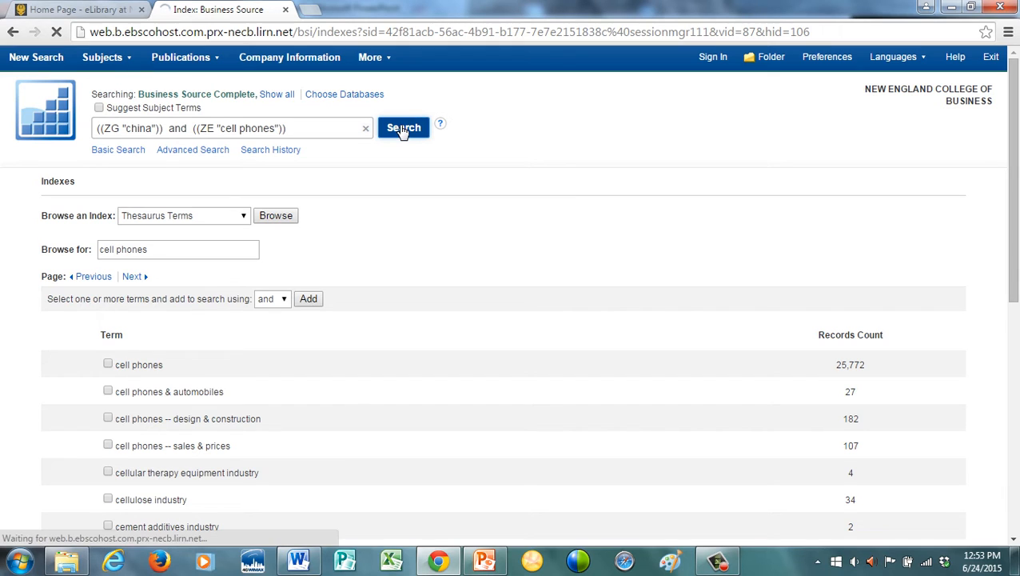
left_click(403, 128)
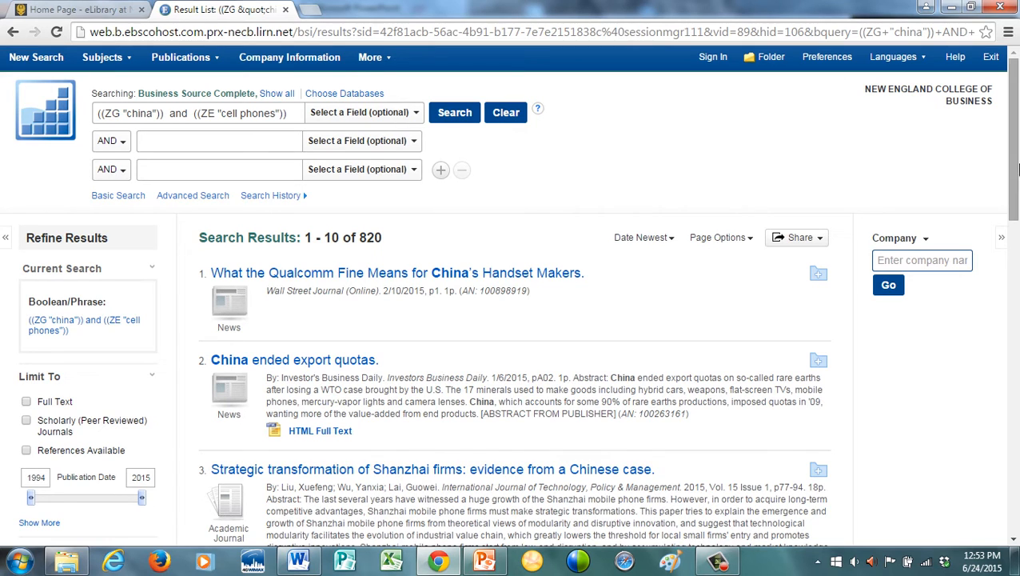
Step: Limit Source Types to Industry Profiles only, leaving 28 results
scroll("down", 3)
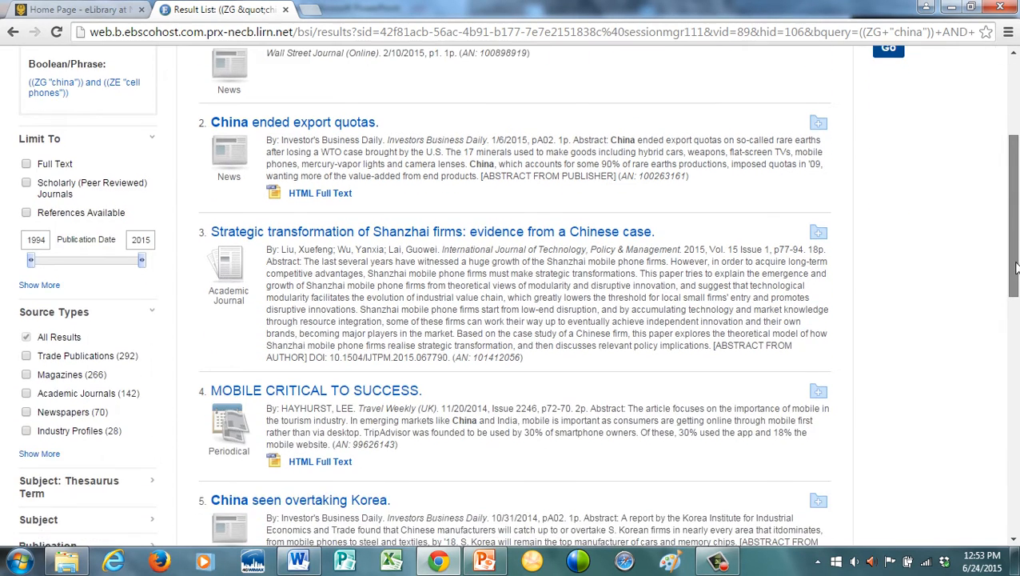
scroll("down", 3)
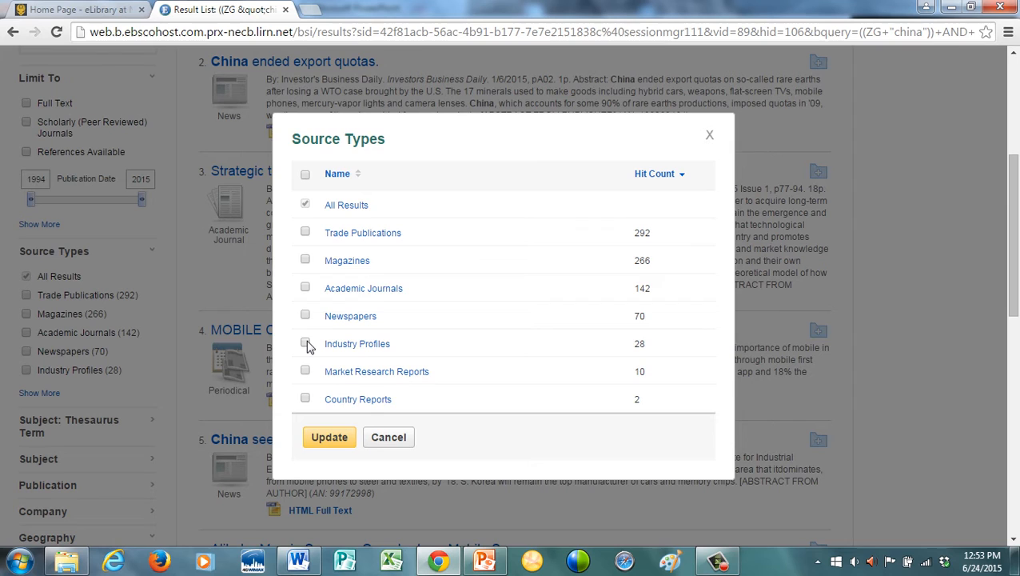
left_click(330, 437)
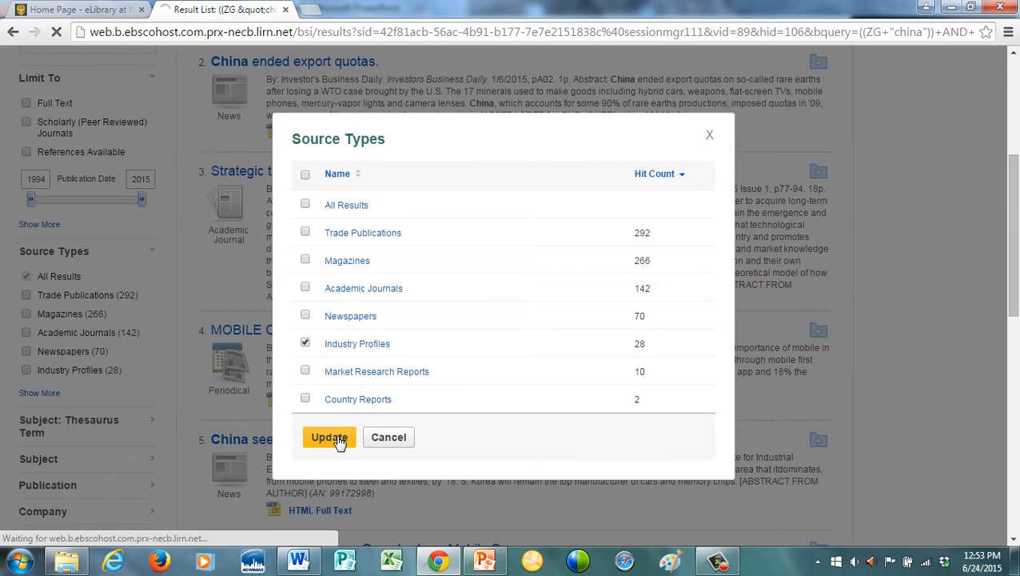
left_click(330, 437)
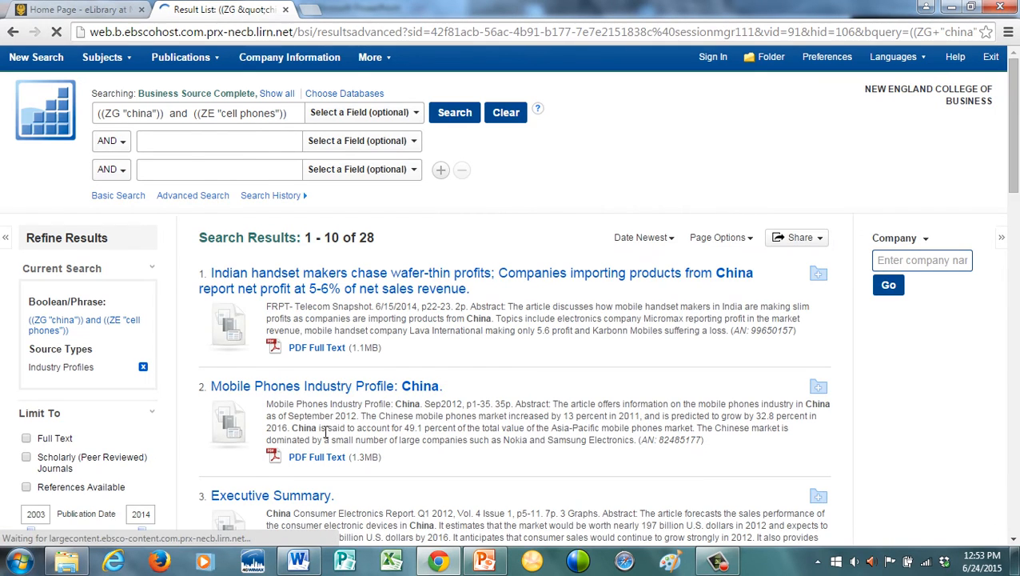
mouse_move(326, 386)
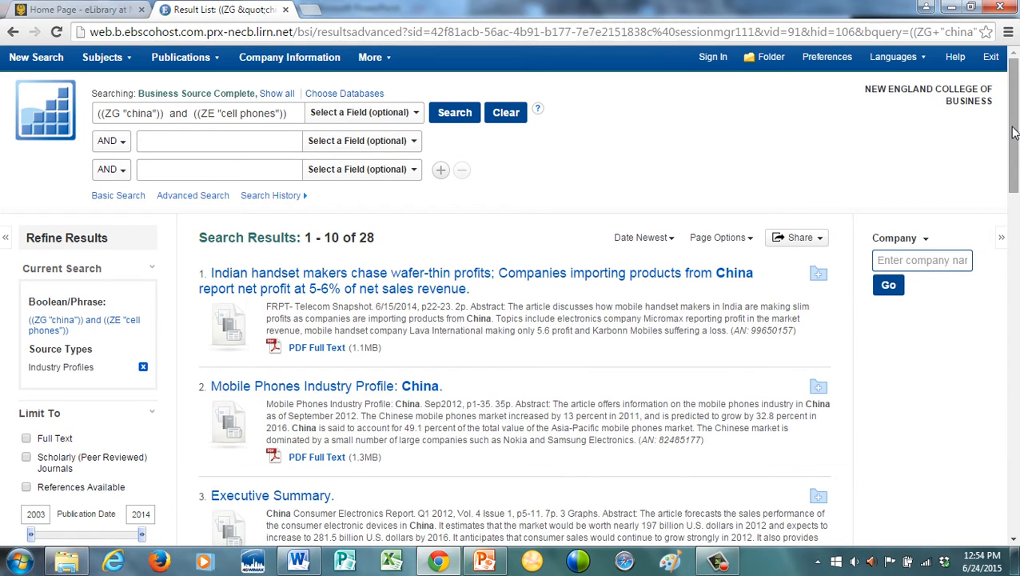
scroll("down", 3)
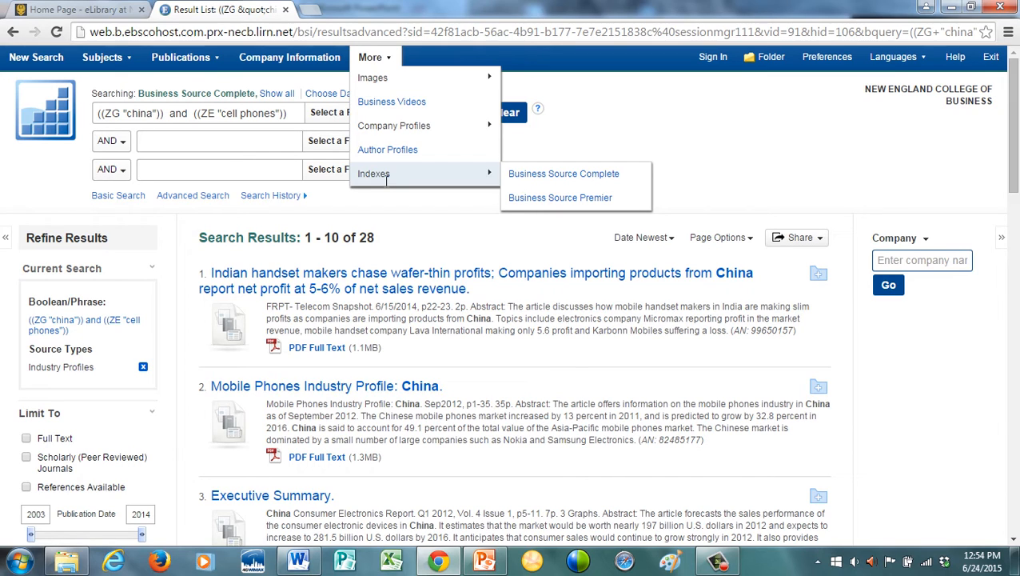
mouse_move(371, 77)
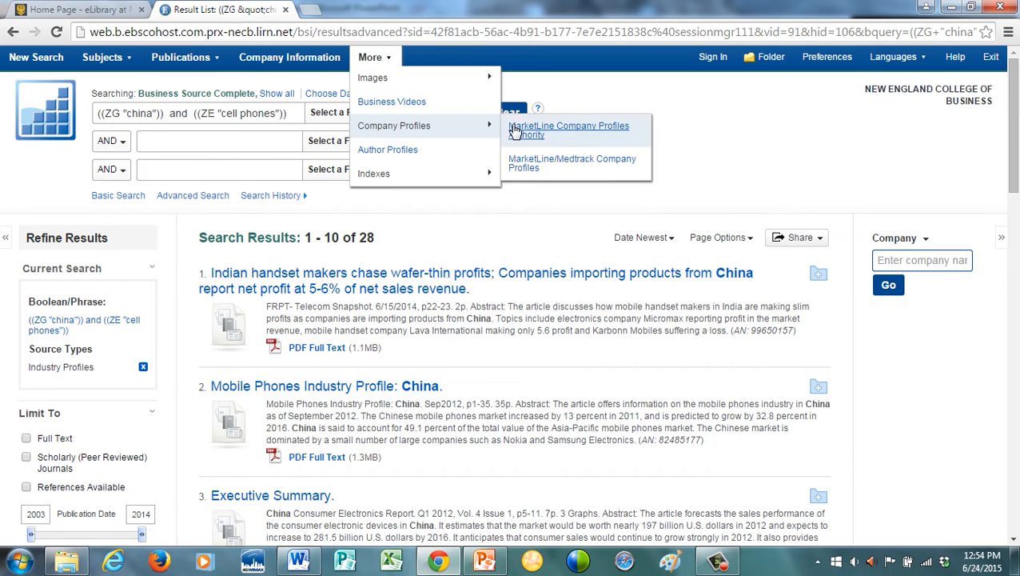
Step: Browse MarketLine Company Profiles for 'costco' and open the Costco Wholesale Corporation report
left_click(570, 164)
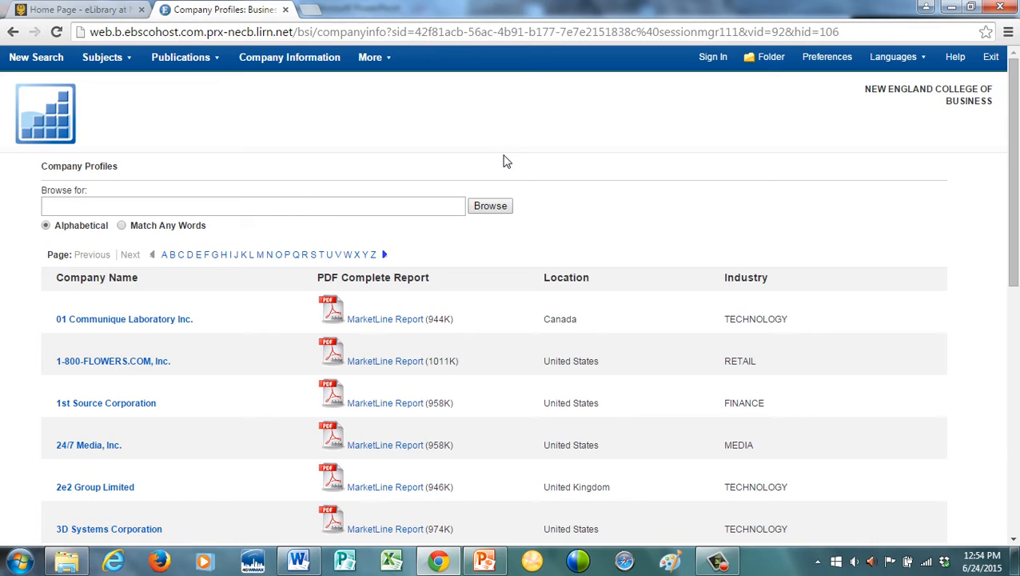
mouse_move(247, 233)
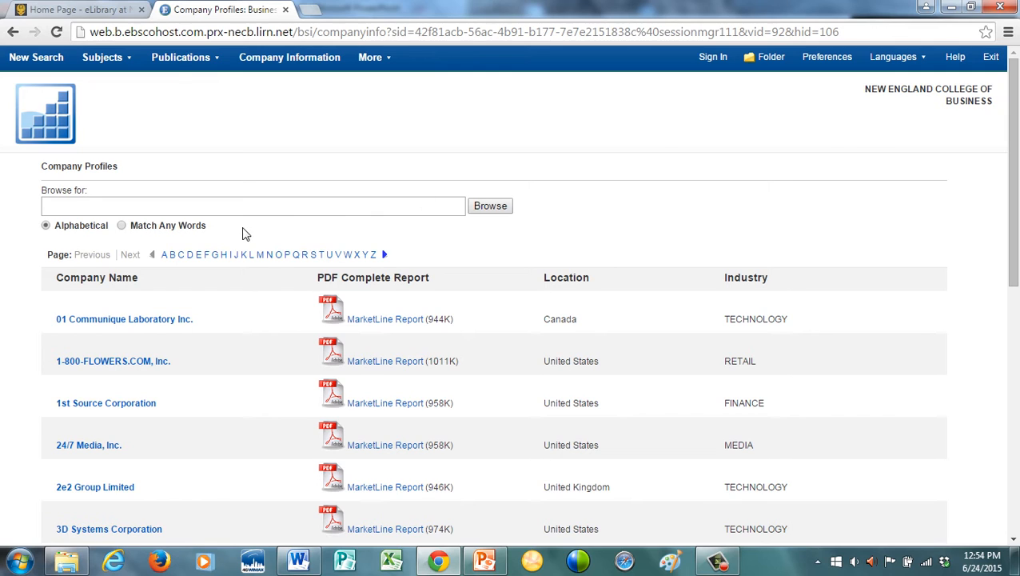
left_click(253, 204)
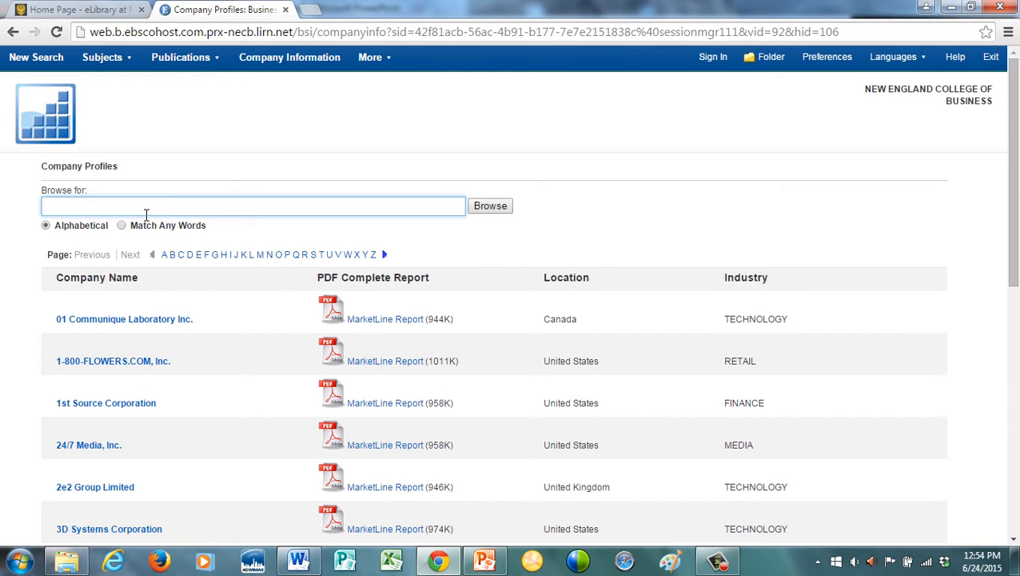
type("c")
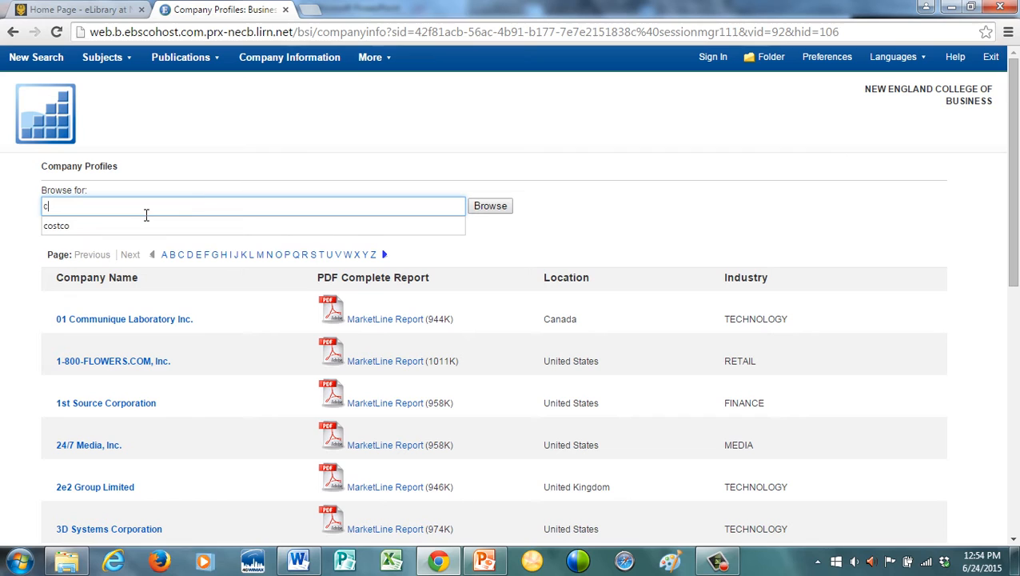
type("ostco")
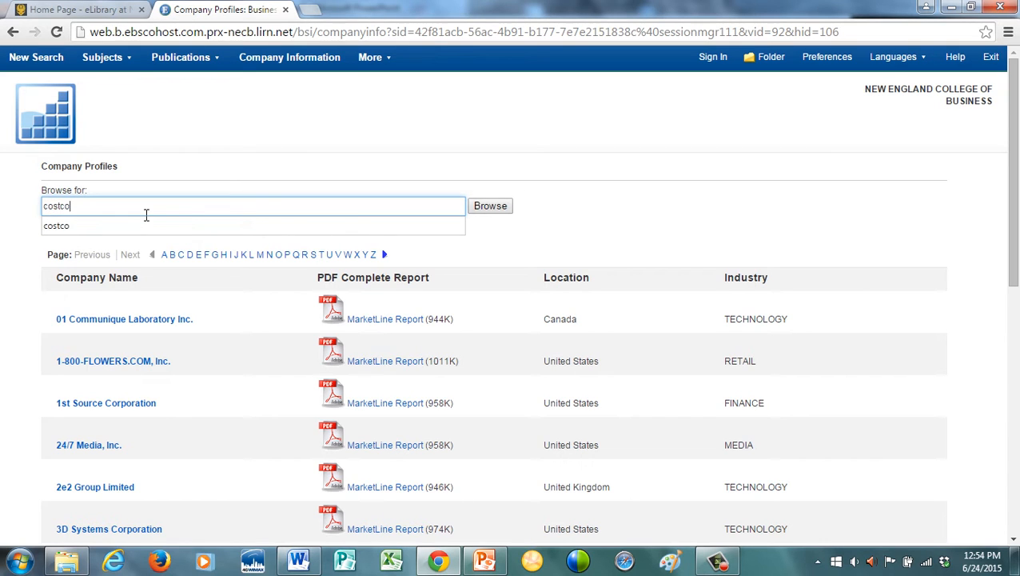
left_click(490, 205)
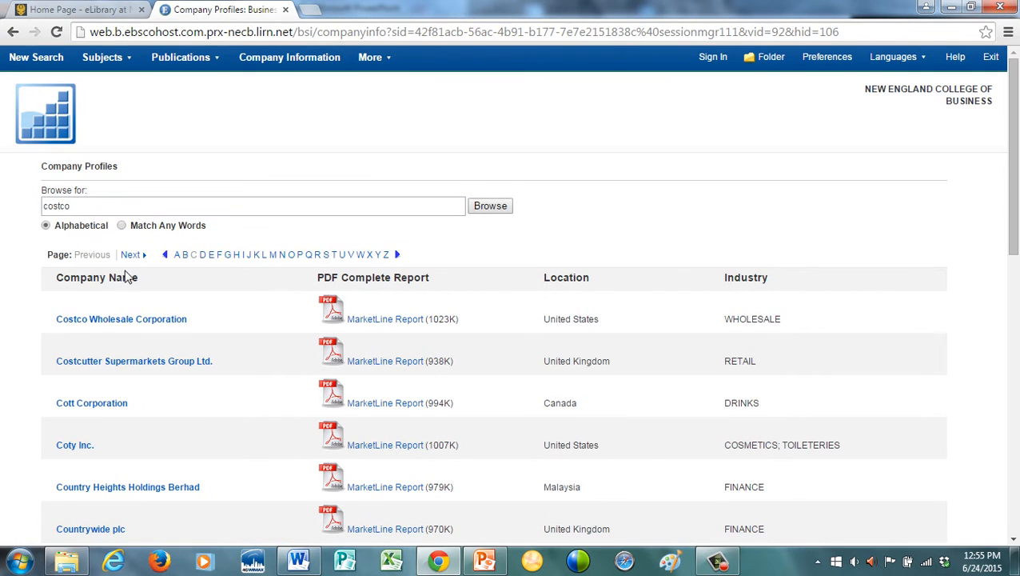
left_click(386, 318)
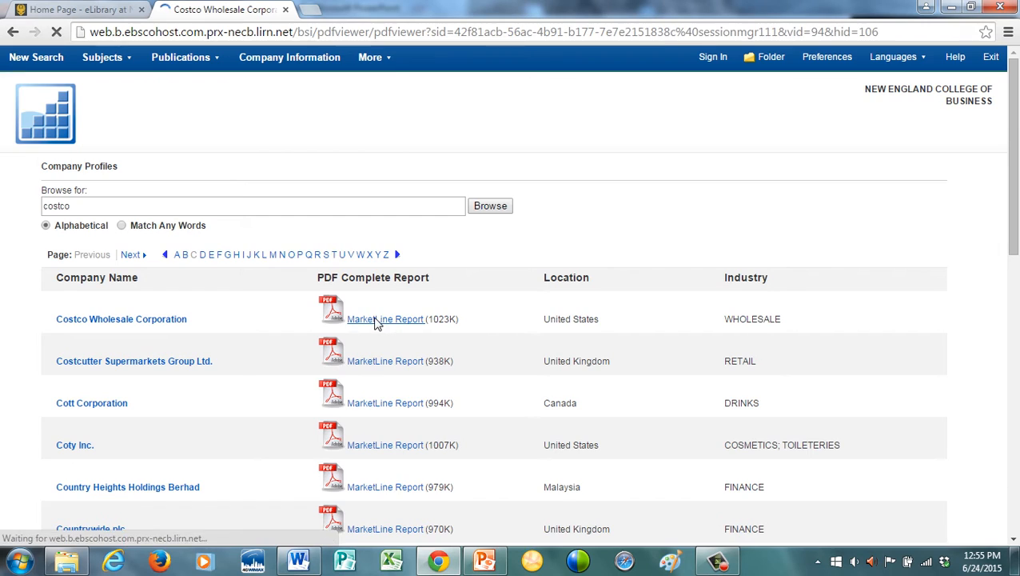
left_click(387, 320)
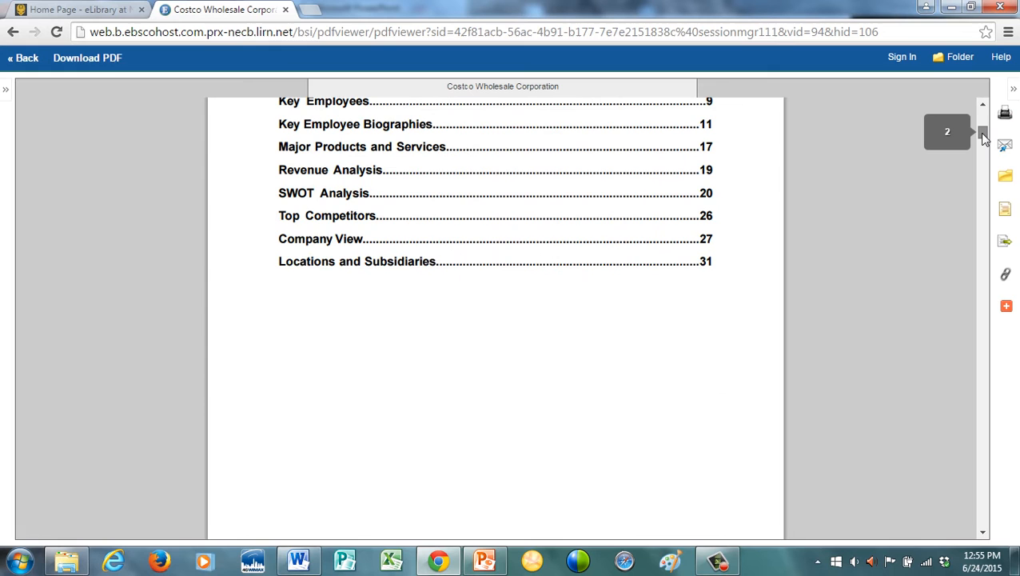
Step: Page through the report's SWOT Analysis (pages 20–26), then return to the Costco profile list
scroll("up", 3)
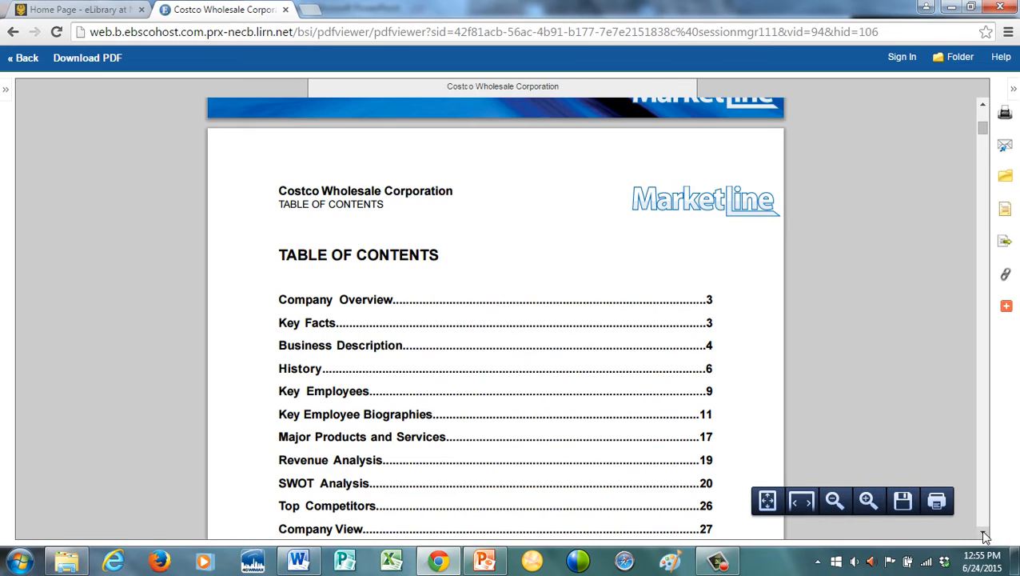
scroll("down", 3)
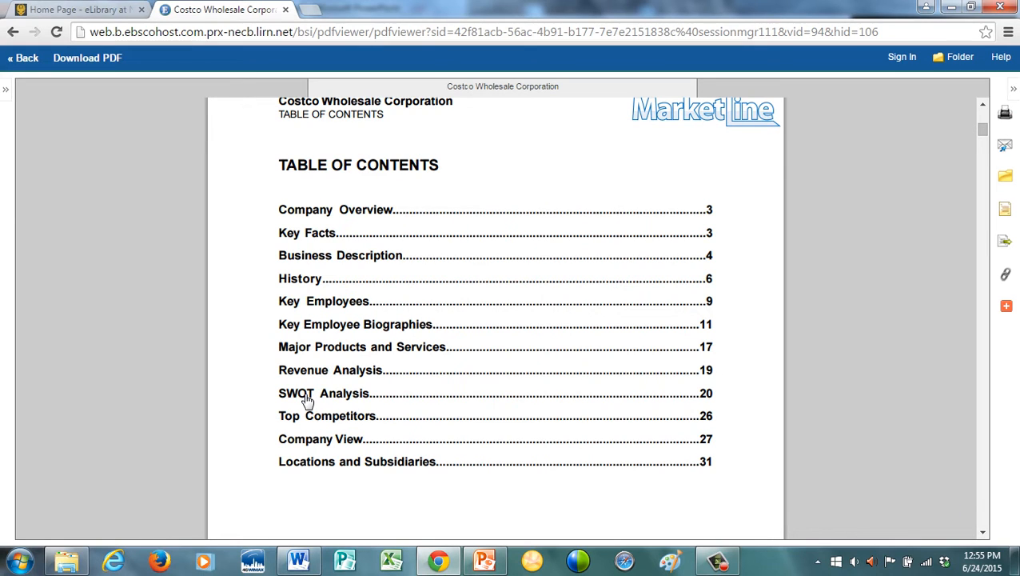
mouse_move(312, 426)
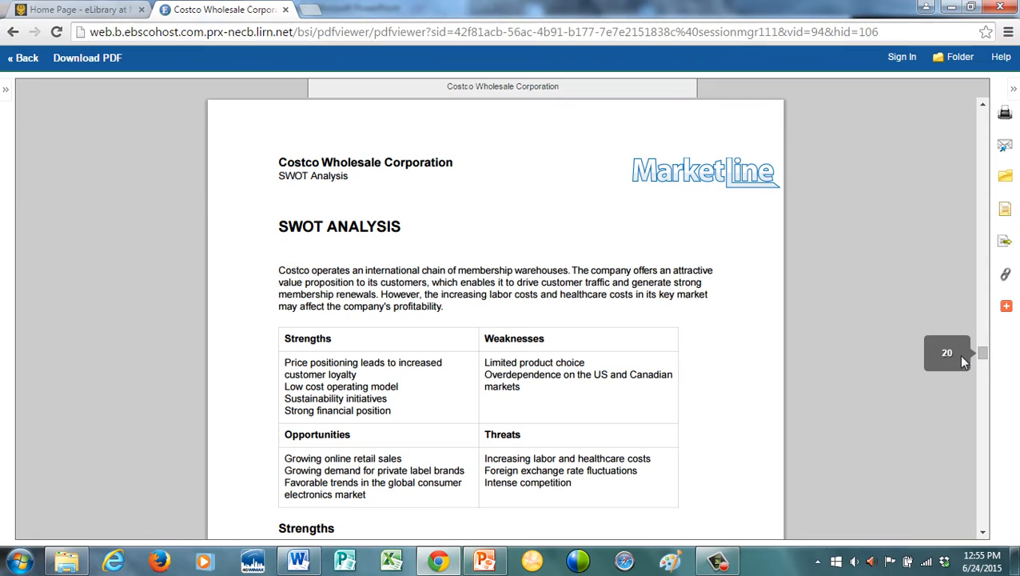
scroll("down", 3)
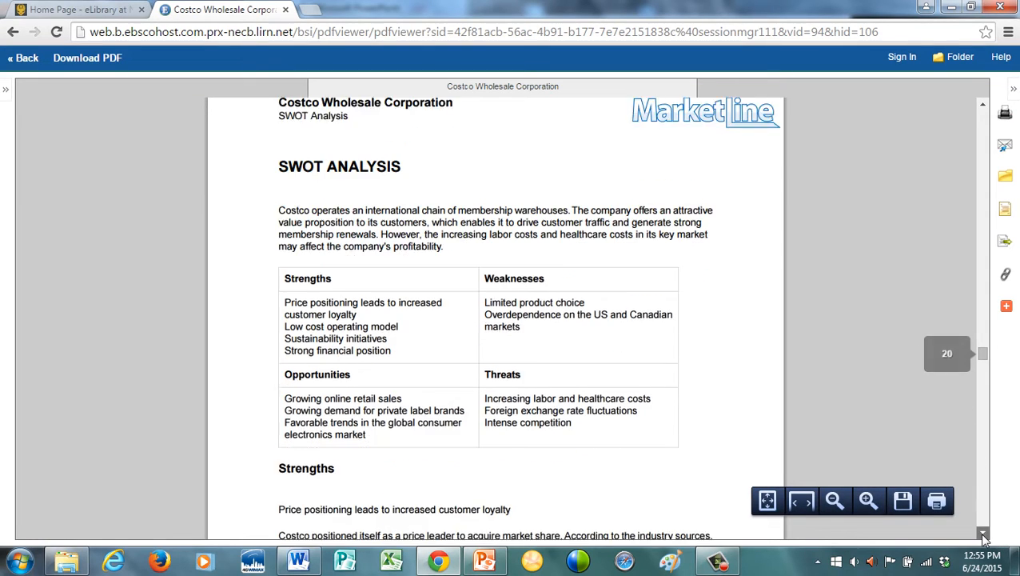
scroll("down", 3)
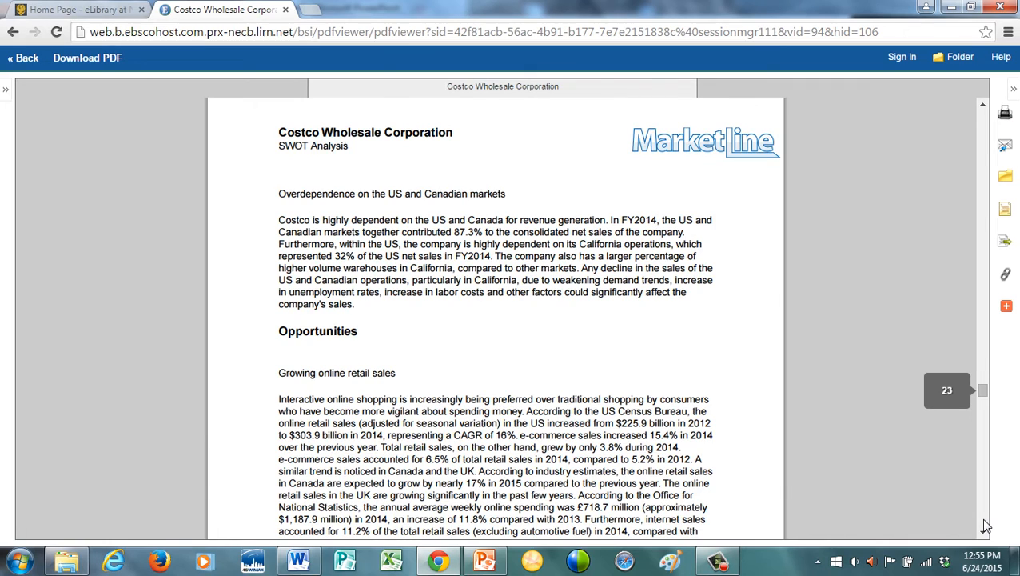
scroll("down", 3)
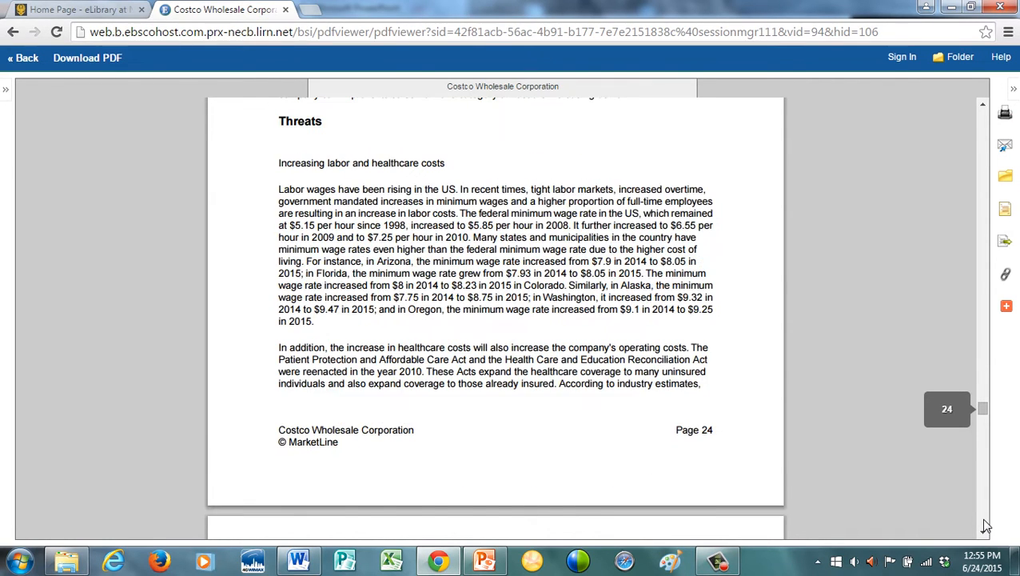
scroll("down", 3)
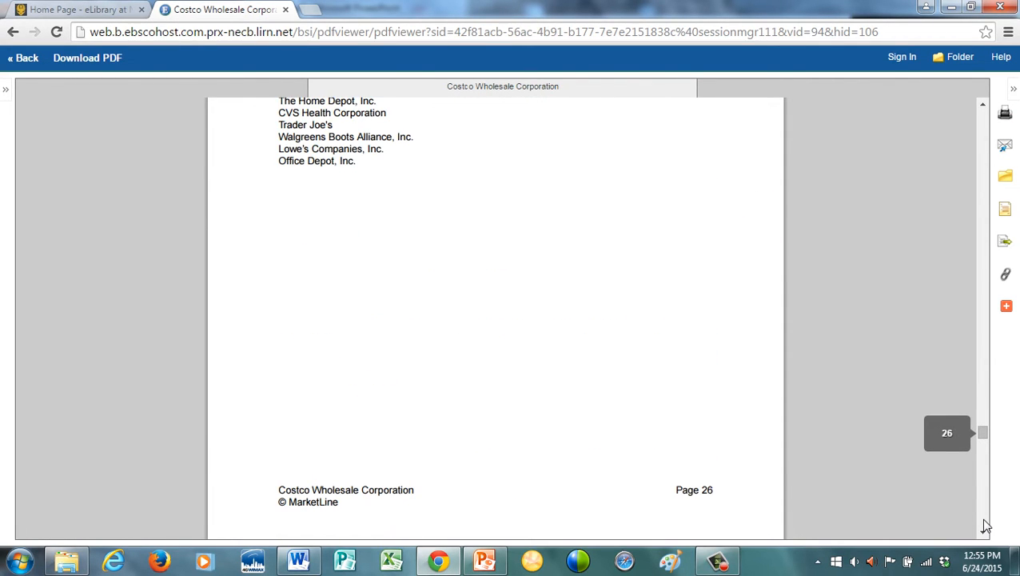
scroll("down", 3)
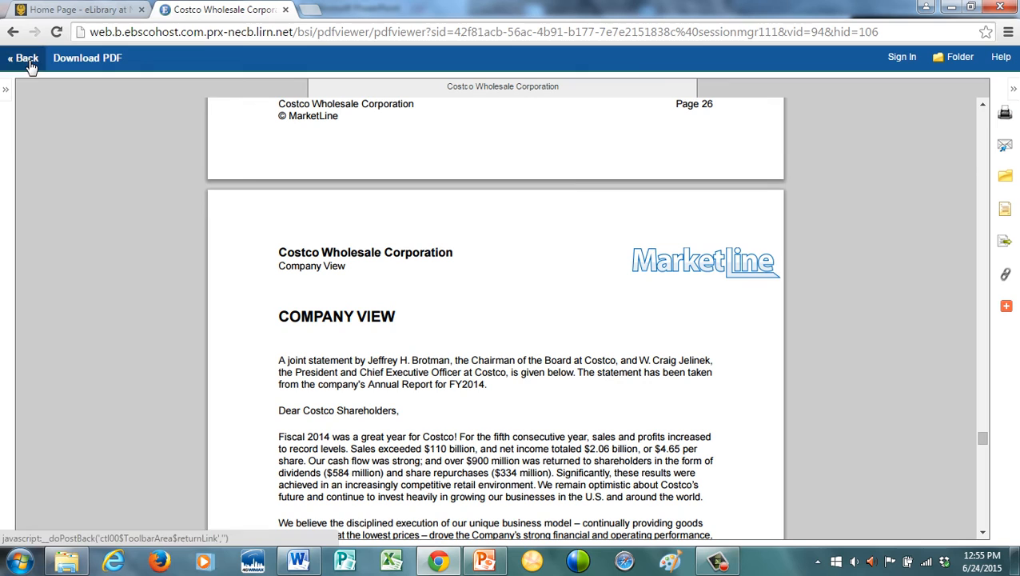
left_click(22, 58)
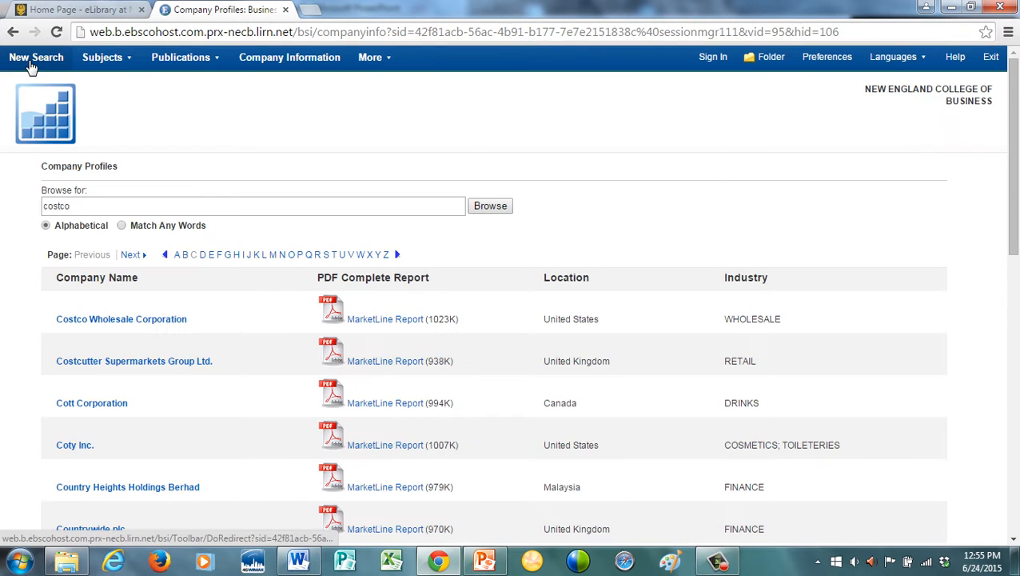
mouse_move(35, 57)
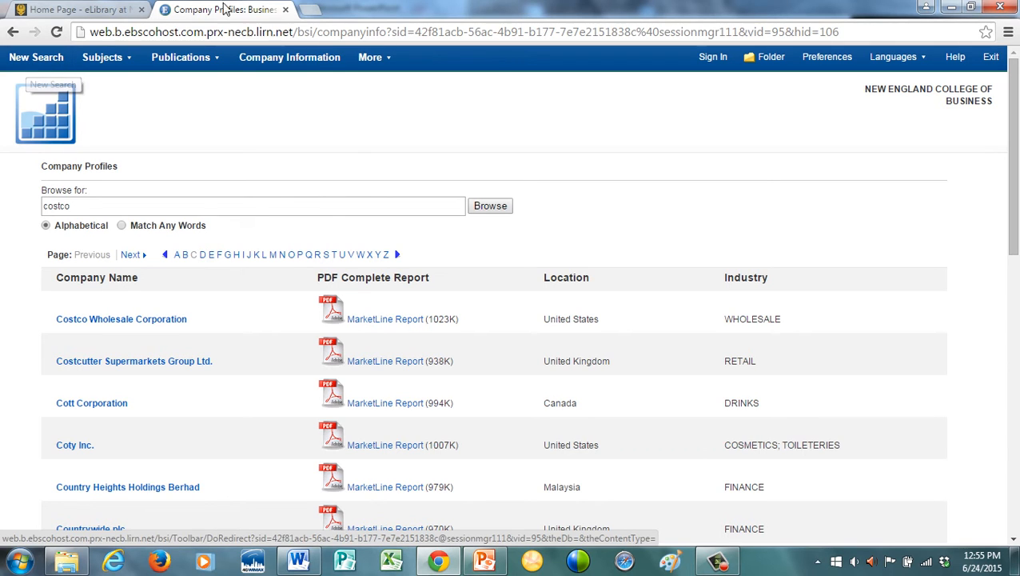
Step: Go to the Business Source Complete indexes page and choose the Company Entity index
left_click(371, 58)
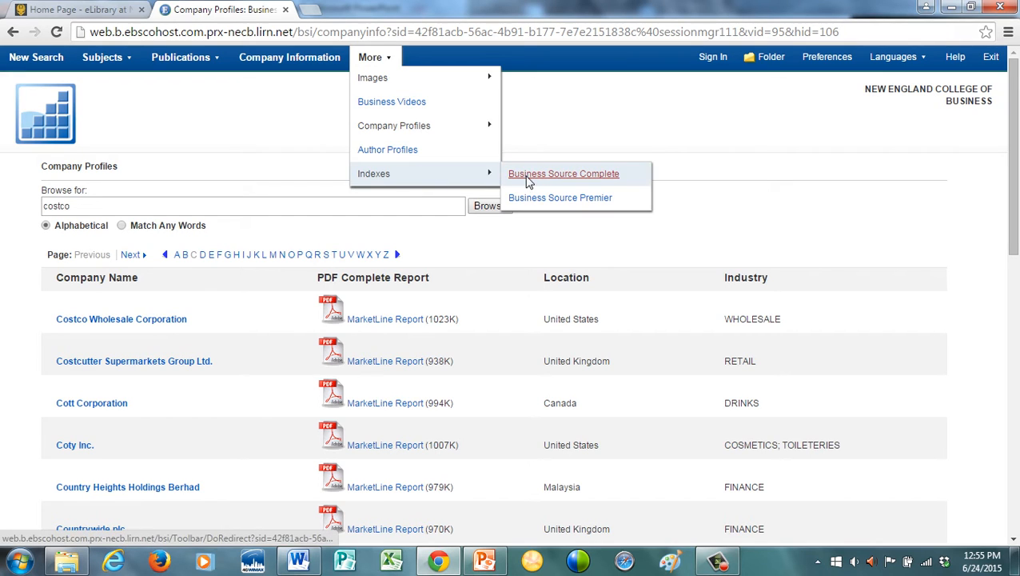
left_click(563, 173)
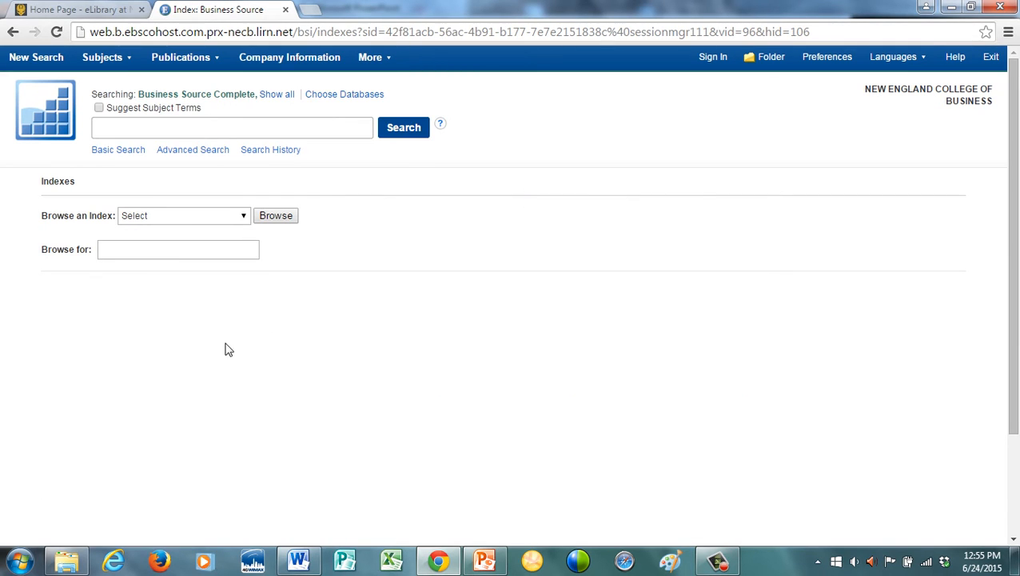
left_click(182, 214)
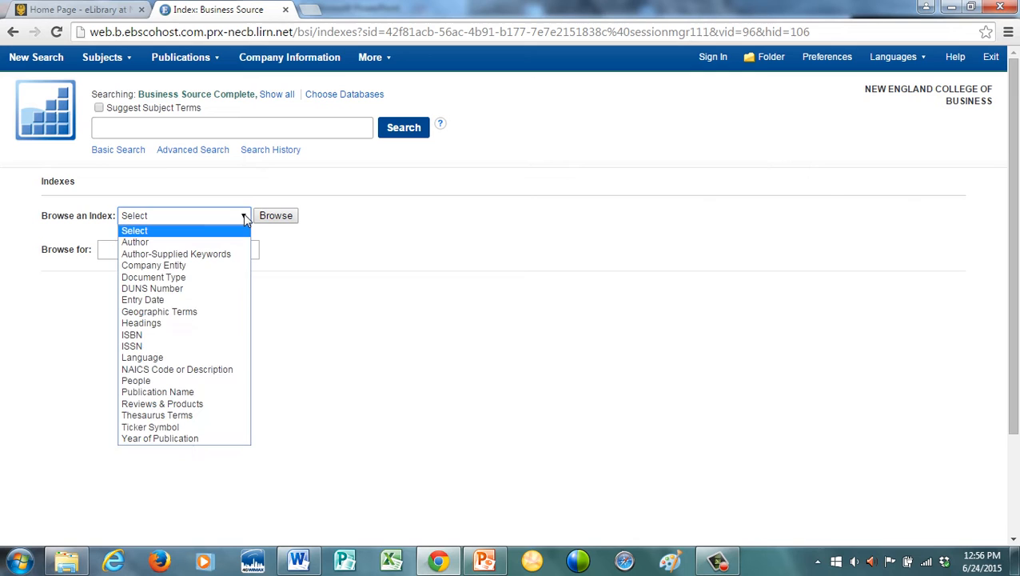
left_click(153, 265)
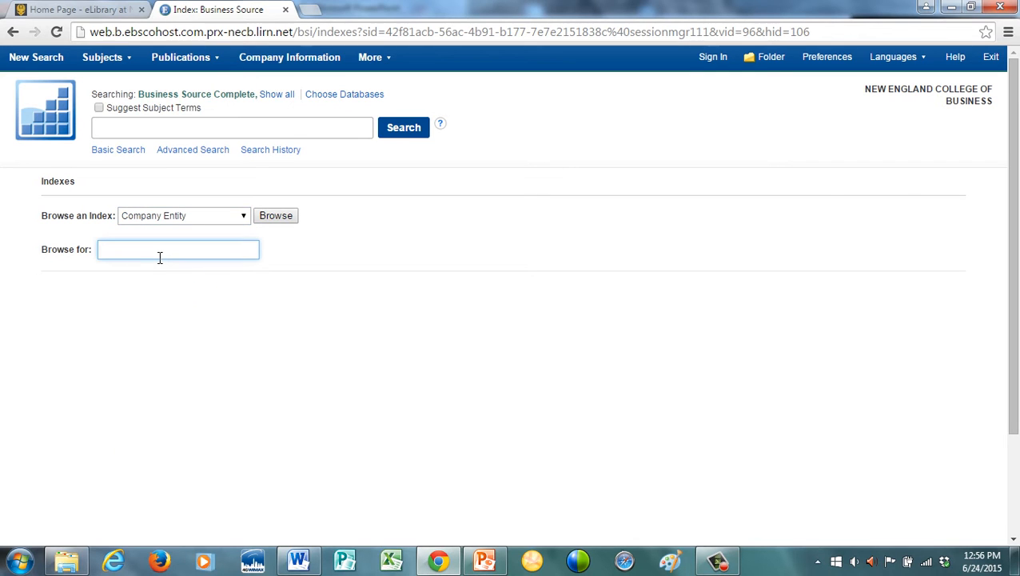
Step: Browse the company index for boeing, tick boeing co. and set the operator to and
type("boeing")
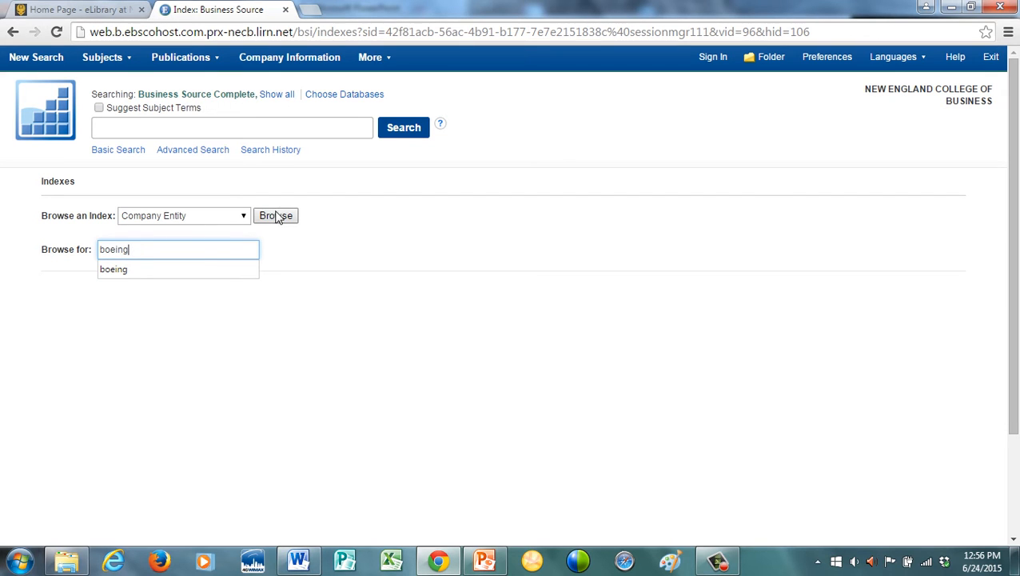
left_click(275, 216)
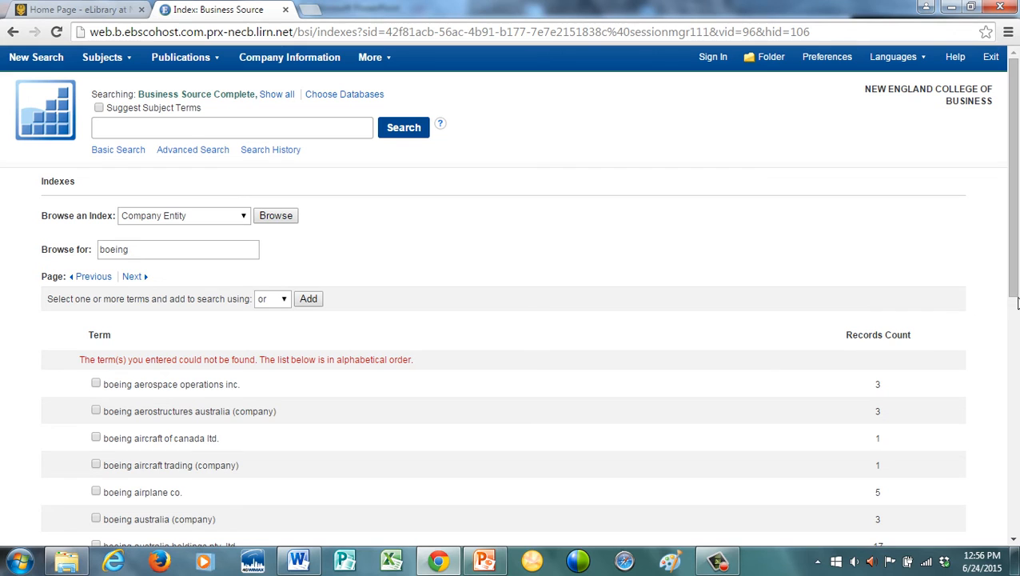
scroll("down", 3)
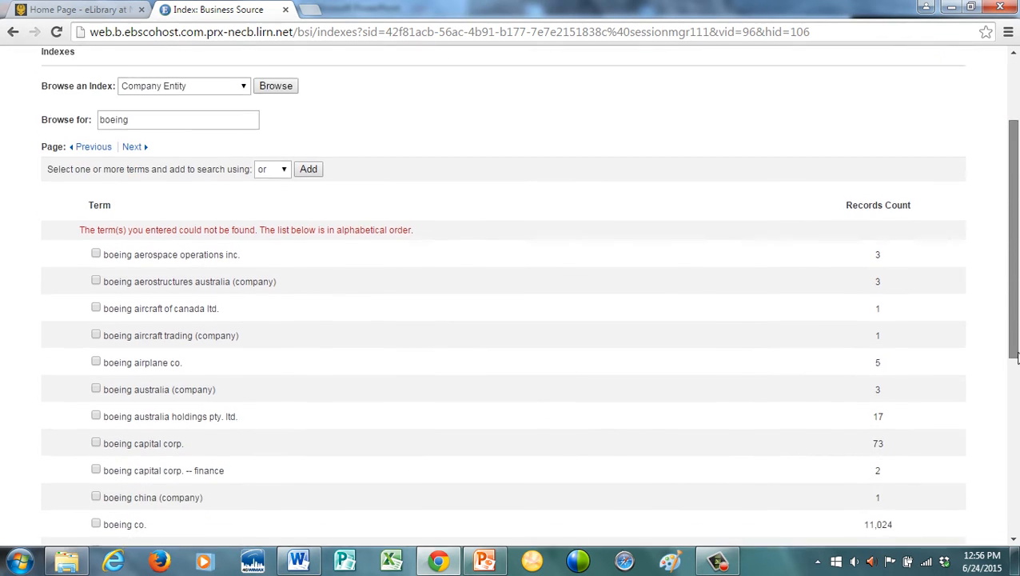
scroll("down", 3)
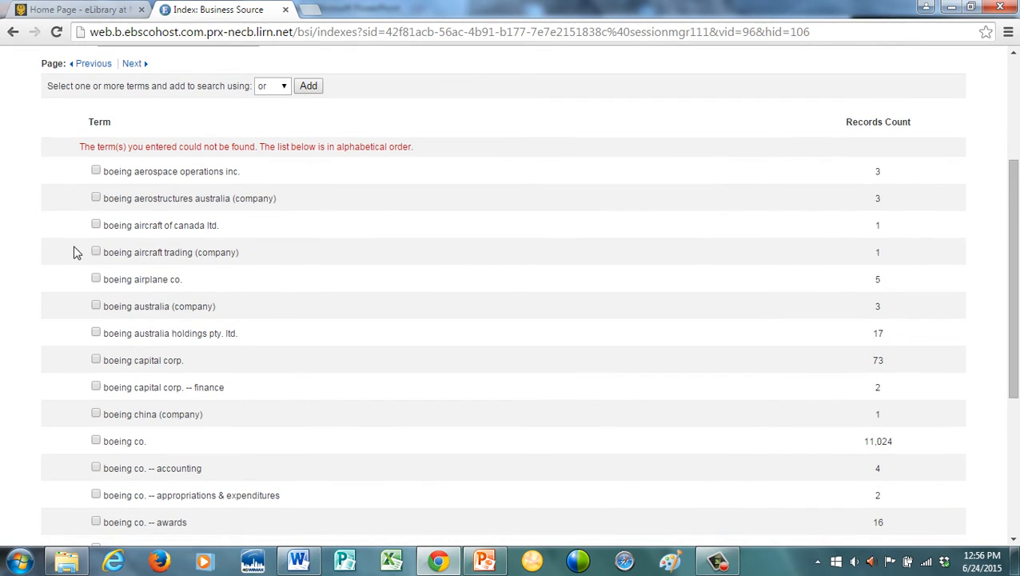
mouse_move(152, 403)
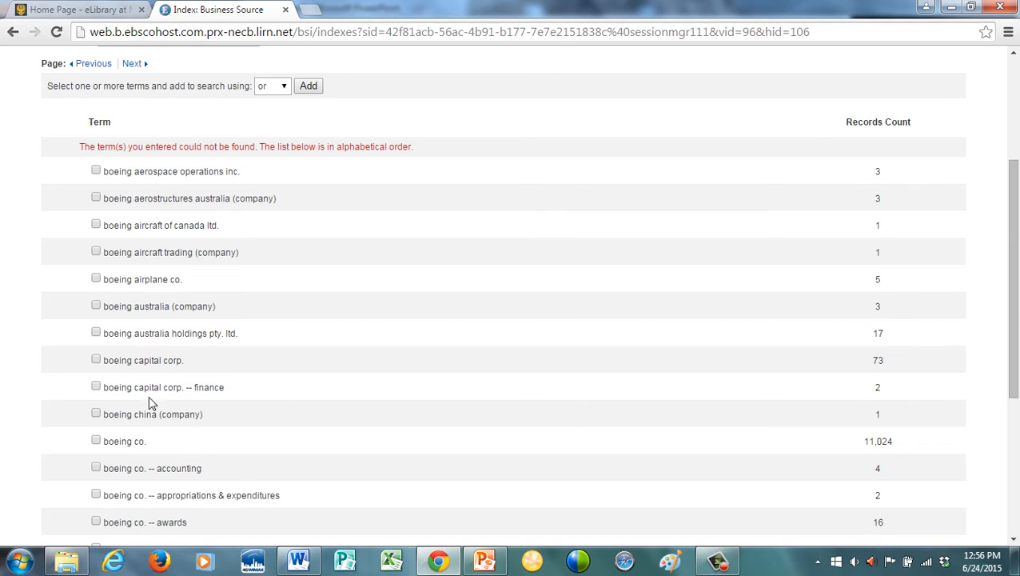
mouse_move(112, 467)
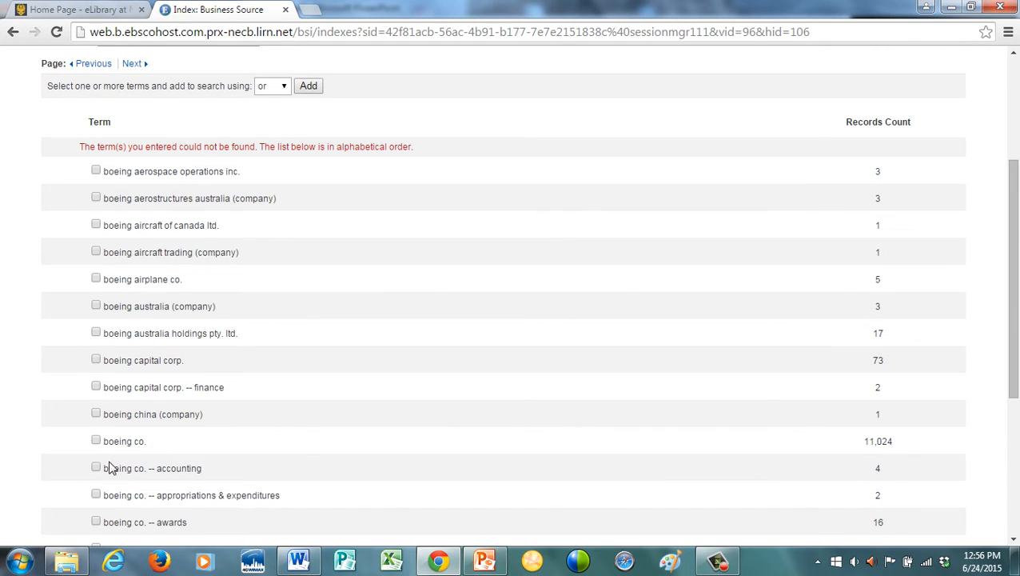
left_click(96, 441)
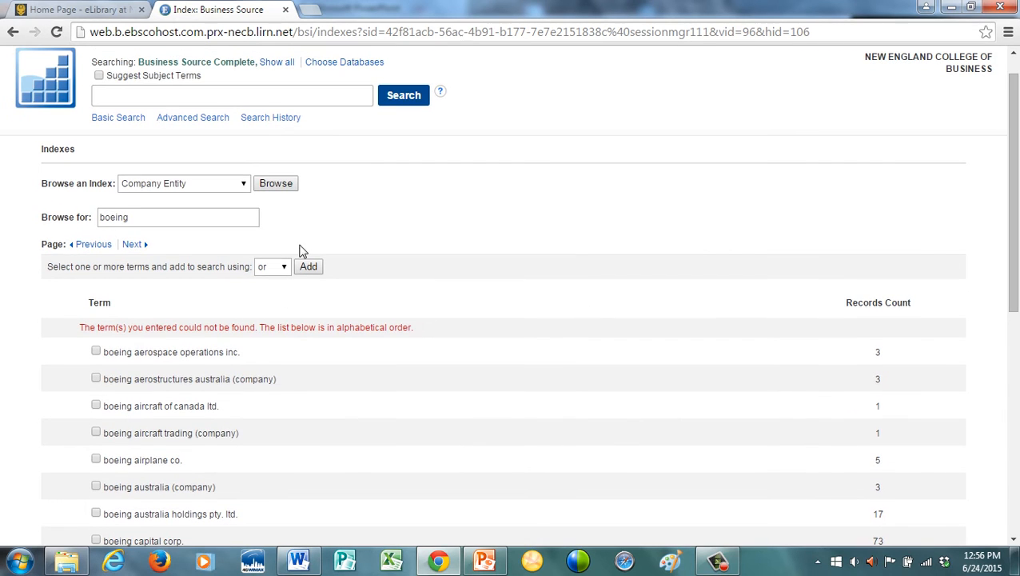
left_click(272, 265)
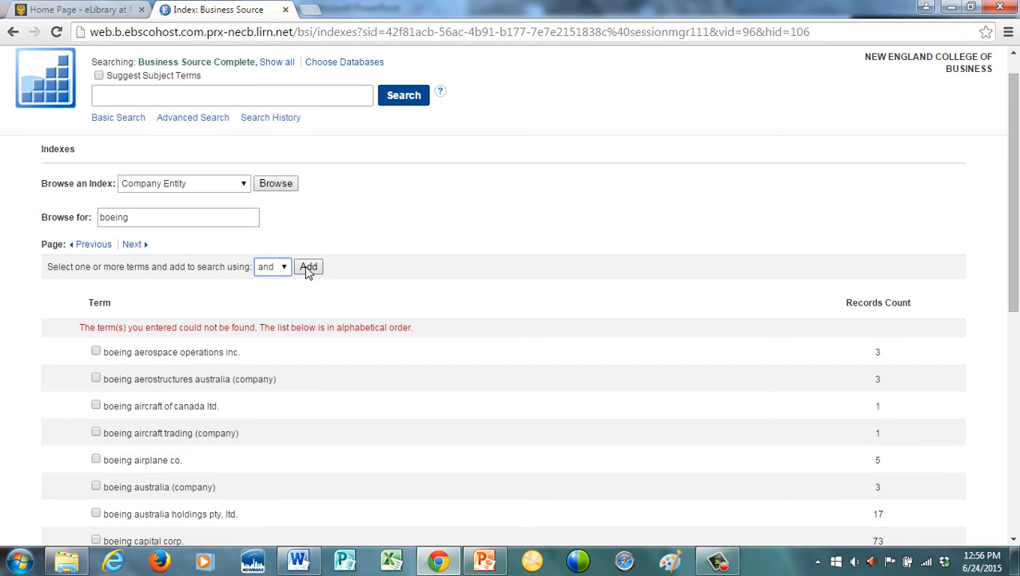
Step: Add boeing co. to the query, then browse Thesaurus Terms for swot
left_click(308, 266)
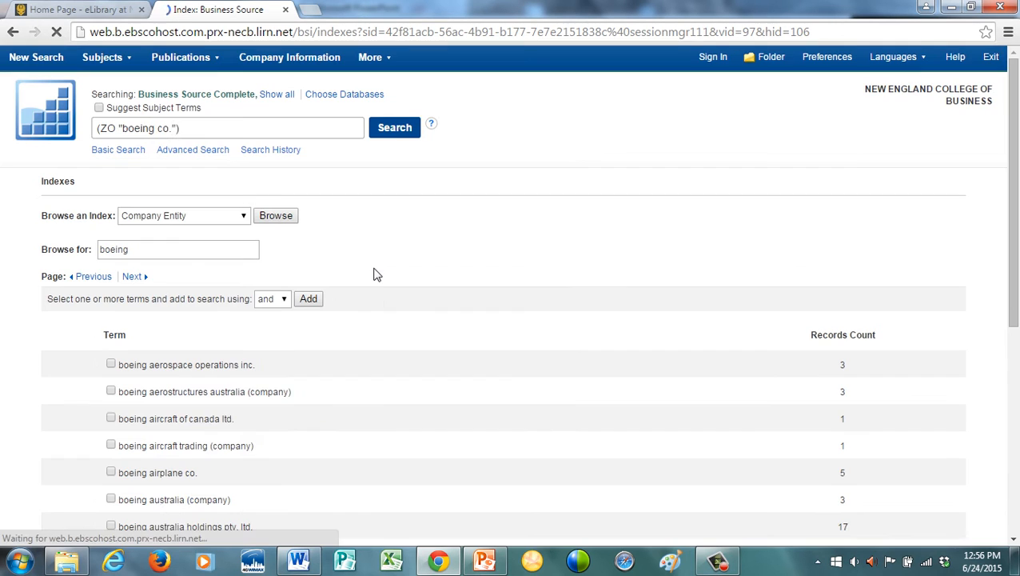
left_click(184, 215)
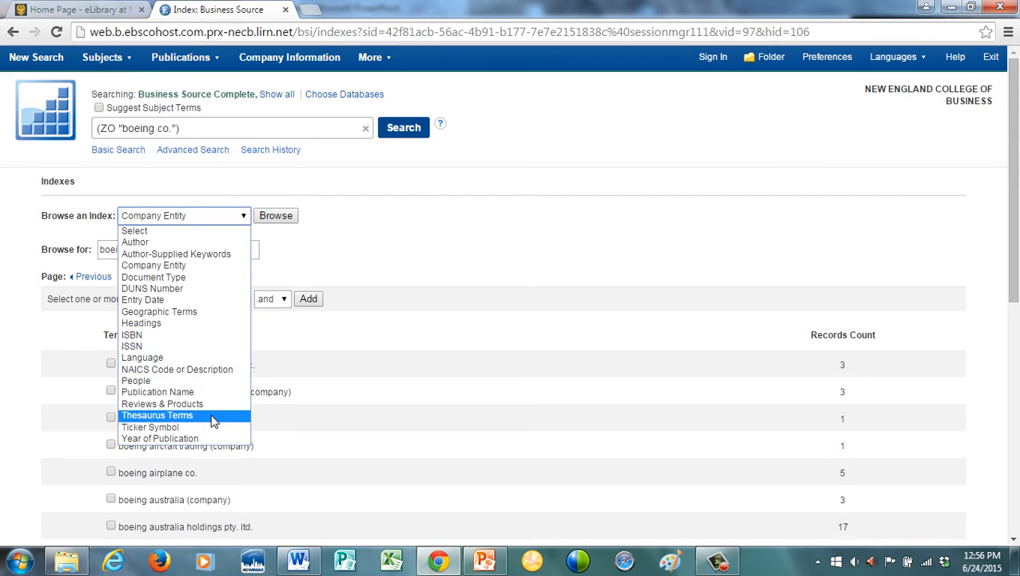
left_click(156, 415)
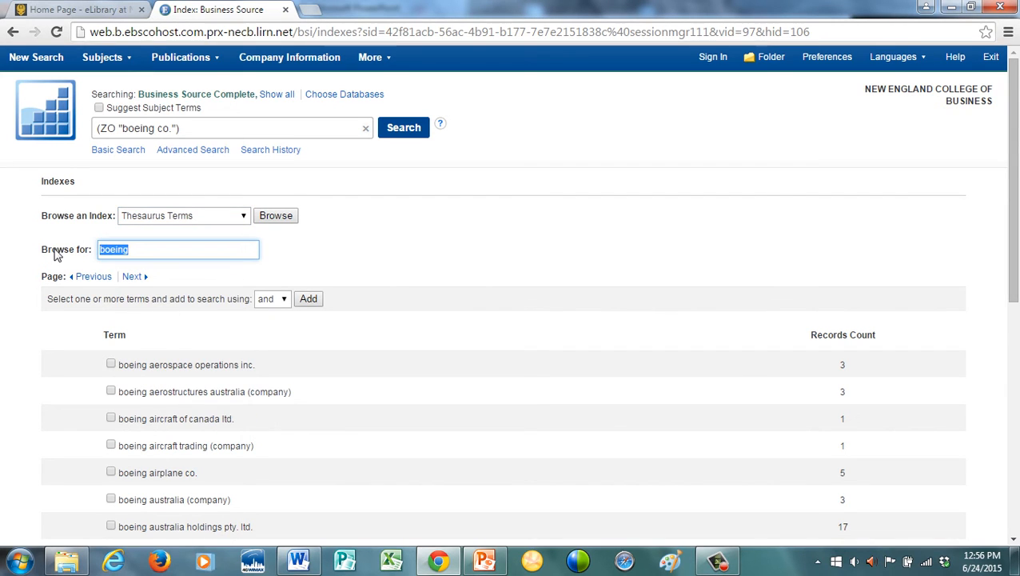
type("swot")
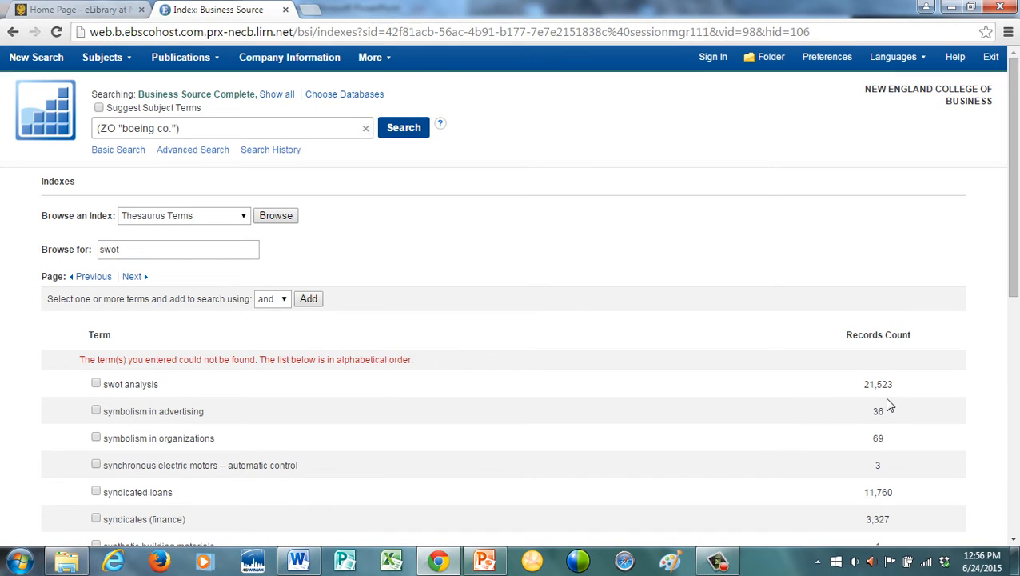
Step: Add swot analysis to the query with AND and run the combined Boeing SWOT search
left_click(96, 384)
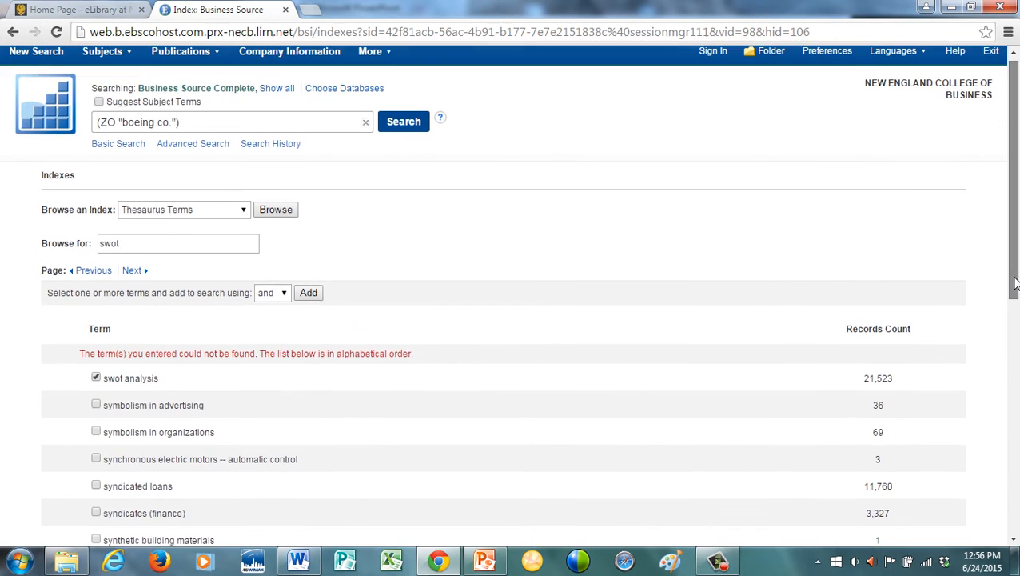
scroll("down", 3)
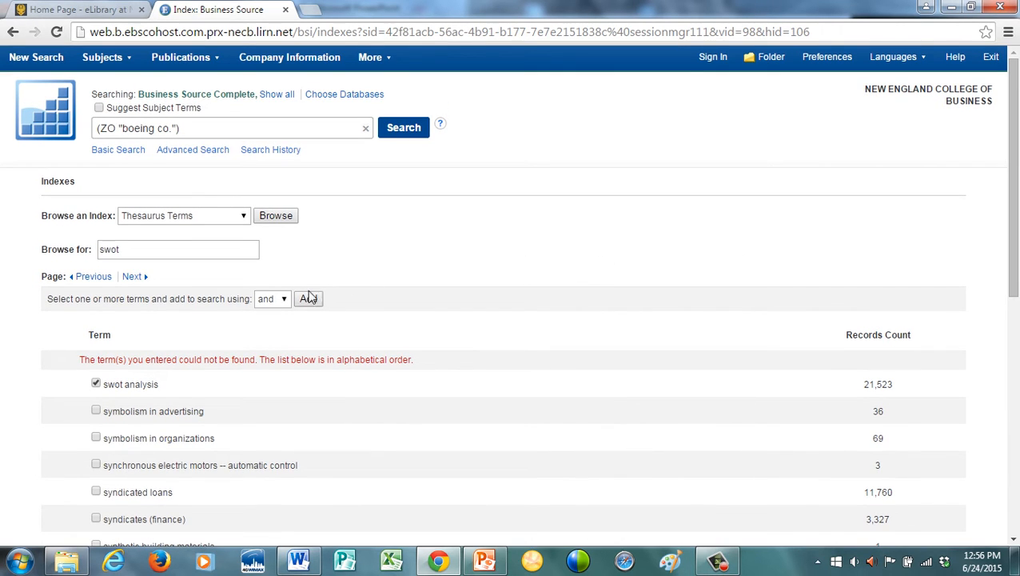
left_click(308, 299)
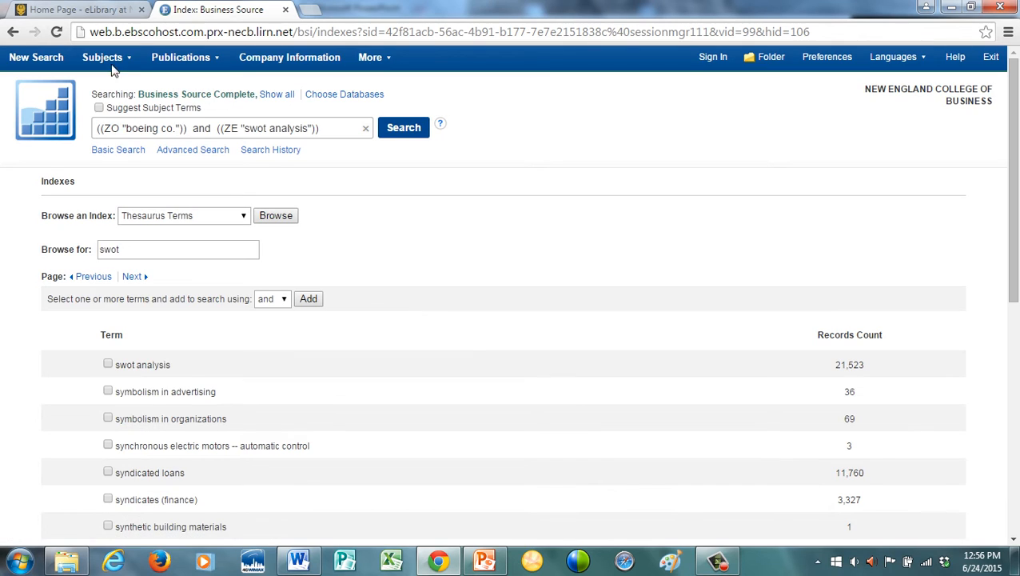
left_click(403, 128)
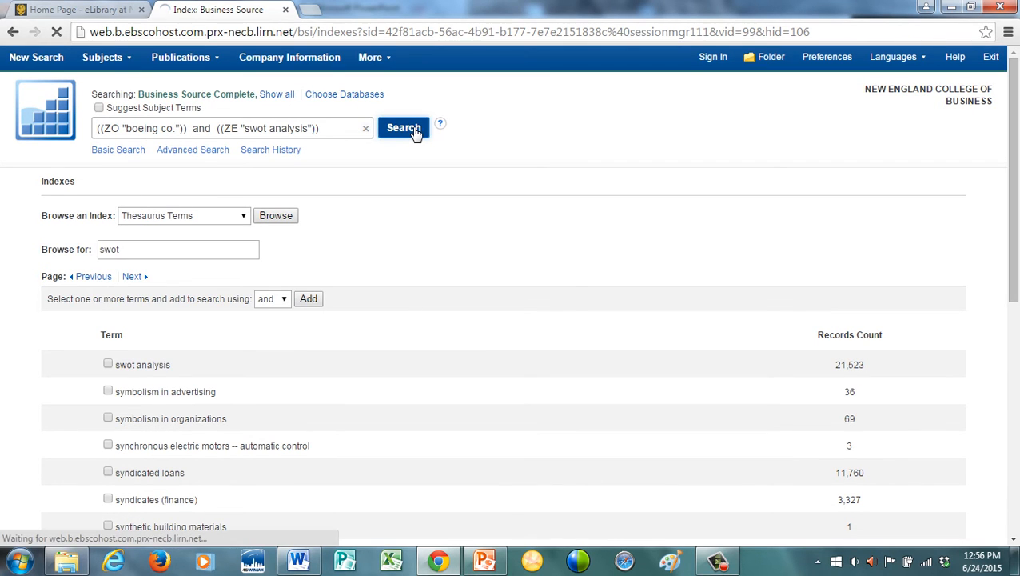
Step: Save the Boeing Company SWOT Analysis results to the folder from the 5-result list
left_click(403, 128)
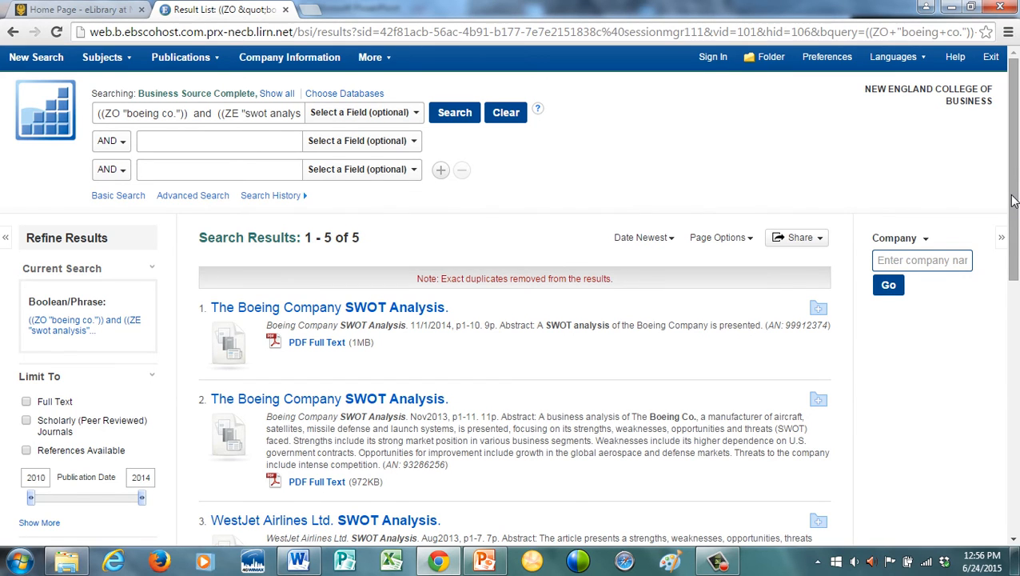
scroll("down", 3)
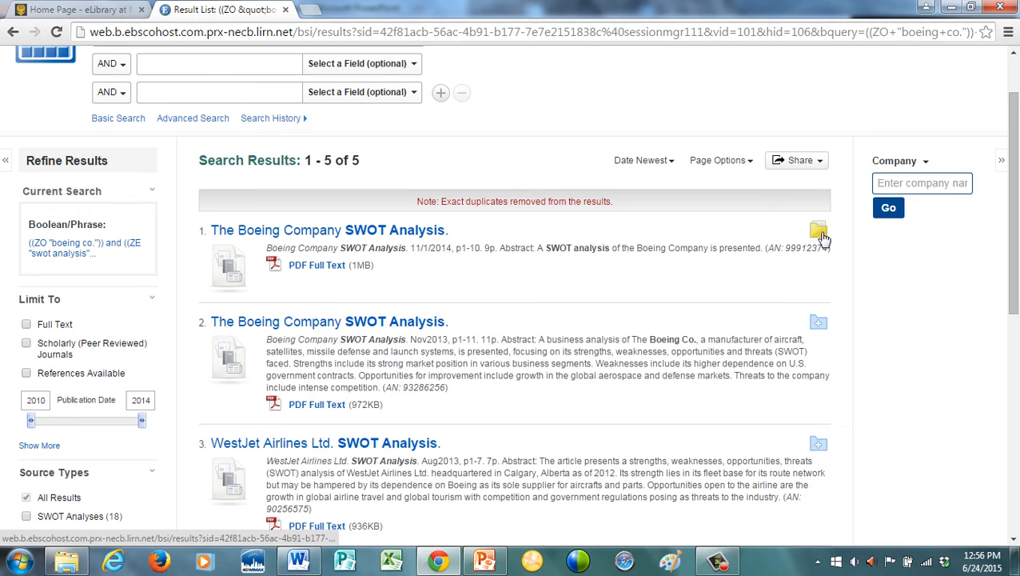
left_click(819, 230)
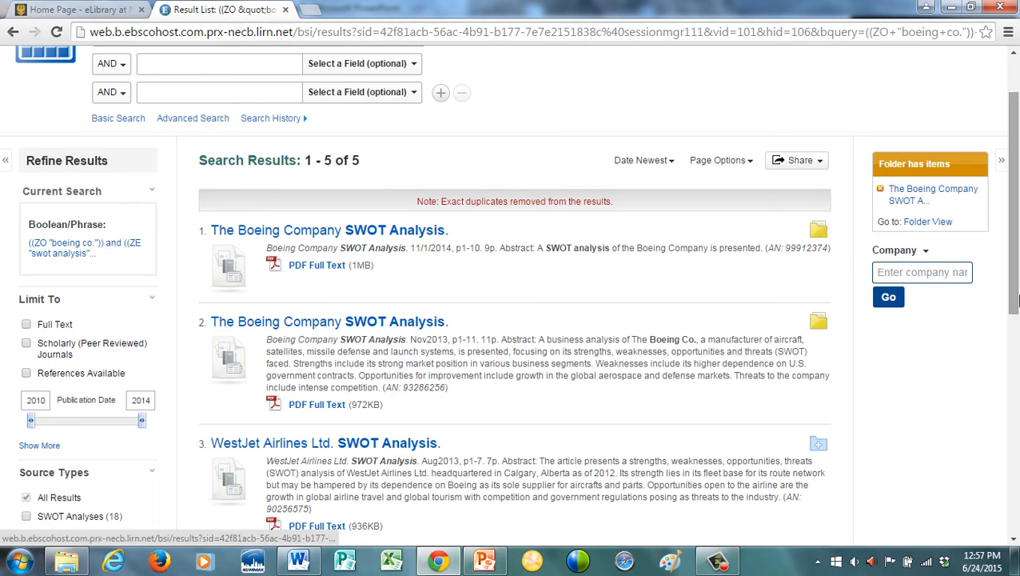
scroll("up", 3)
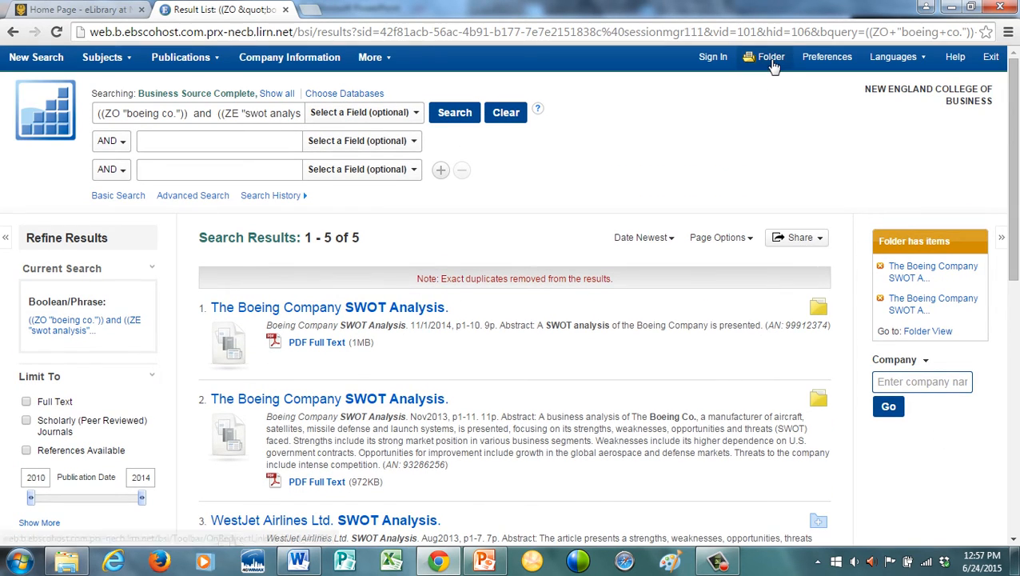
Step: Open the folder and select all saved Boeing Company SWOT Analysis articles
left_click(771, 57)
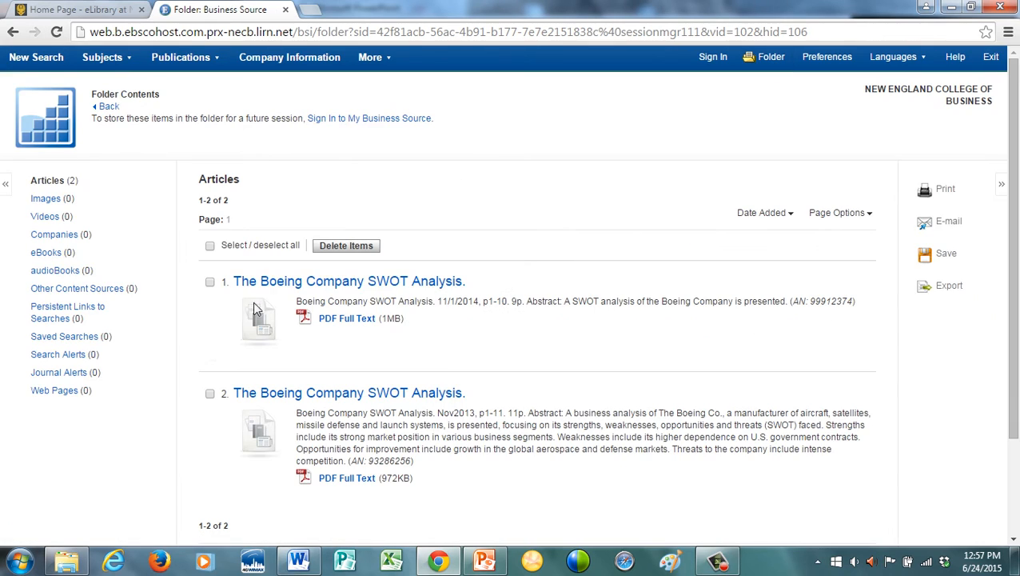
left_click(211, 245)
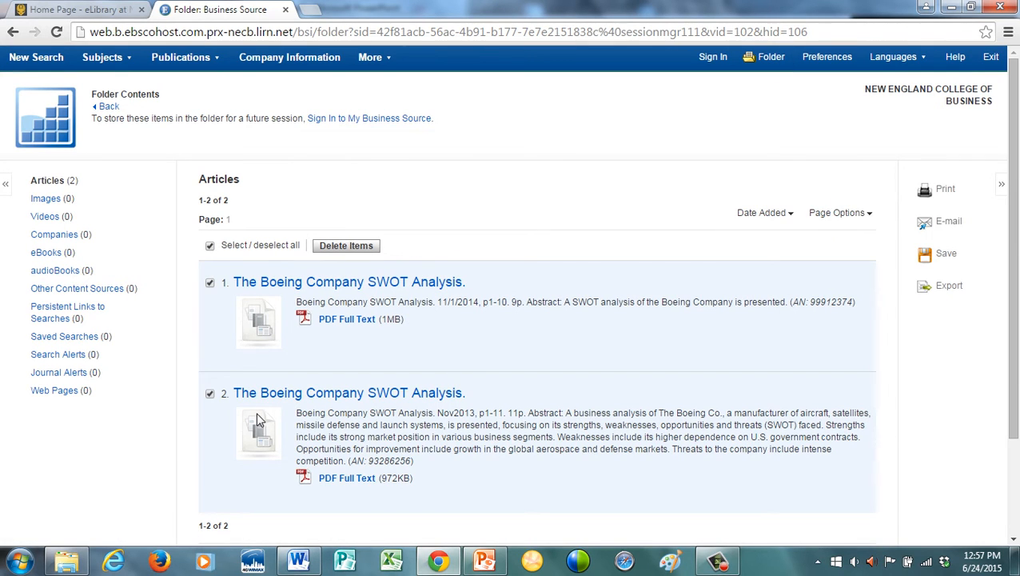
mouse_move(950, 263)
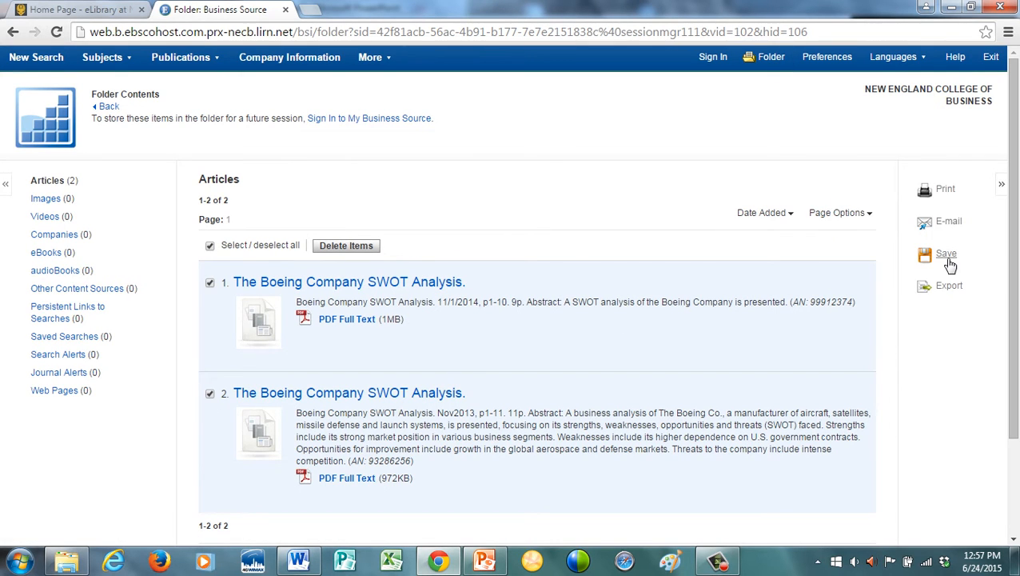
mouse_move(935, 473)
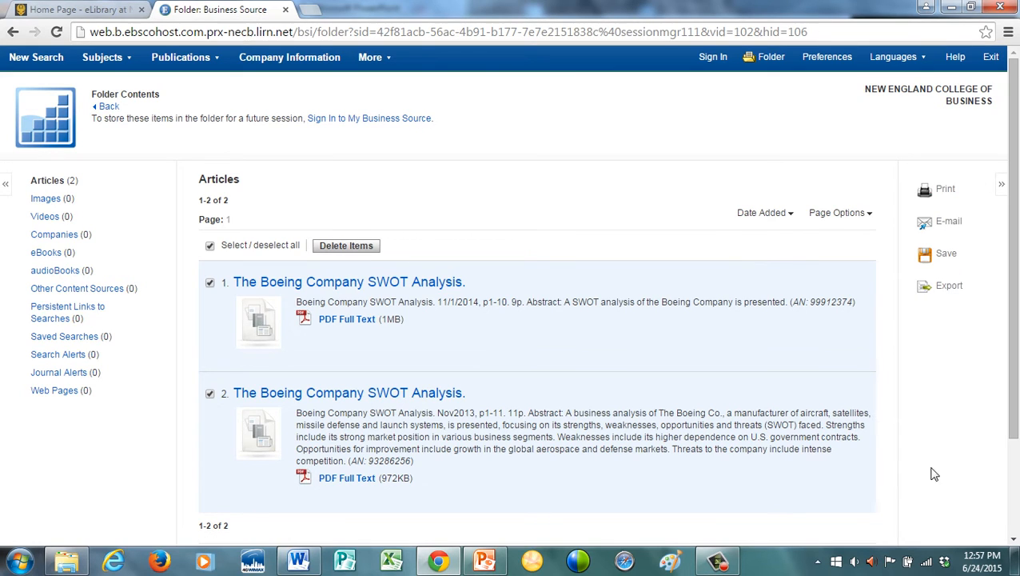
mouse_move(572, 342)
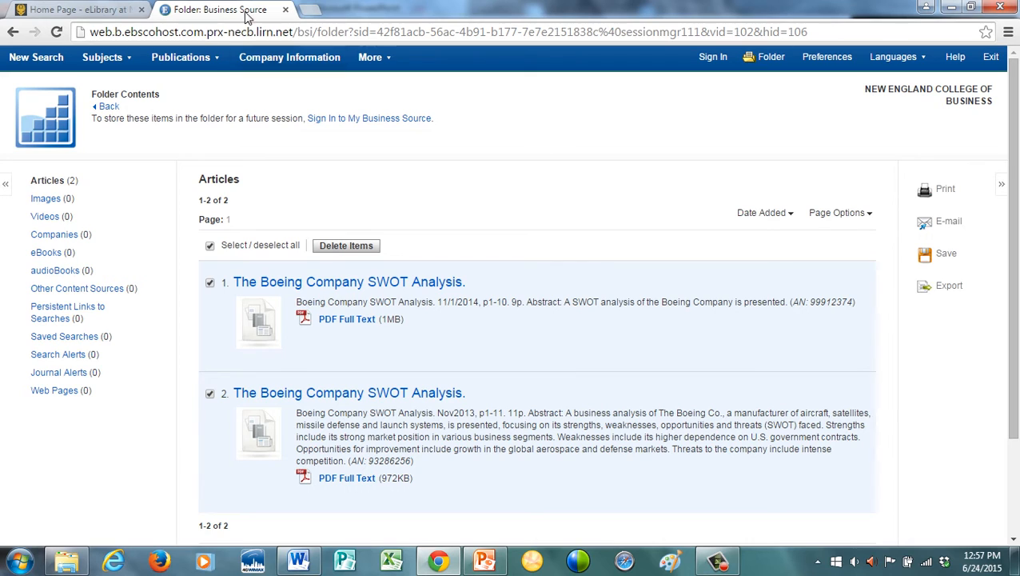
Step: Return to the Business Source Complete indexes page and choose the Thesaurus Terms index
left_click(371, 58)
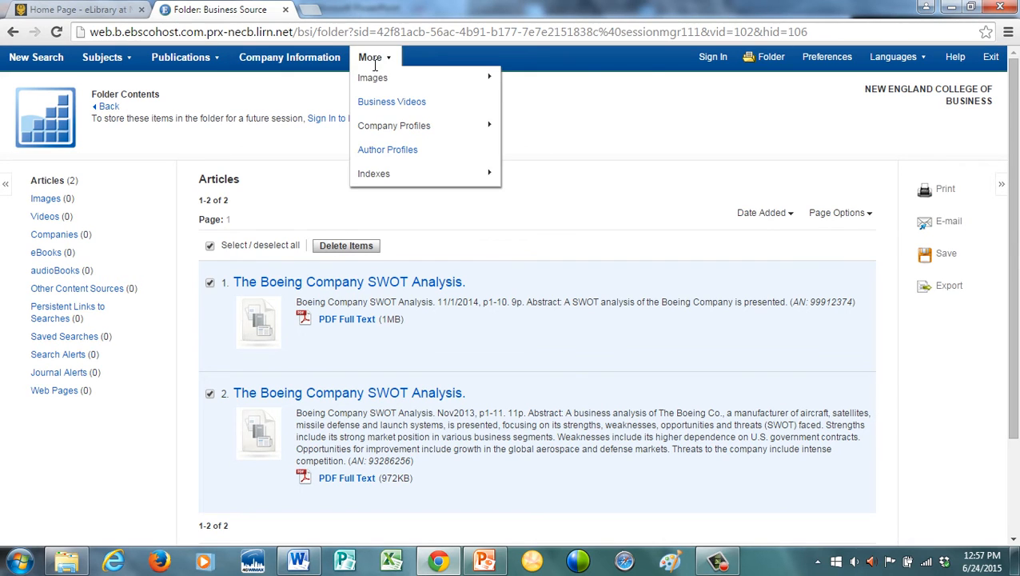
mouse_move(371, 77)
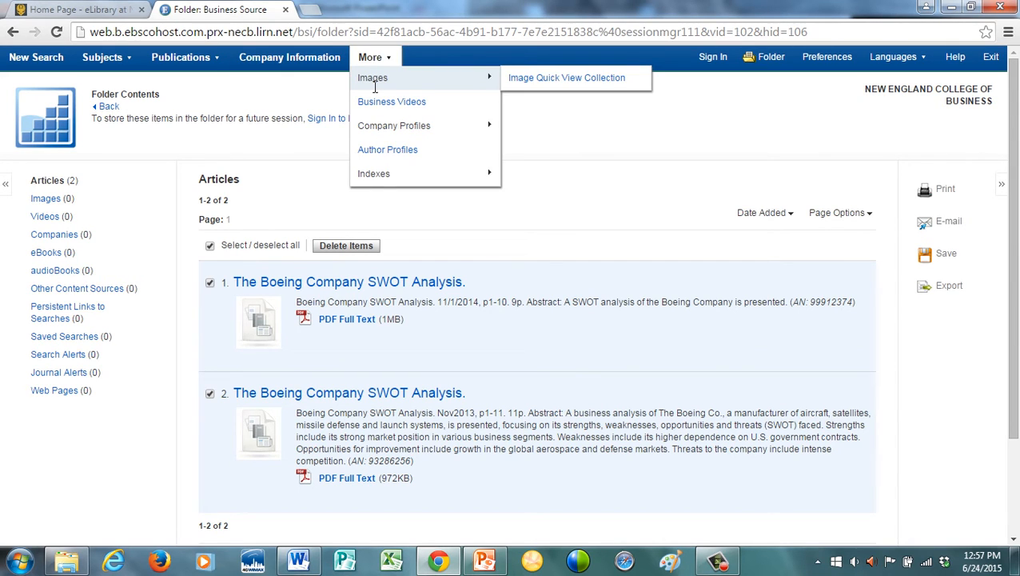
mouse_move(374, 173)
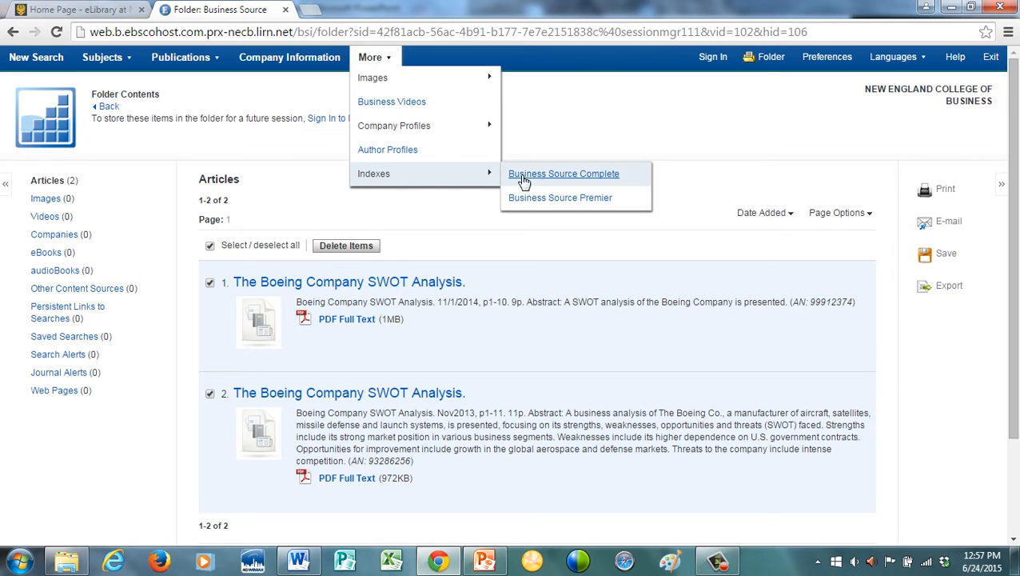
left_click(563, 173)
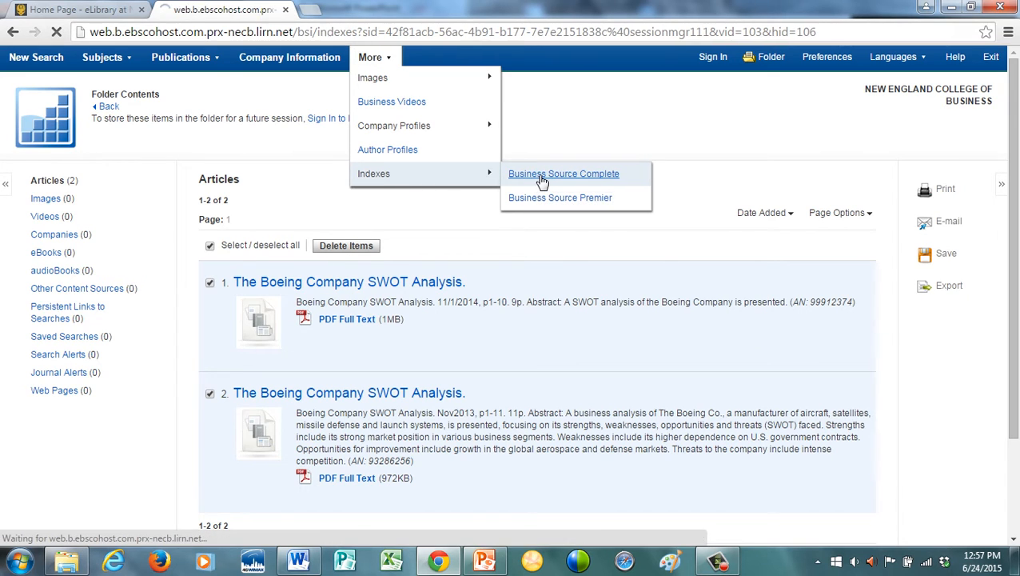
left_click(563, 172)
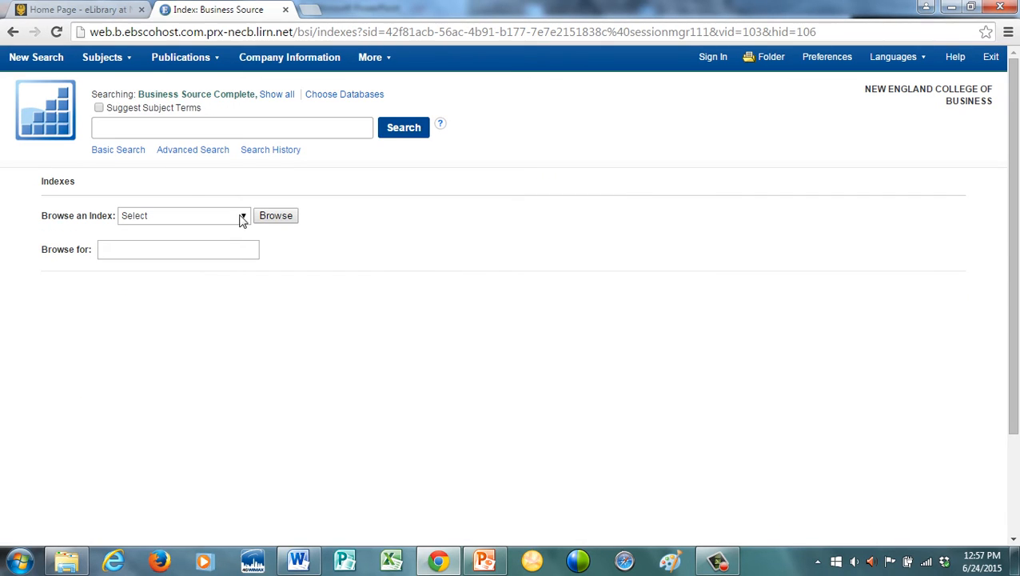
left_click(184, 214)
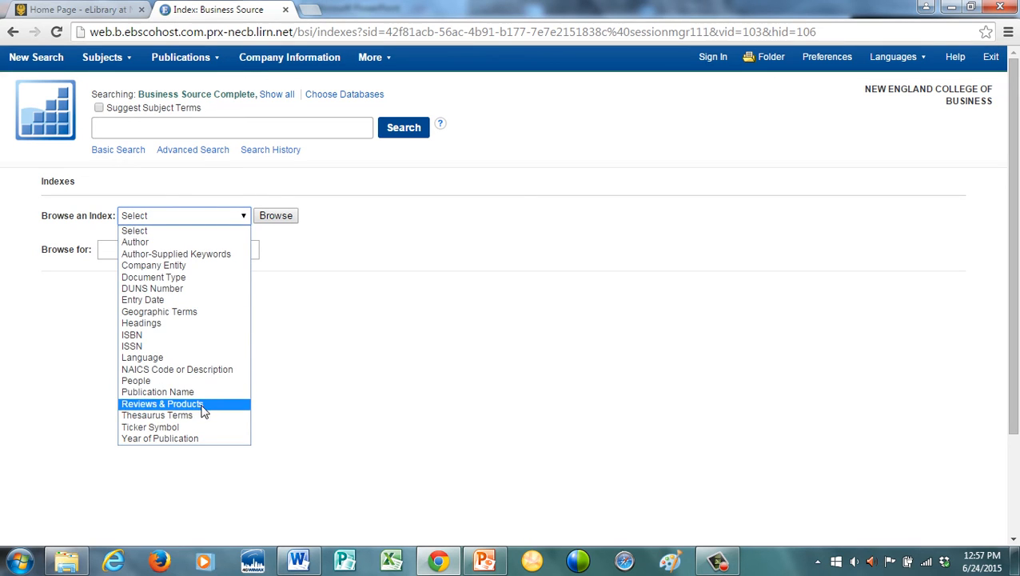
left_click(157, 416)
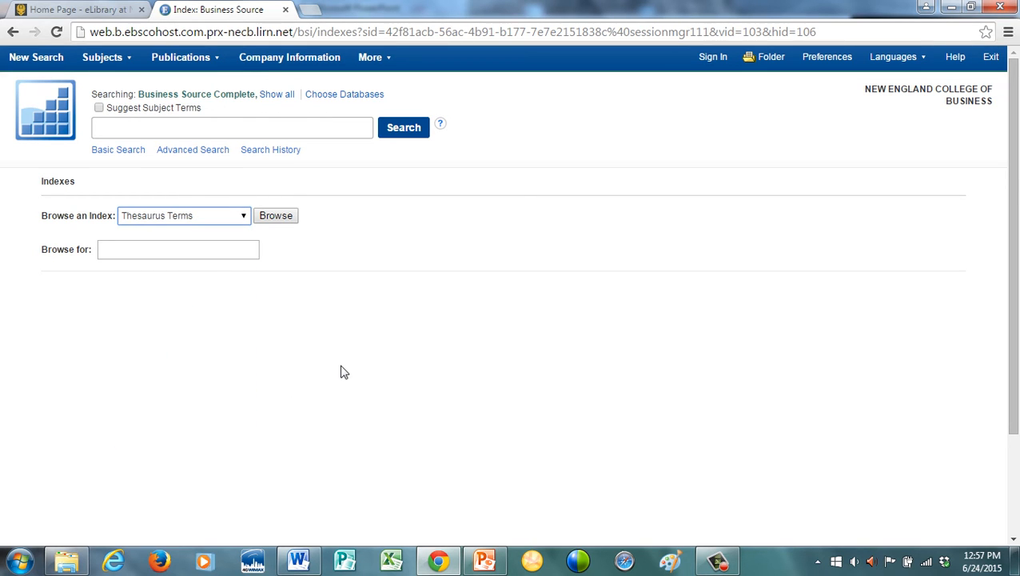
Step: Enter banking industry as the term to browse, picking the suggestion
left_click(179, 249)
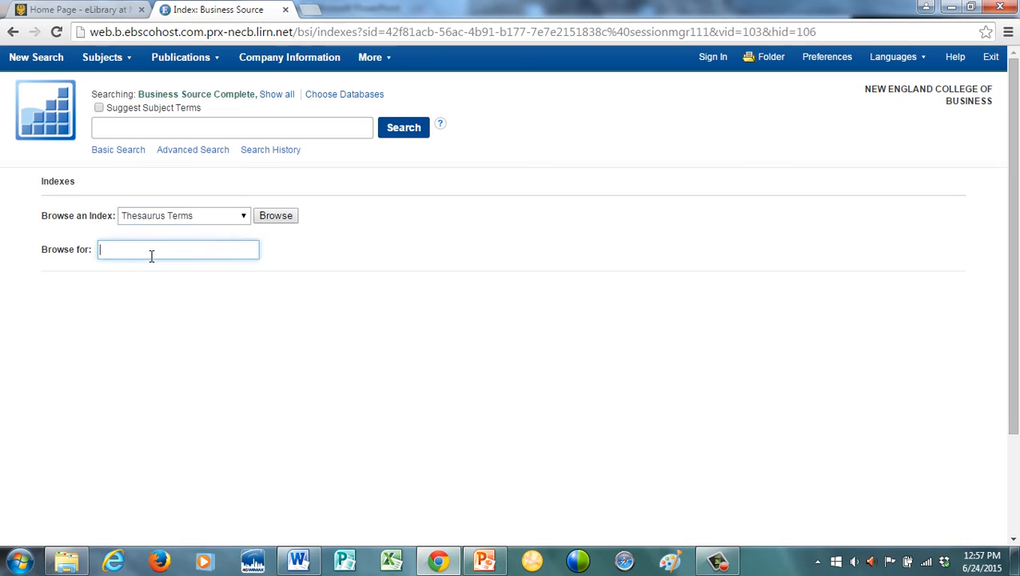
type("banking indus")
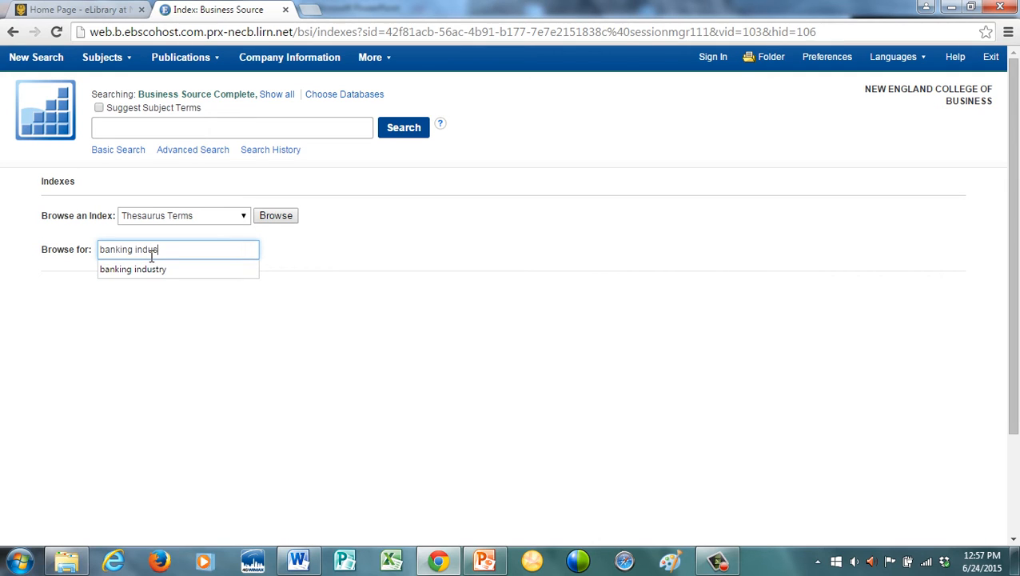
left_click(133, 269)
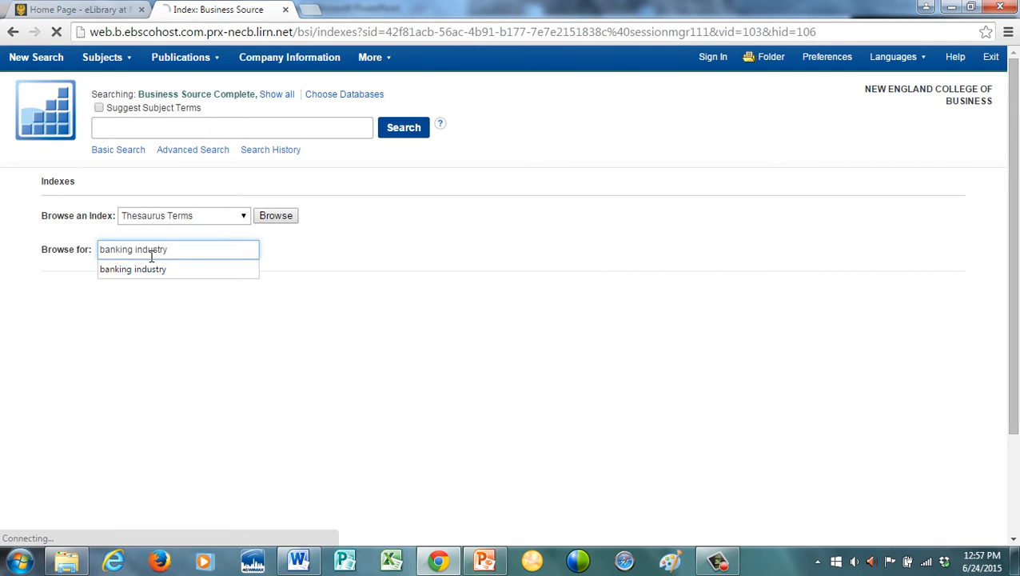
Step: Tick the banking industry thesaurus term, add it with and, and run the search
left_click(275, 214)
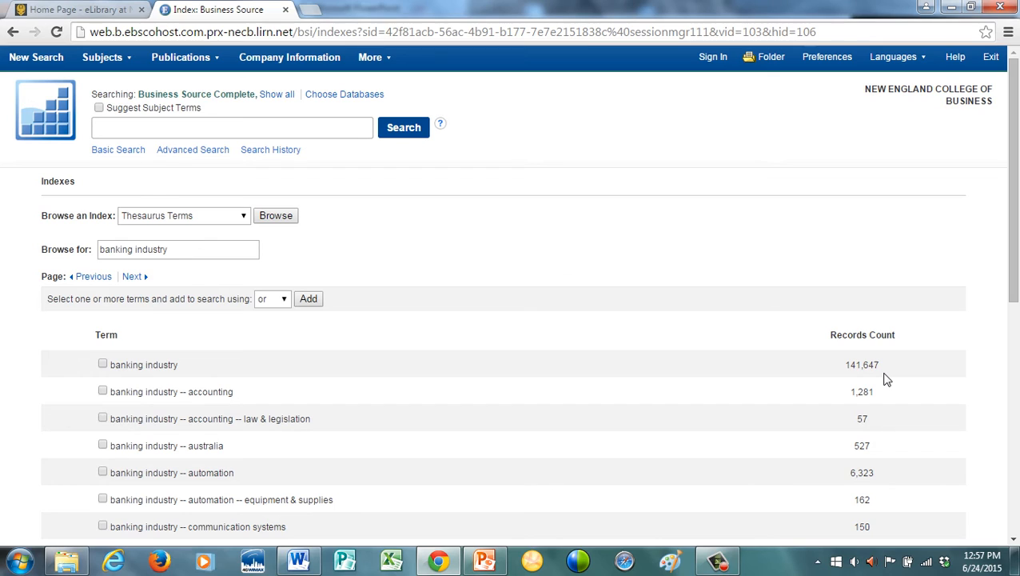
mouse_move(867, 383)
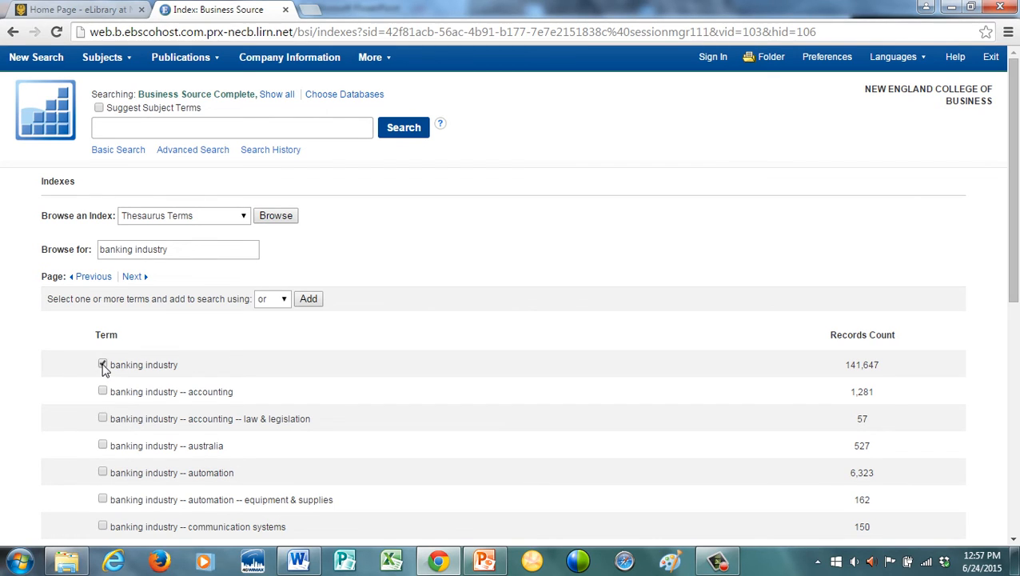
left_click(102, 364)
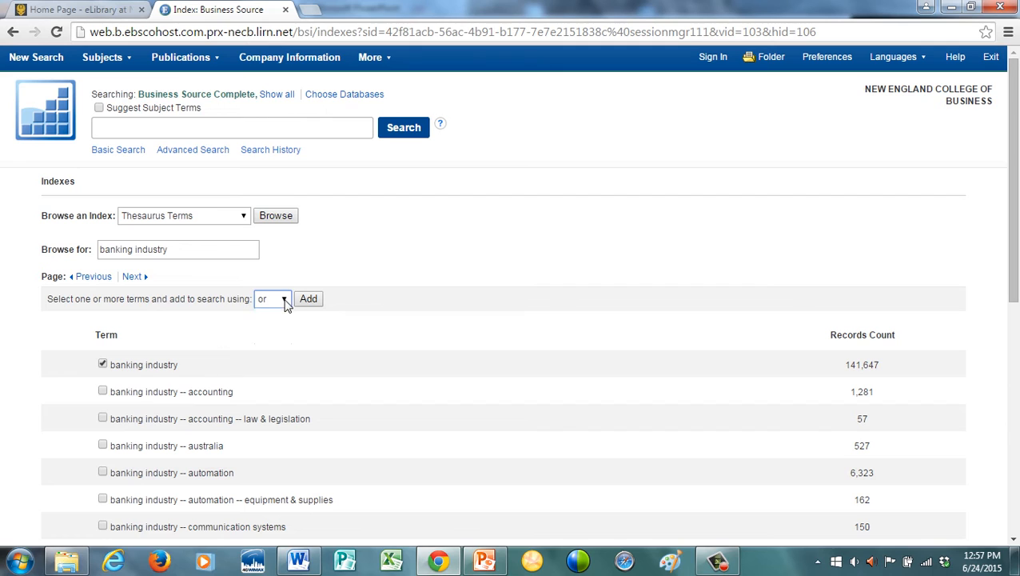
left_click(272, 299)
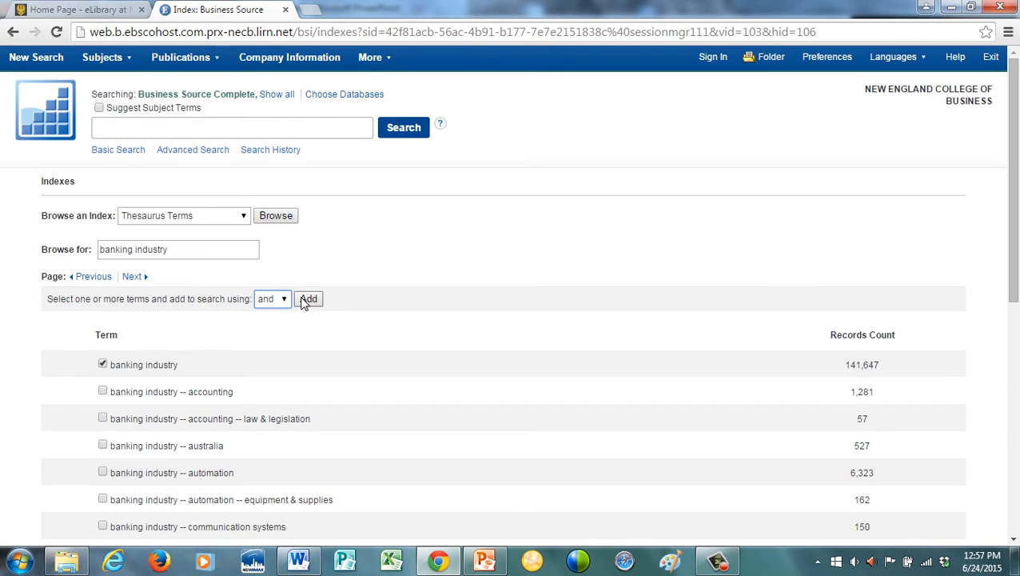
left_click(309, 299)
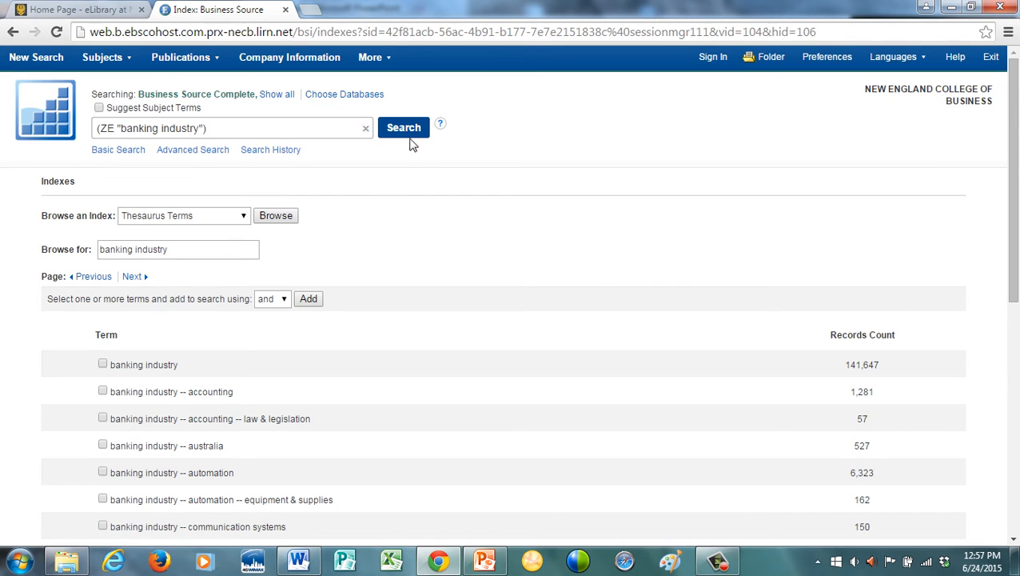
left_click(403, 128)
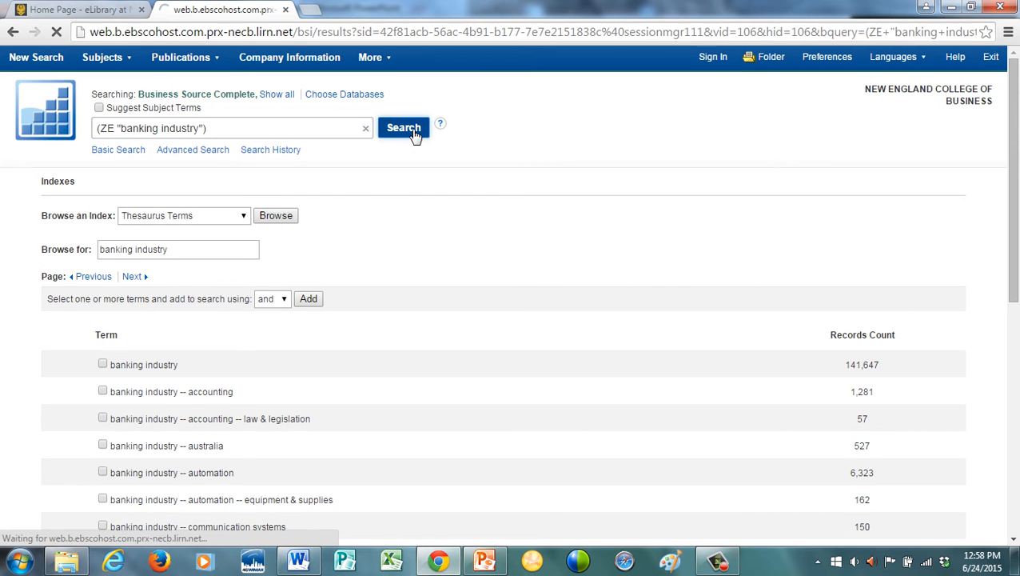
left_click(403, 128)
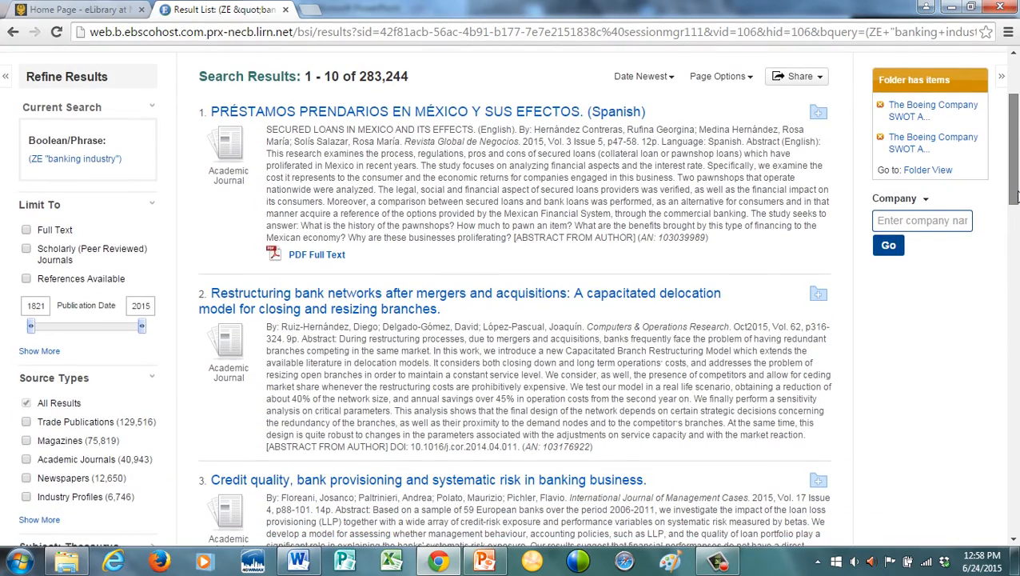
Step: Limit the banking industry results to publication dates 2011–2015, giving 66,018 results
scroll("down", 3)
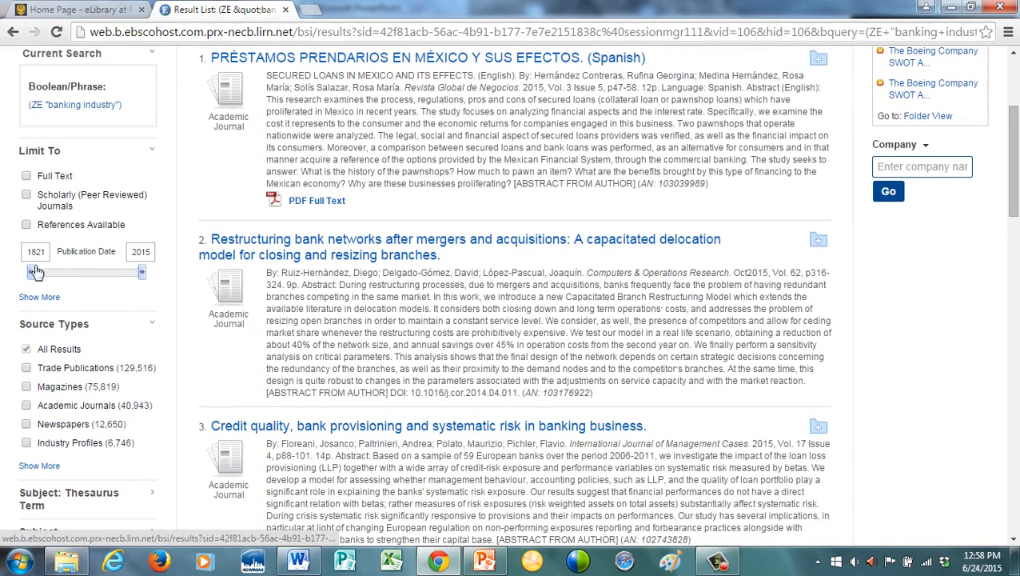
left_click_drag(39, 272, 115, 272)
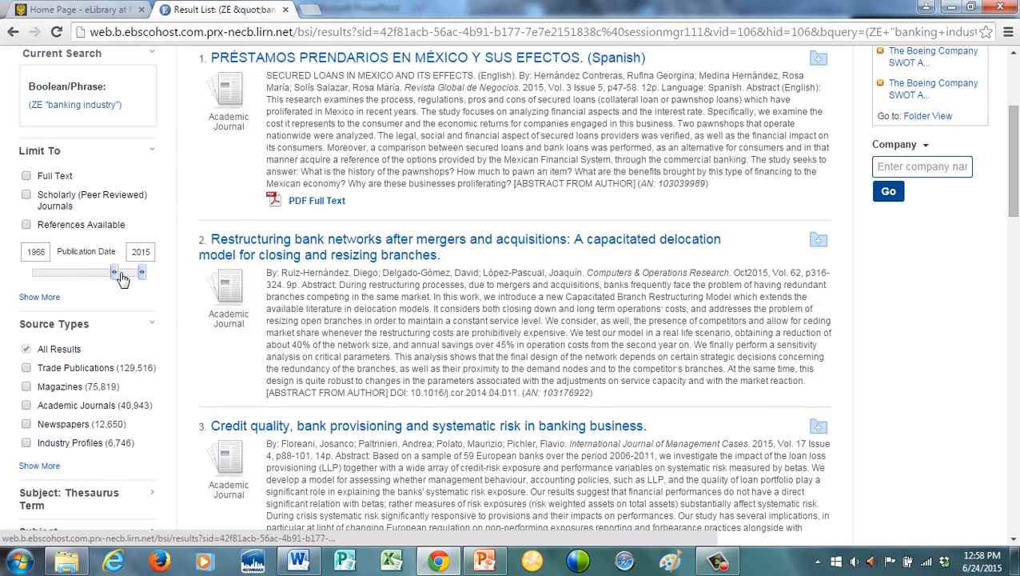
left_click_drag(115, 271, 139, 272)
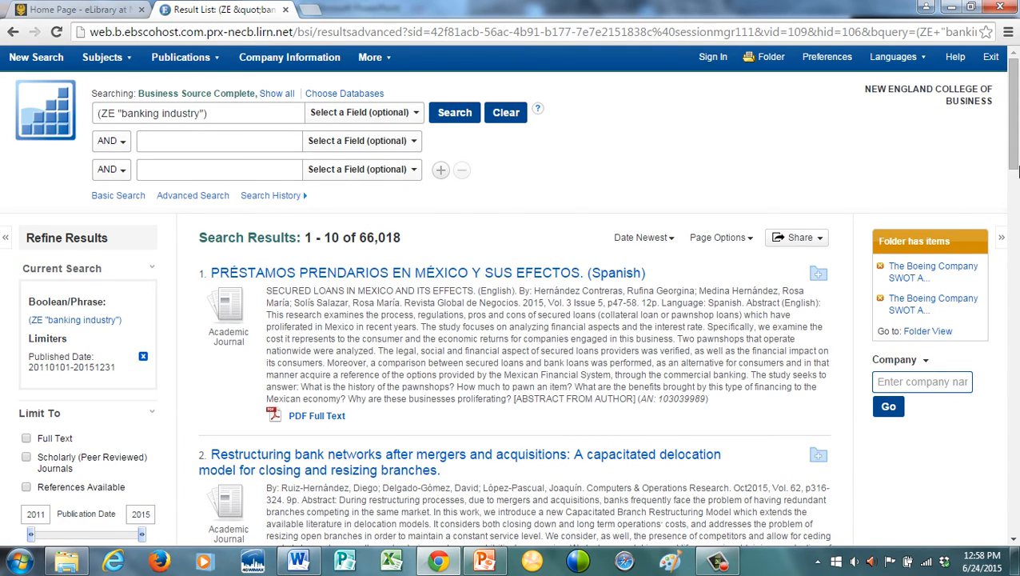
scroll("down", 3)
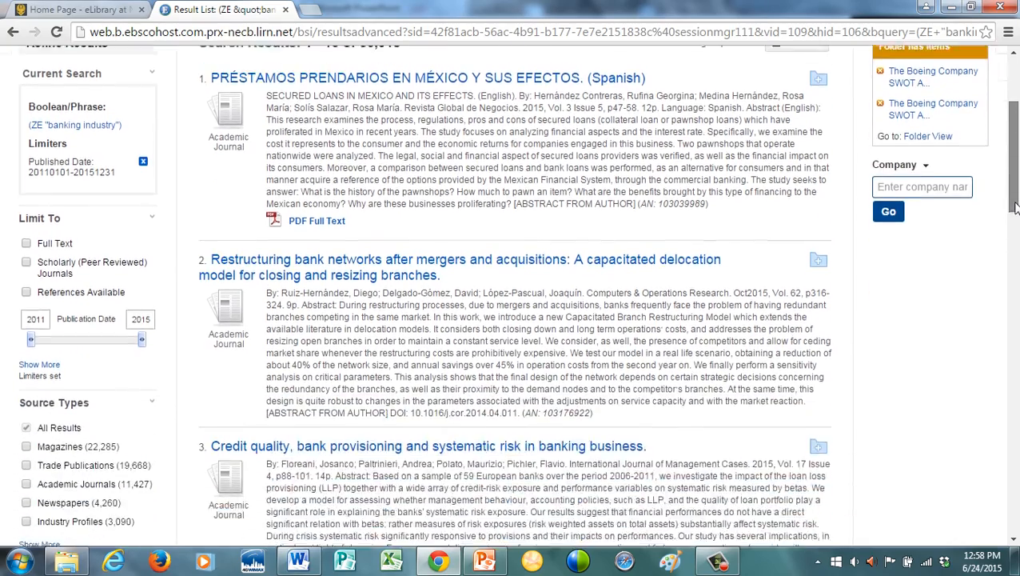
scroll("down", 3)
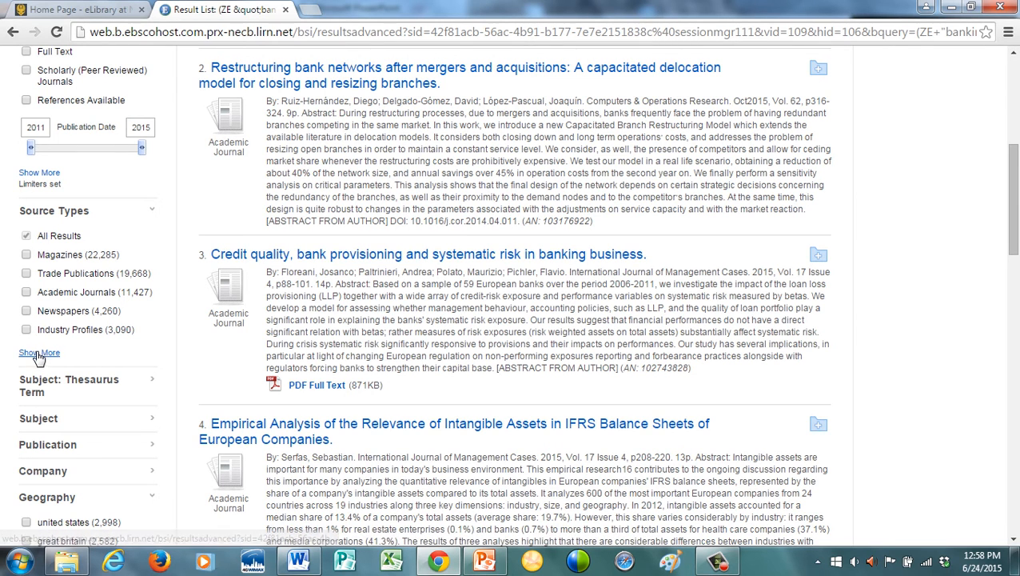
Step: Limit source types to Market Research Reports and update, leaving 138 results
left_click(38, 352)
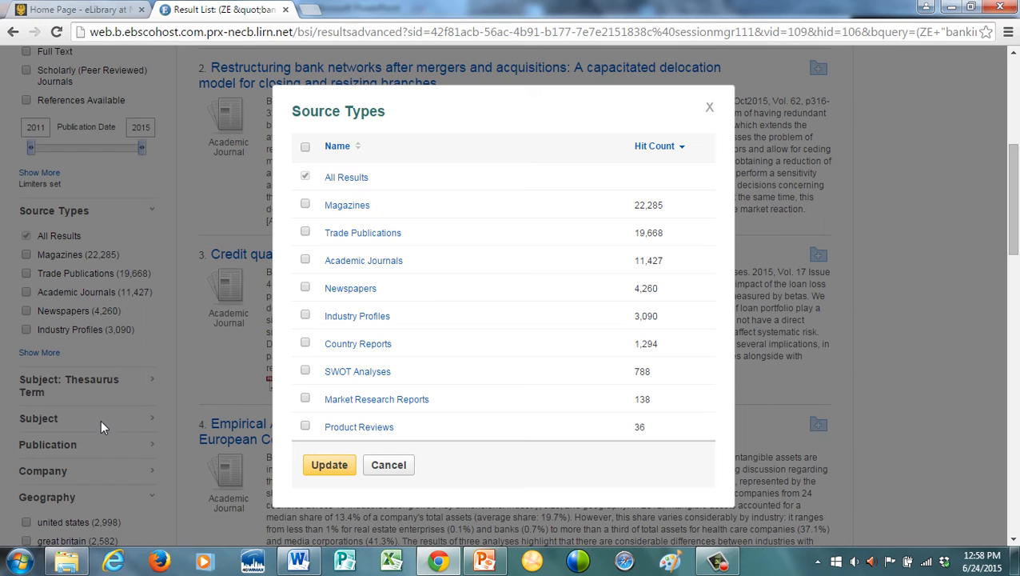
mouse_move(290, 433)
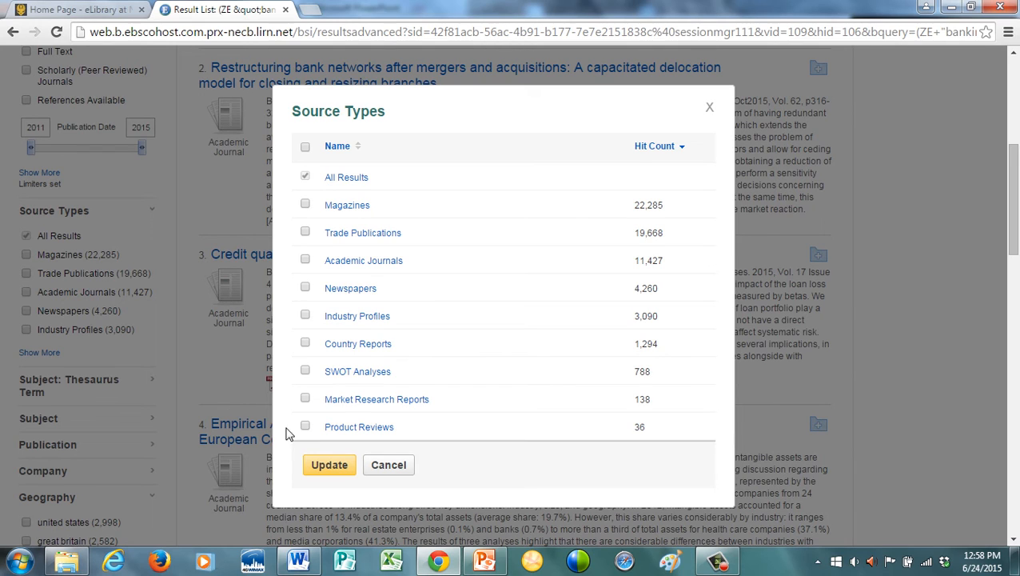
left_click(304, 397)
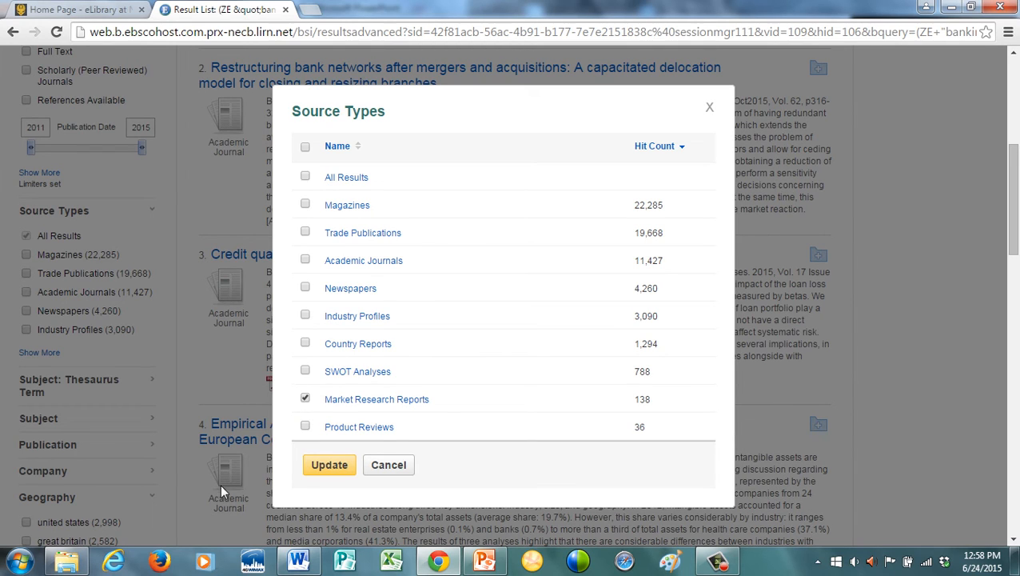
left_click(329, 464)
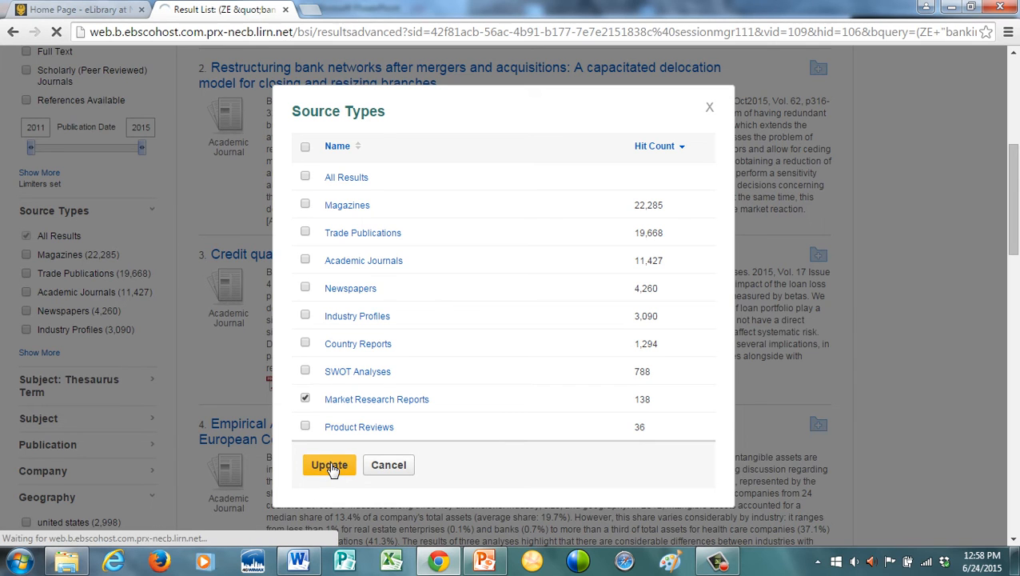
left_click(330, 463)
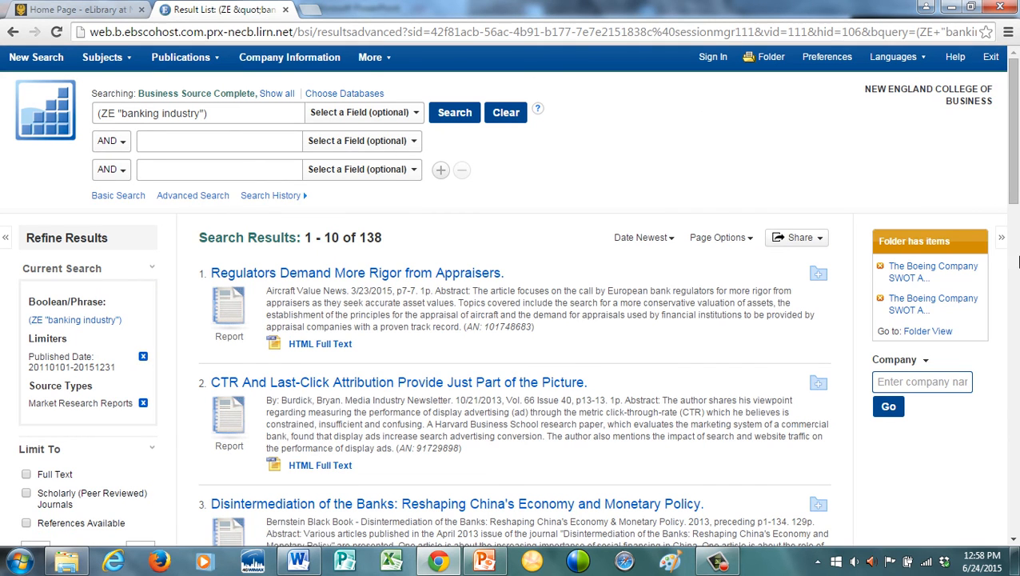
Step: Scroll the Refine Results panel down to the Geography limiter for the china option
scroll("down", 3)
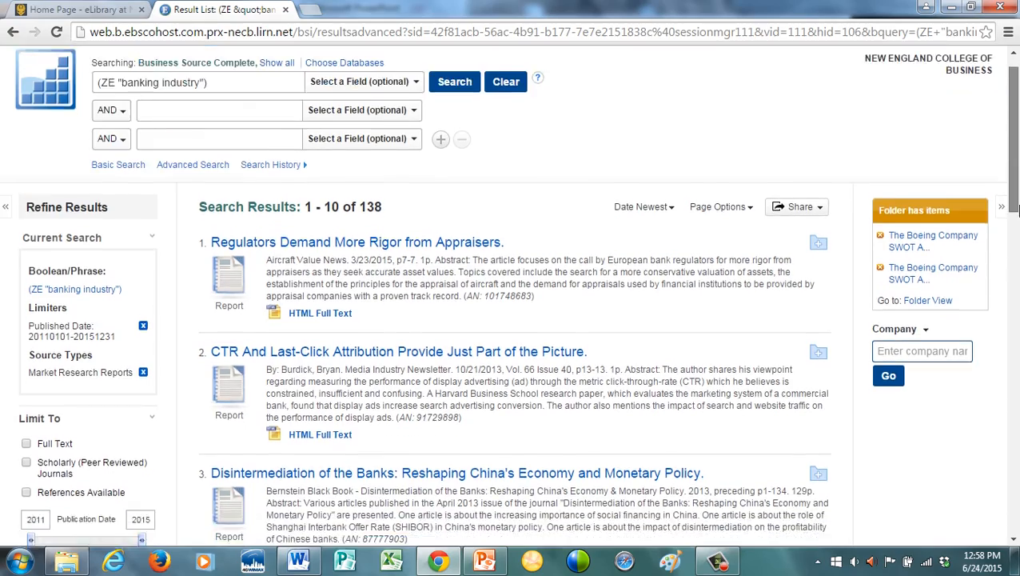
scroll("down", 3)
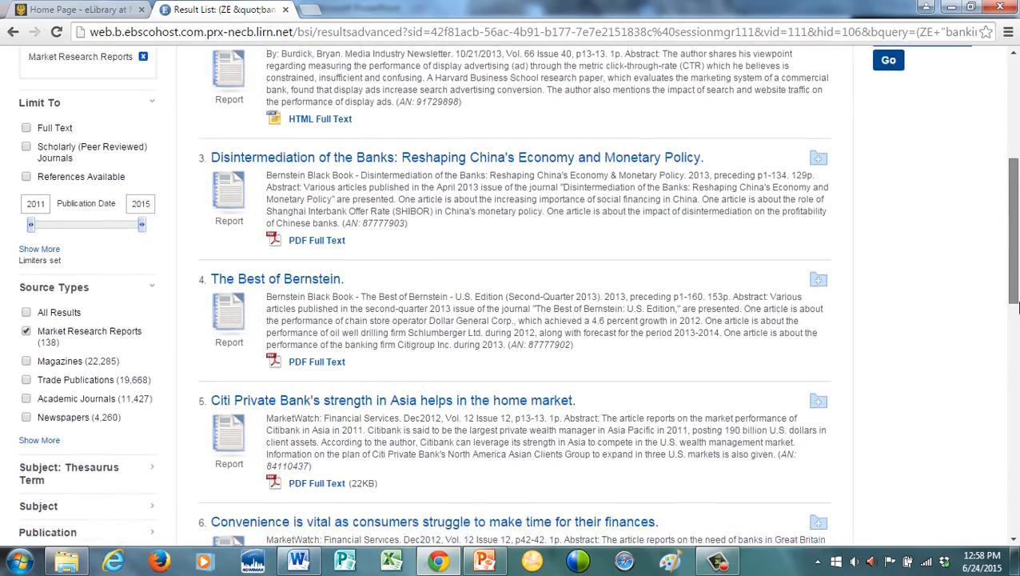
scroll("down", 3)
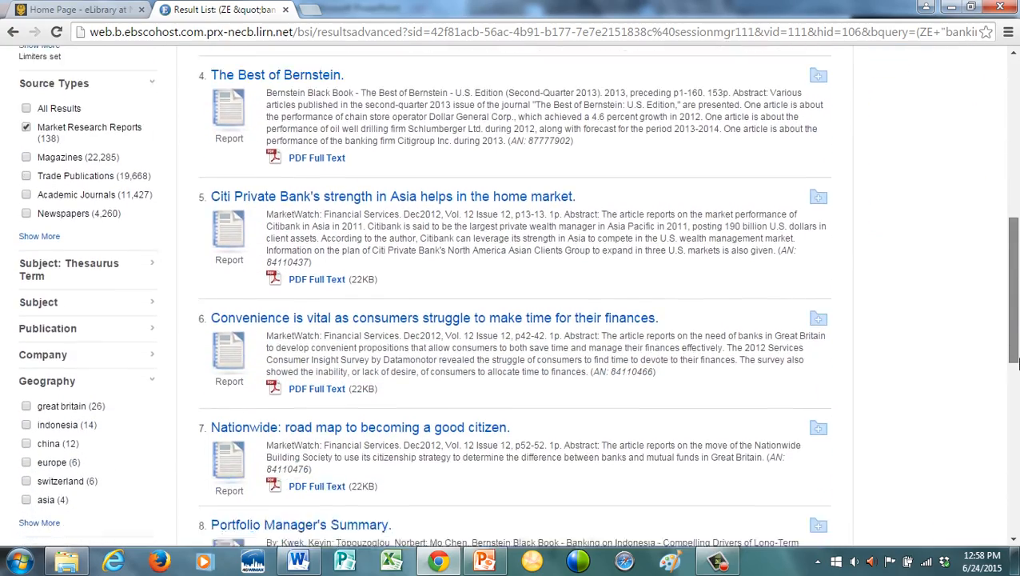
scroll("down", 3)
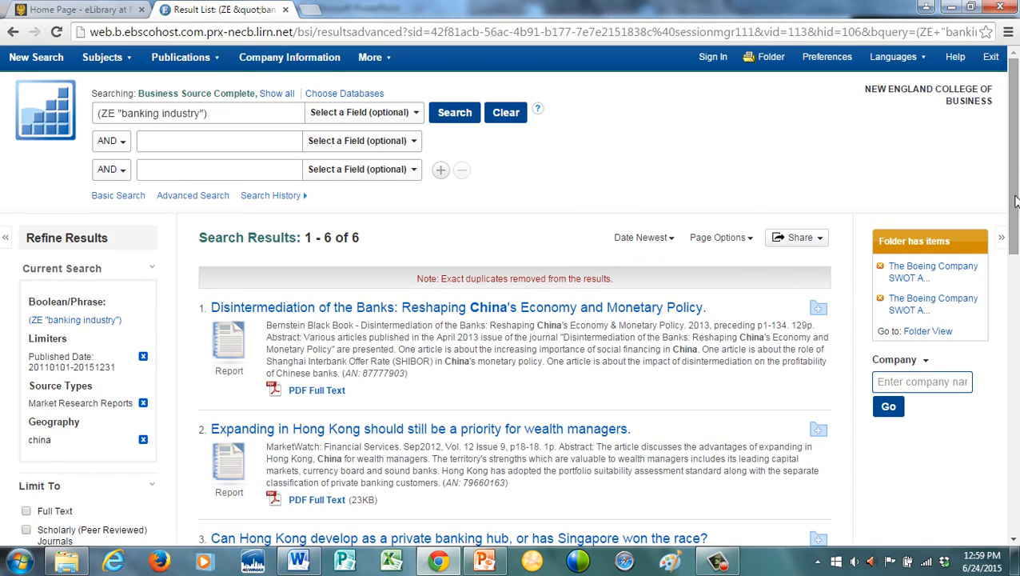
scroll("down", 3)
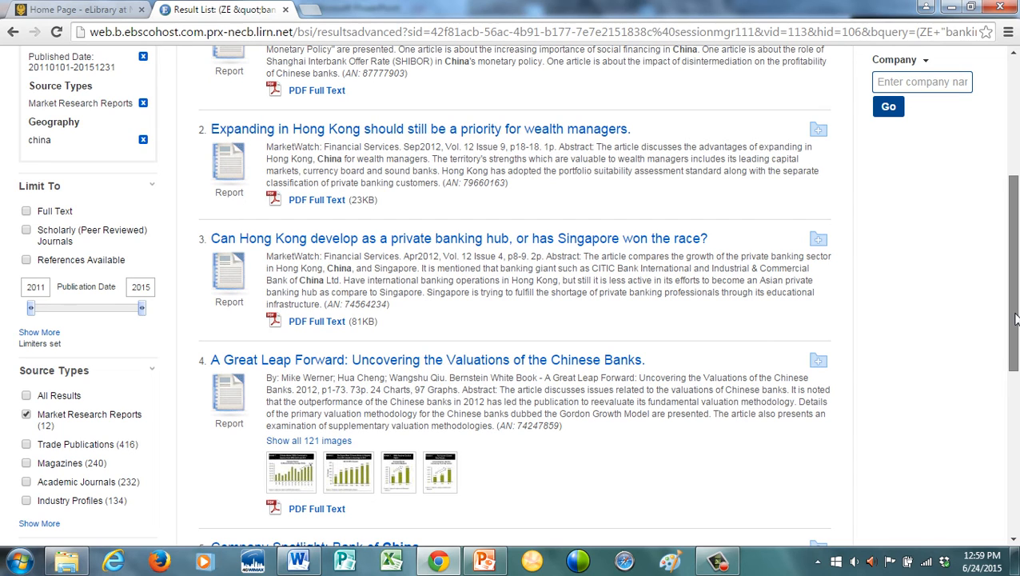
mouse_move(67, 377)
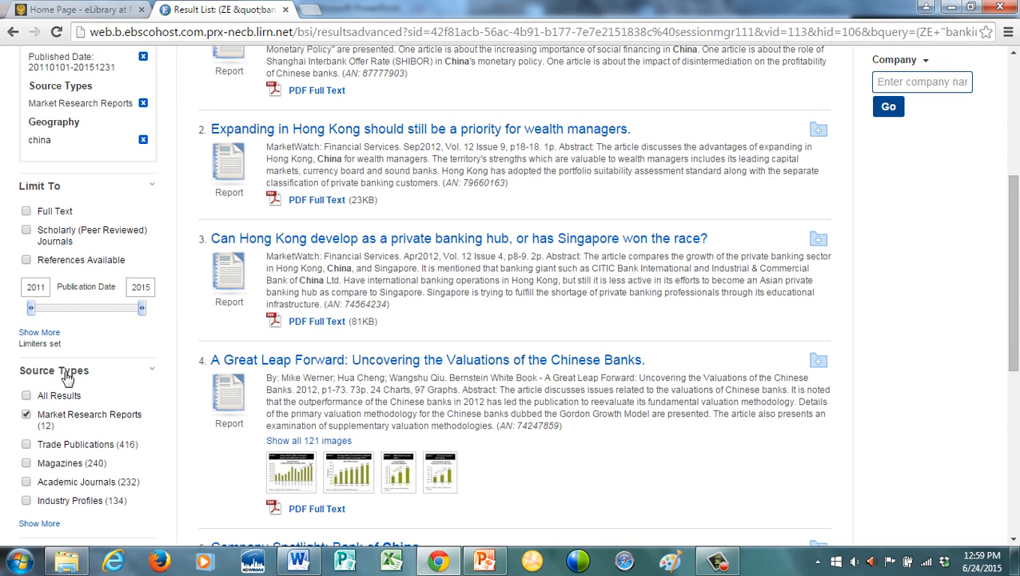
scroll("down", 3)
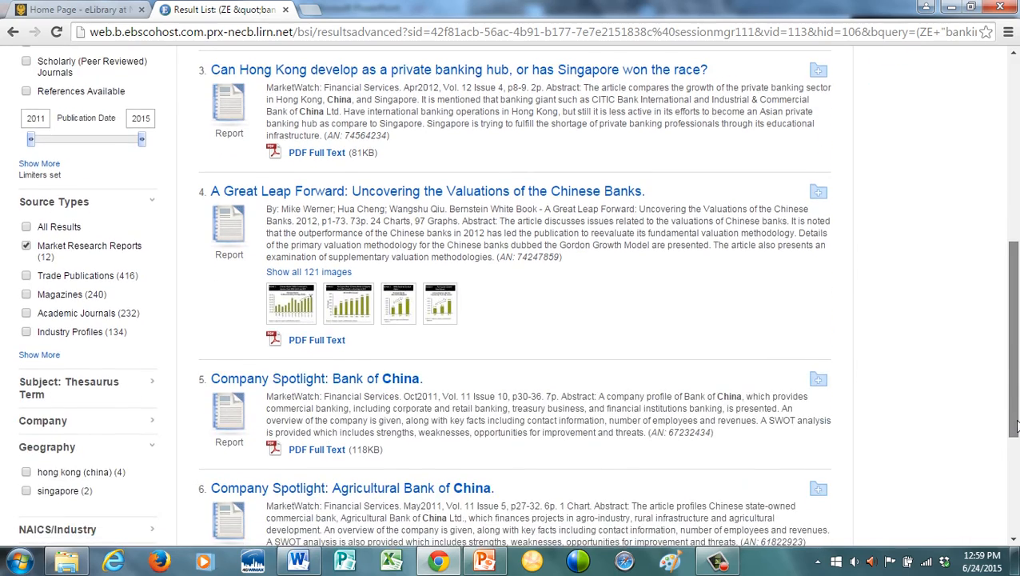
scroll("down", 3)
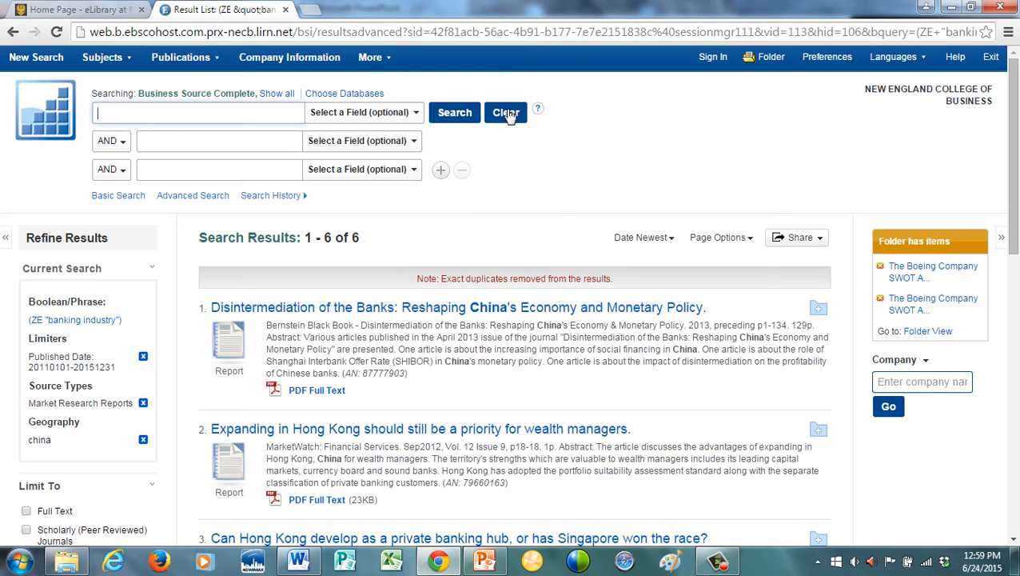
Step: Go to the Business Source Complete indexes, choose Geographic Terms and enter mexico
left_click(371, 58)
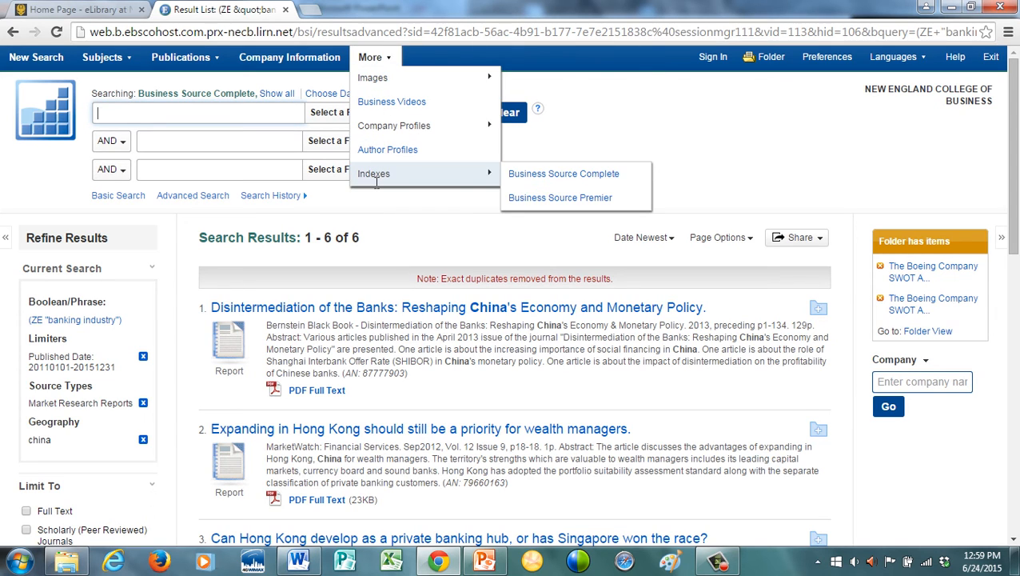
mouse_move(563, 173)
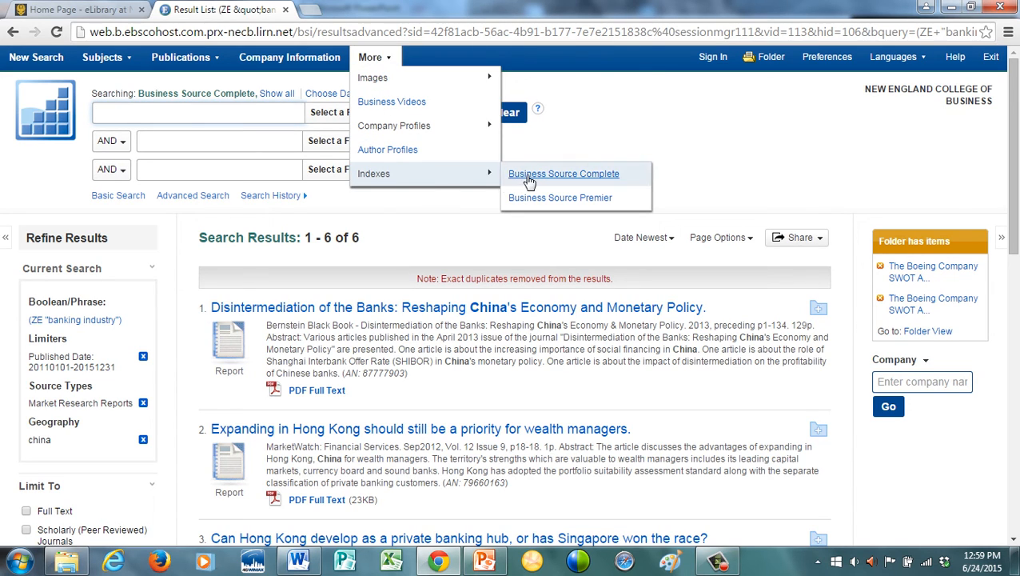
left_click(563, 173)
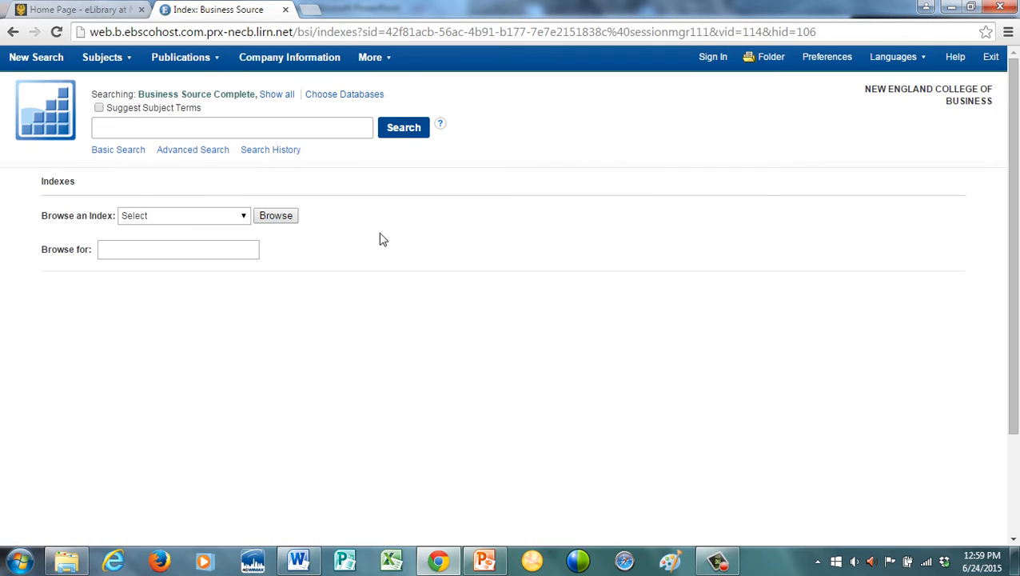
left_click(184, 214)
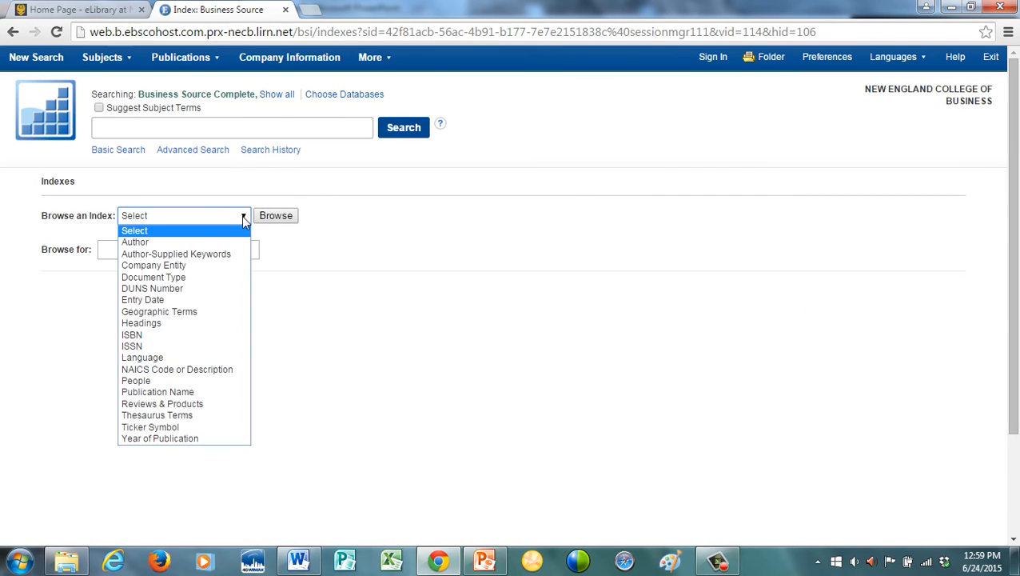
left_click(160, 310)
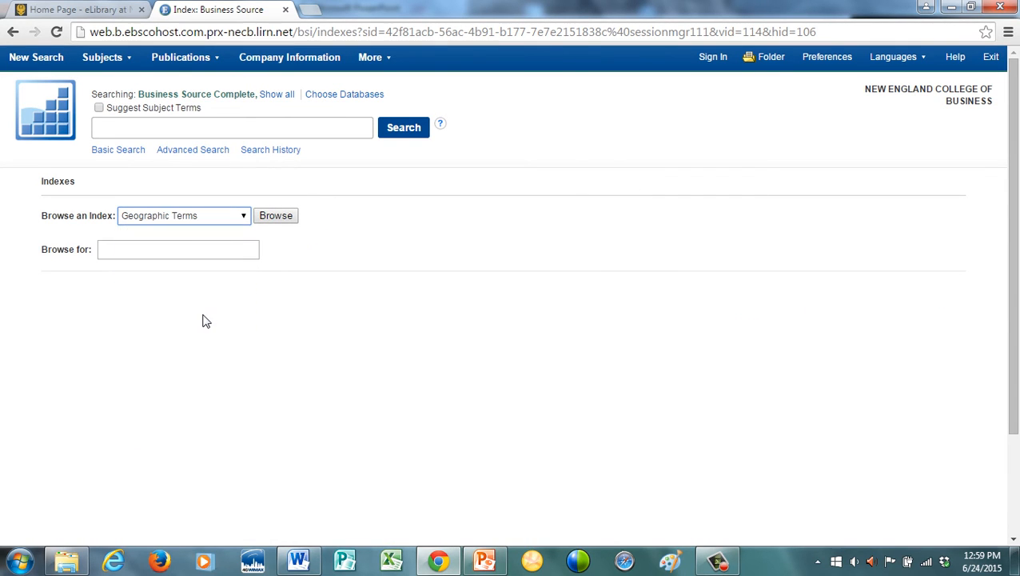
left_click(179, 249)
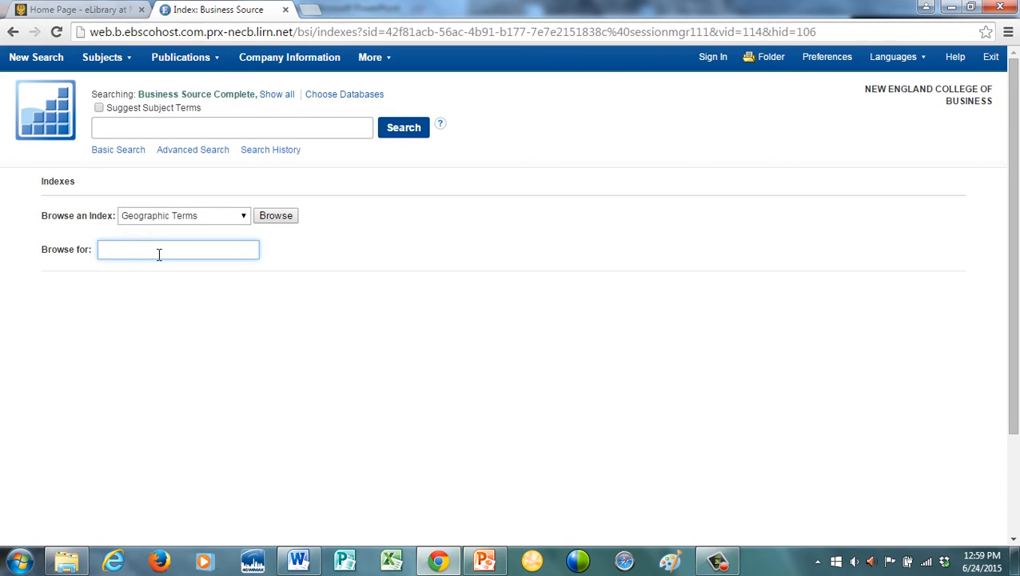
type("mexico")
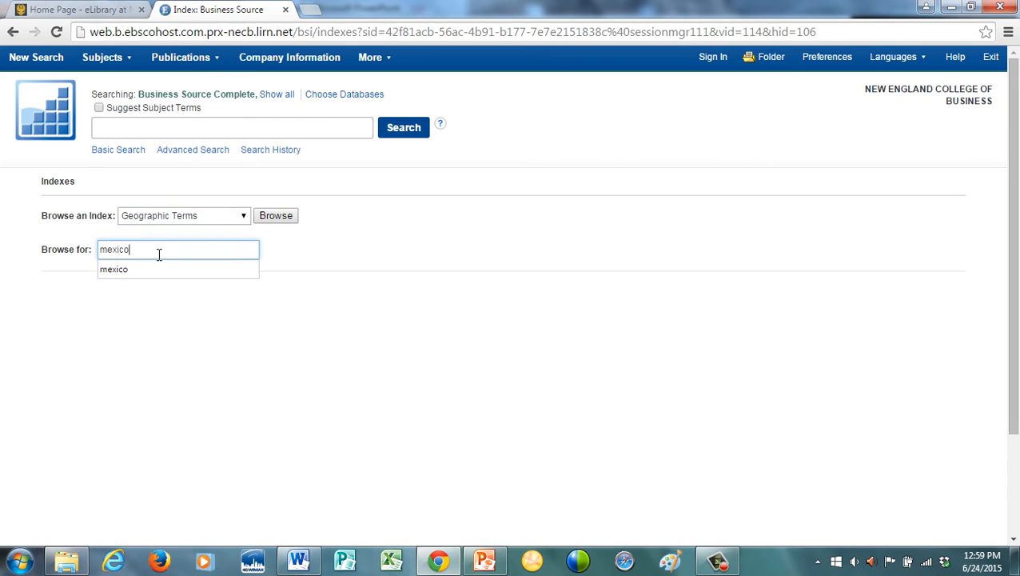
Step: Browse, tick the plain mexico term, add ZG mexico to the query and run the search
left_click(275, 214)
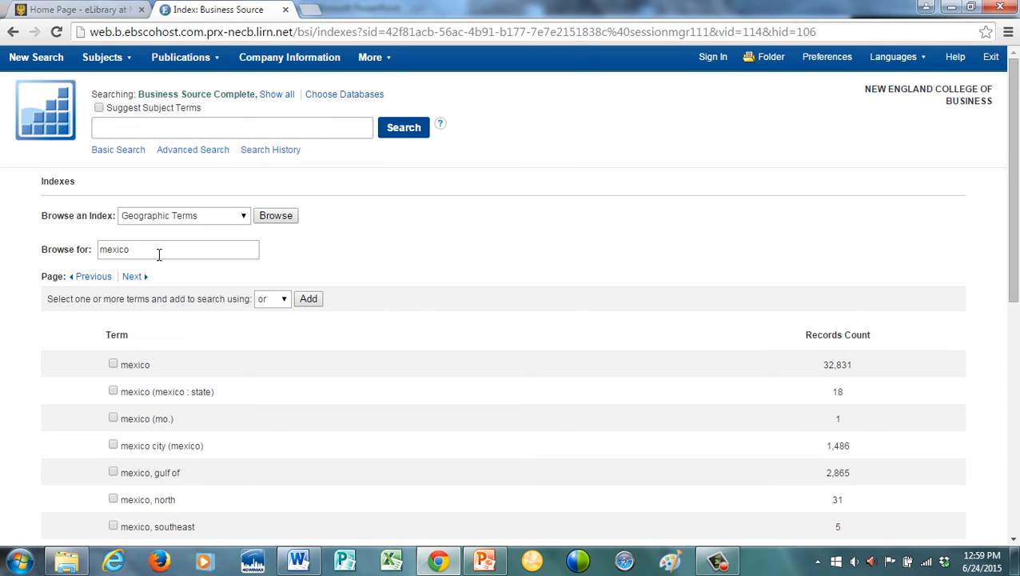
mouse_move(112, 375)
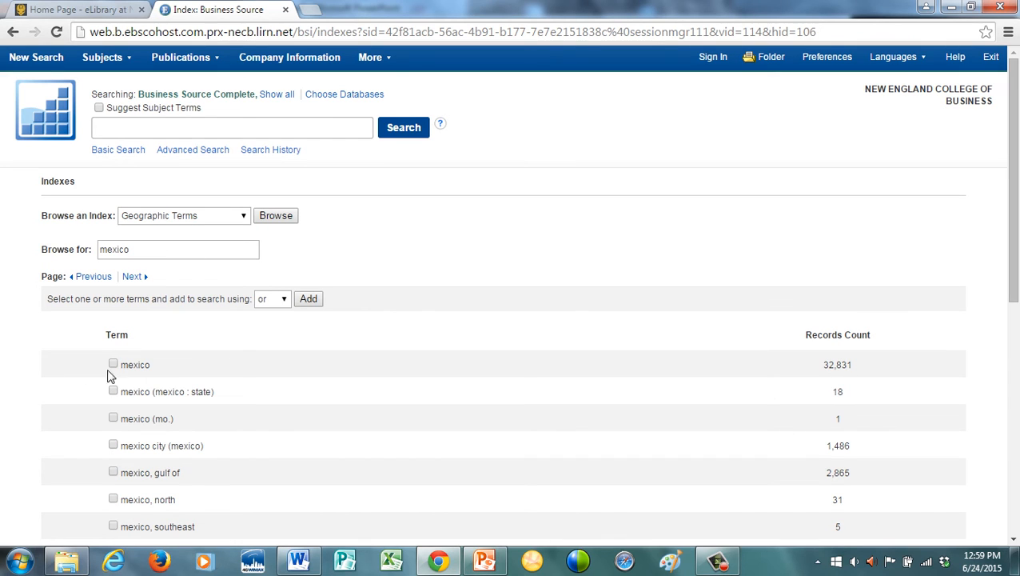
left_click(112, 365)
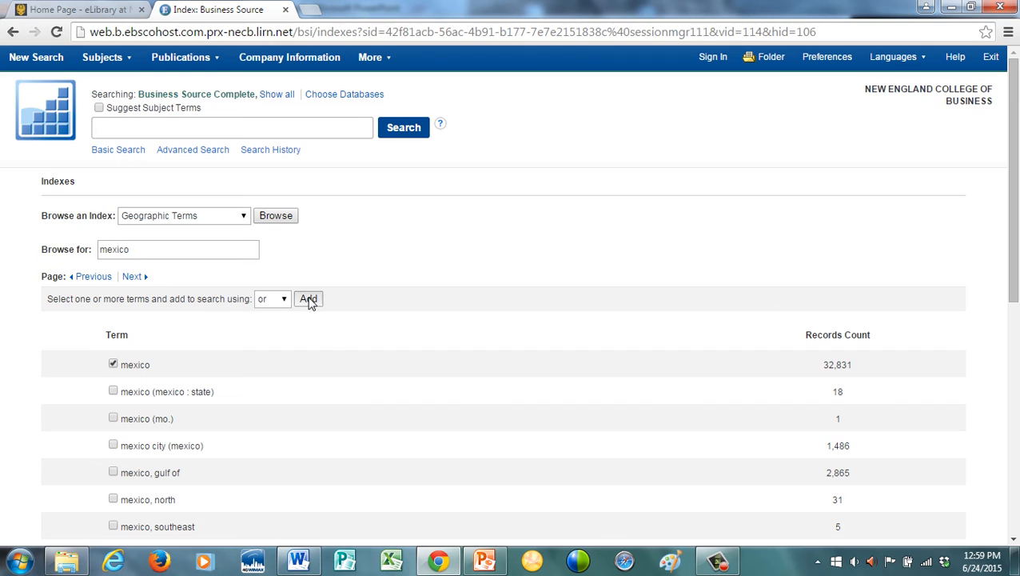
left_click(308, 299)
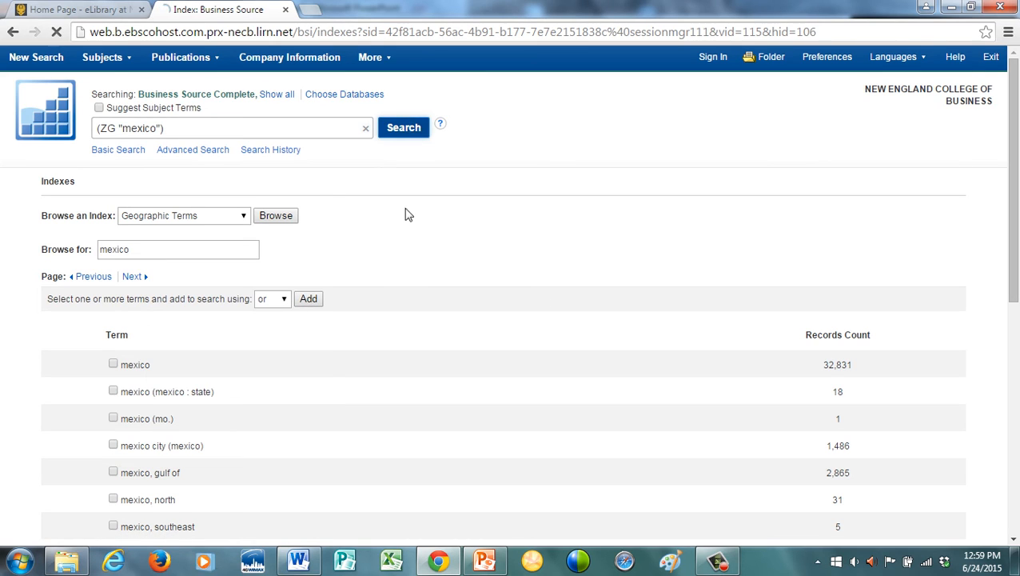
left_click(403, 128)
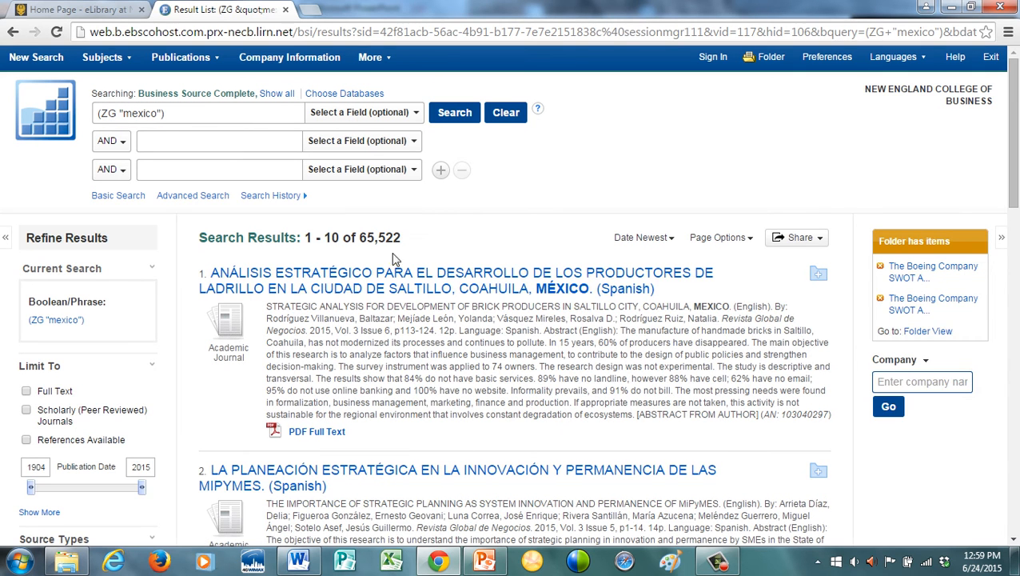
mouse_move(1014, 168)
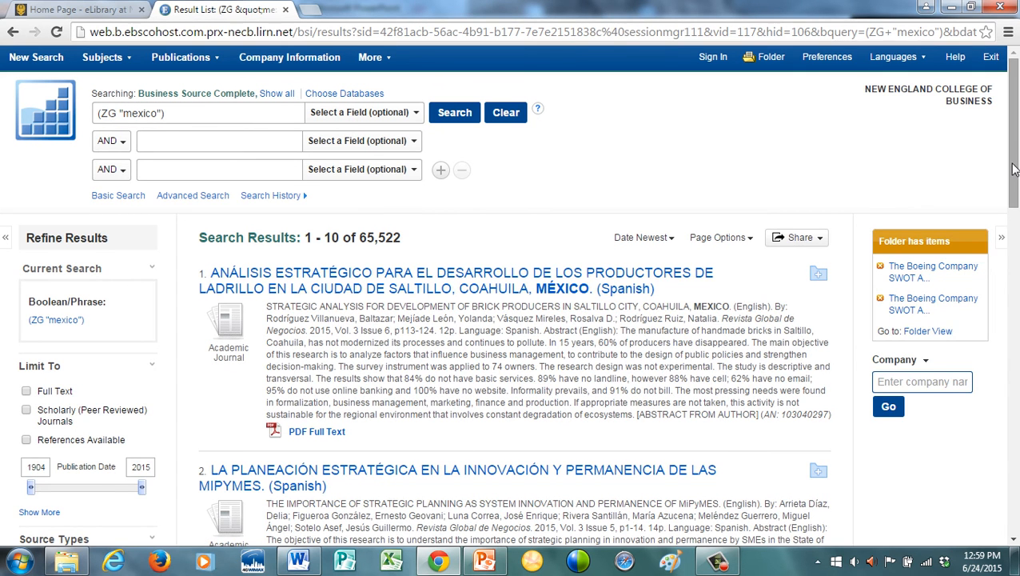
Step: Limit the mexico results to 2012–2015 publications and Country Reports, leaving 480 items
scroll("down", 3)
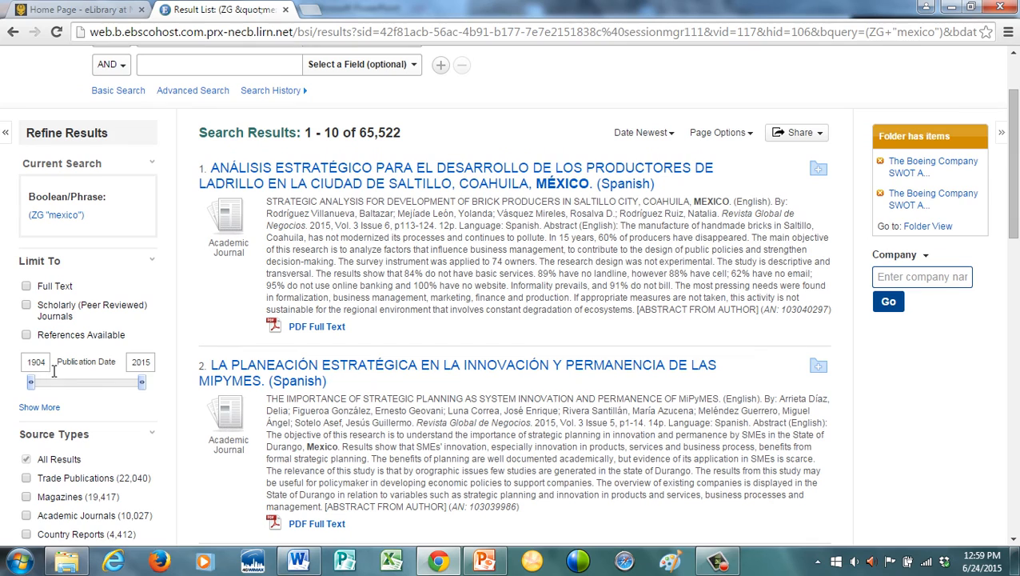
left_click_drag(32, 382, 138, 383)
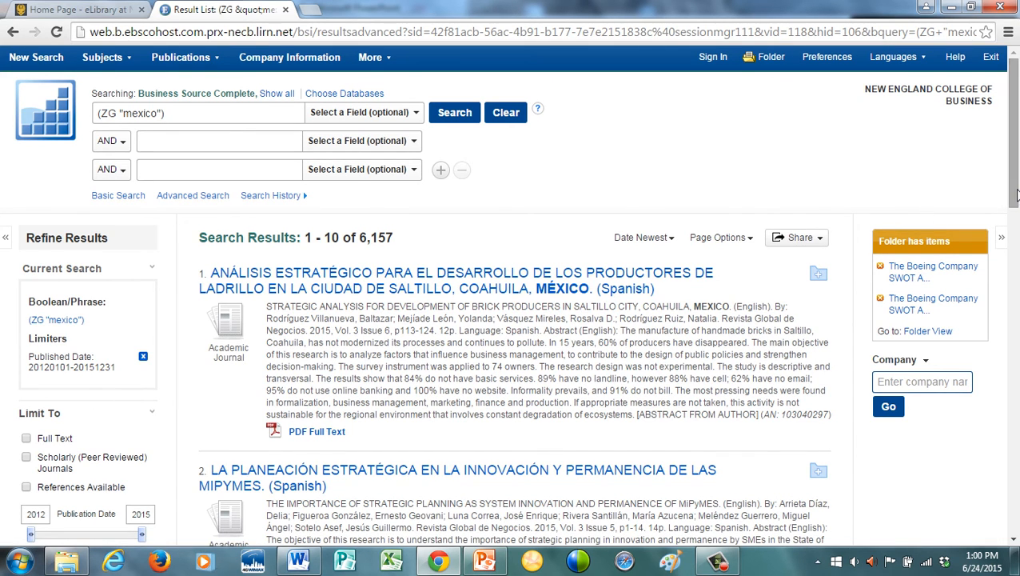
scroll("down", 3)
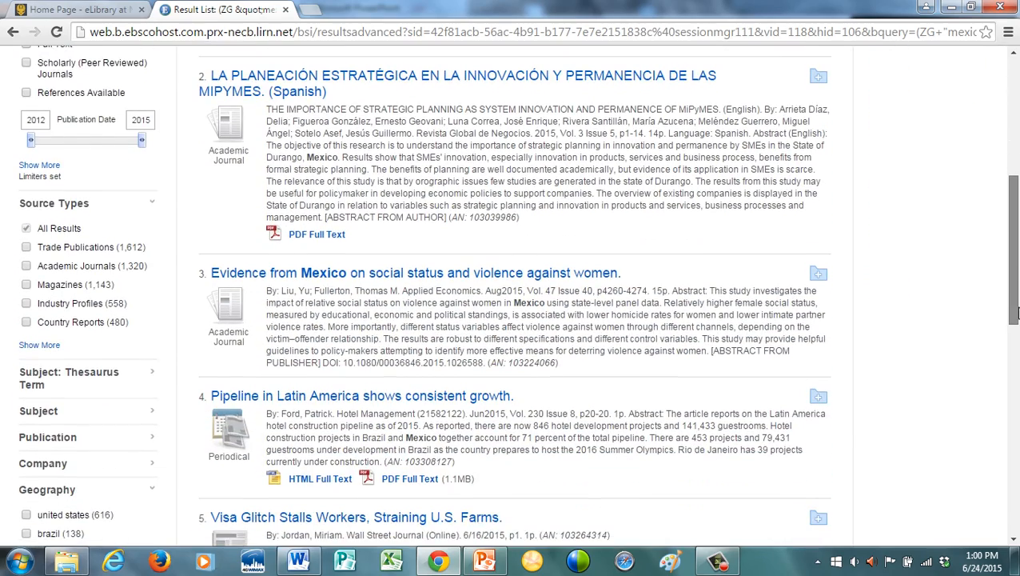
scroll("down", 3)
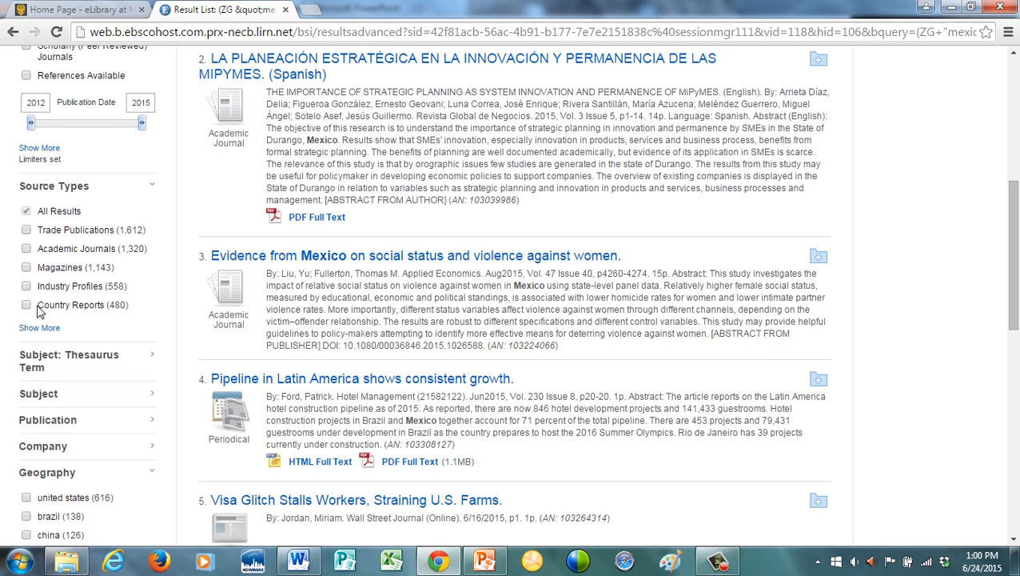
left_click(26, 304)
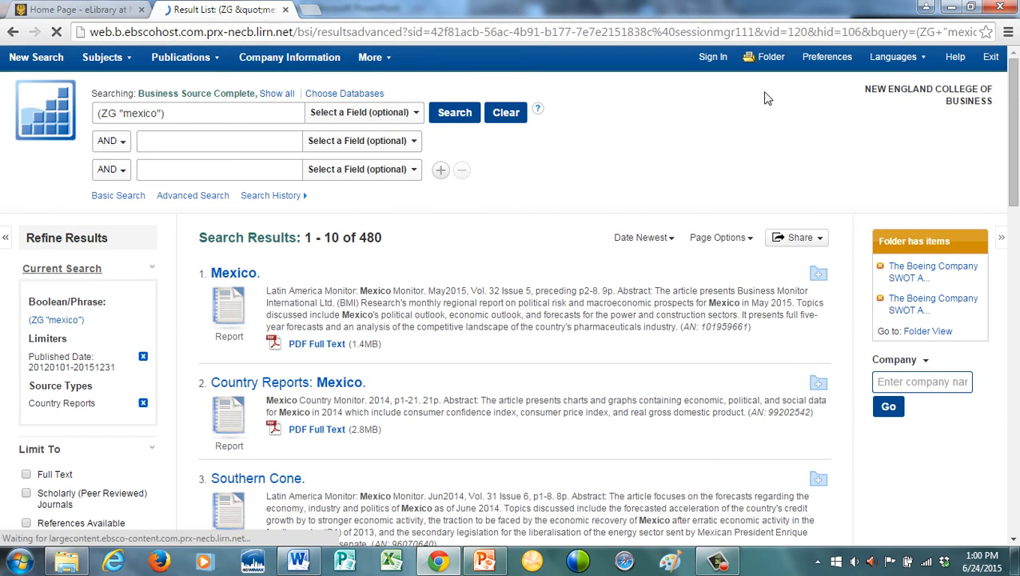
Step: Keep the Mexico Country Reports sorted Date Newest and review the full-text result list
scroll("down", 3)
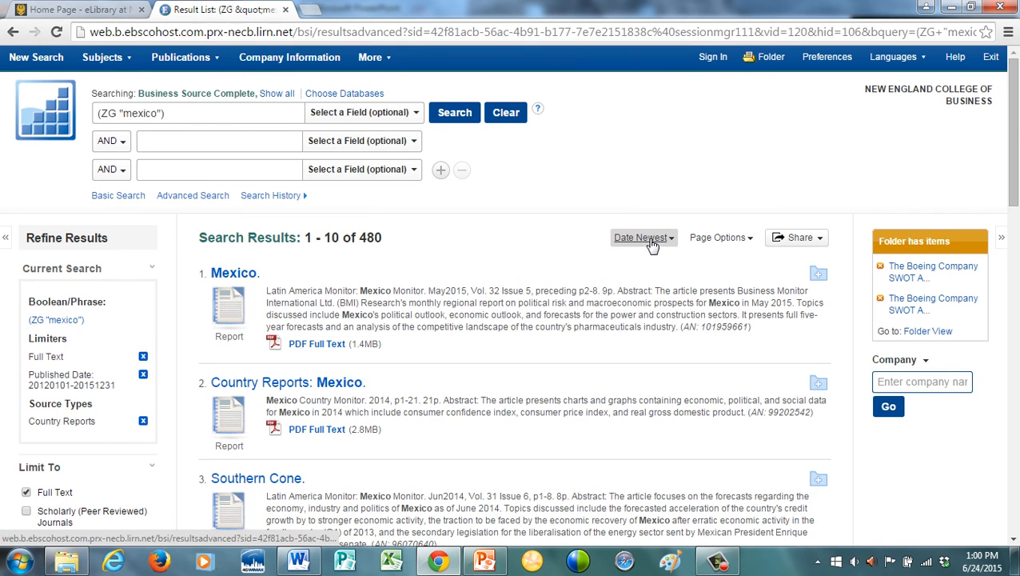
left_click(643, 237)
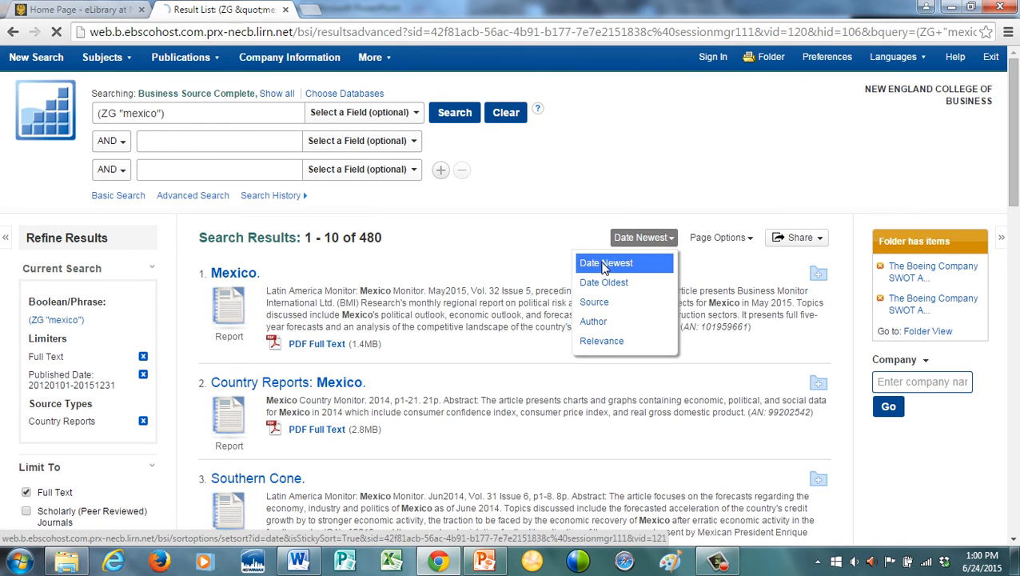
left_click(606, 263)
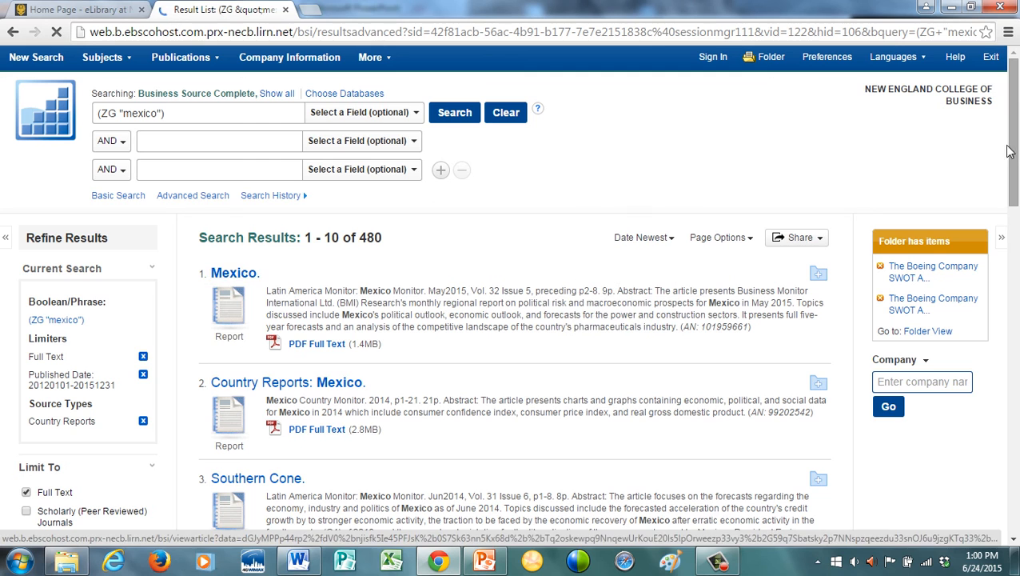
scroll("down", 3)
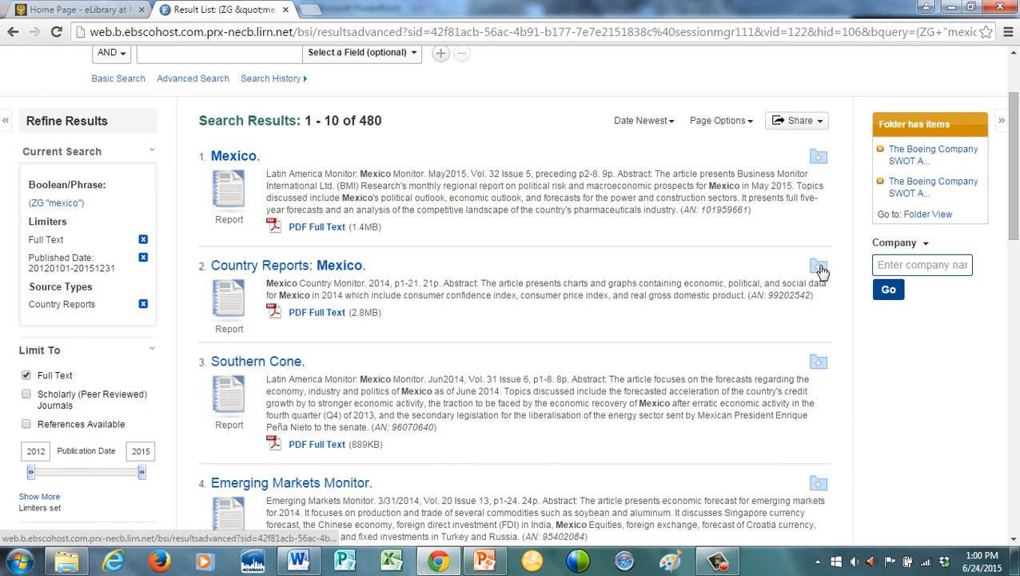
scroll("down", 3)
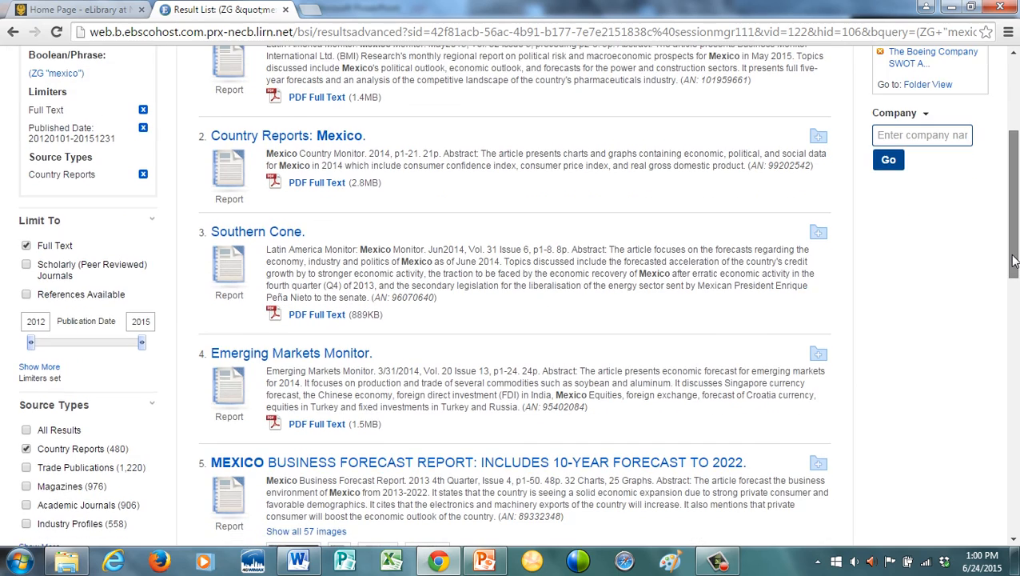
scroll("up", 3)
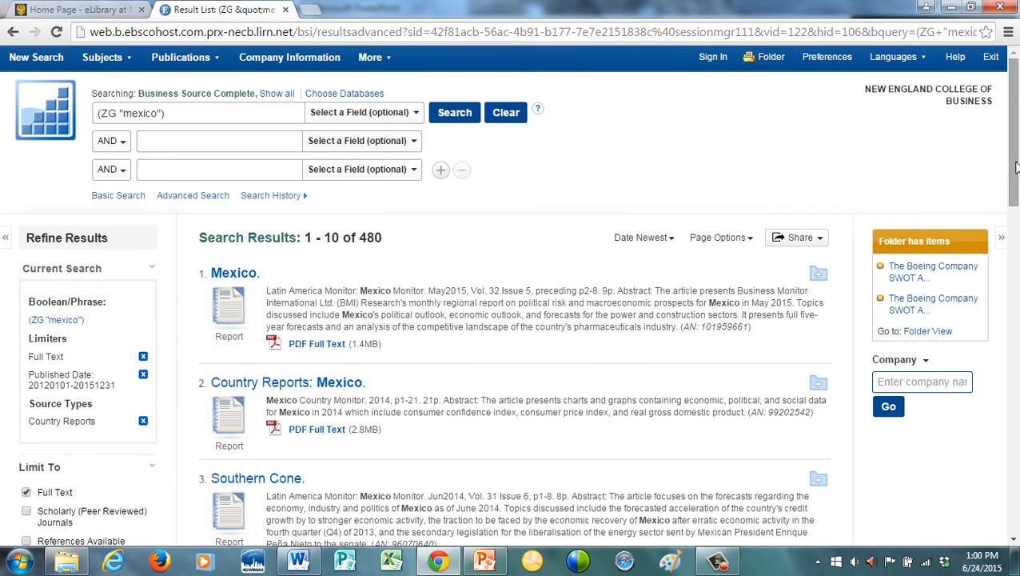